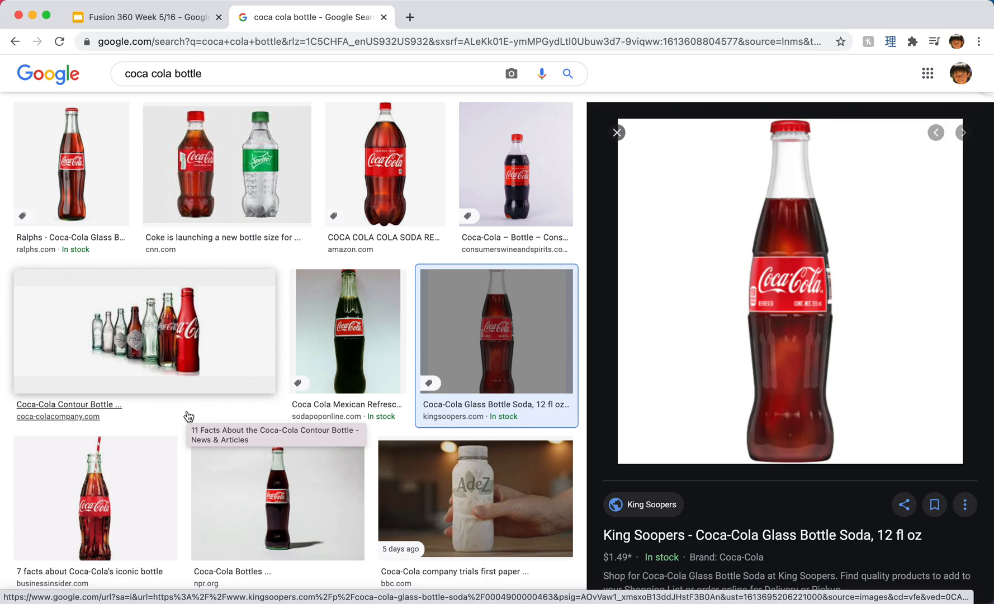
mouse_move(778, 206)
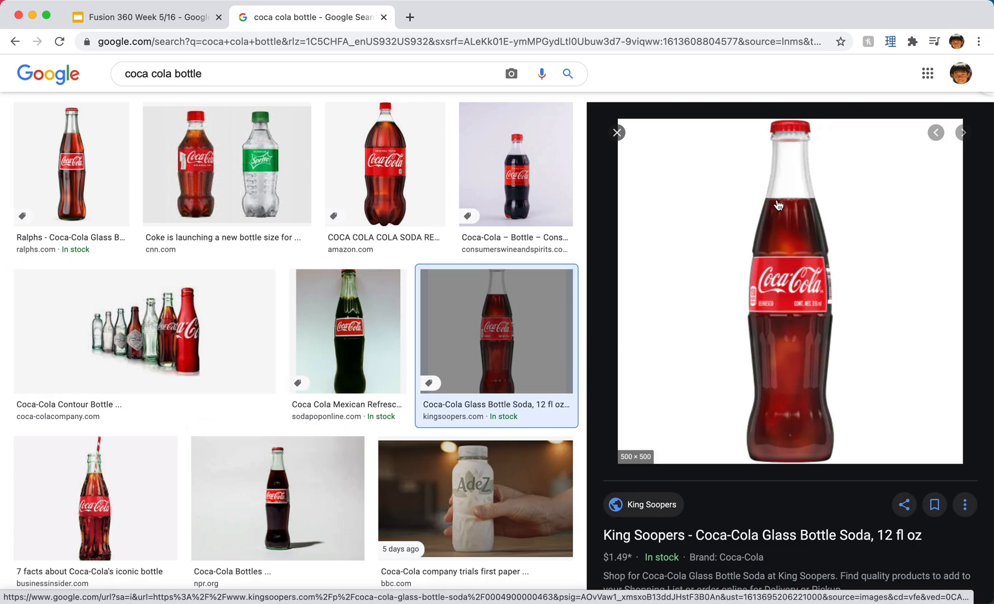
mouse_move(797, 292)
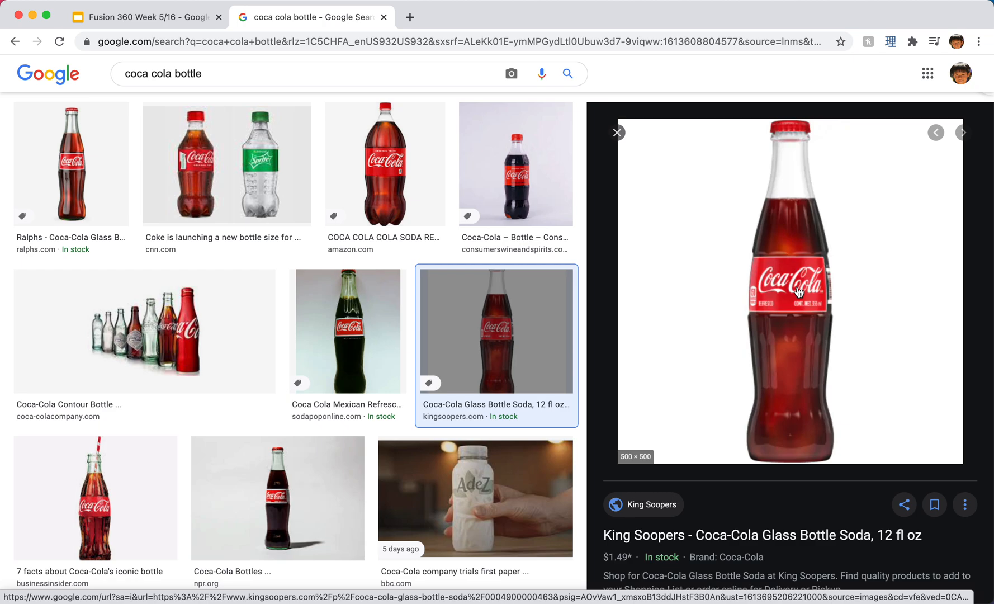
mouse_move(777, 335)
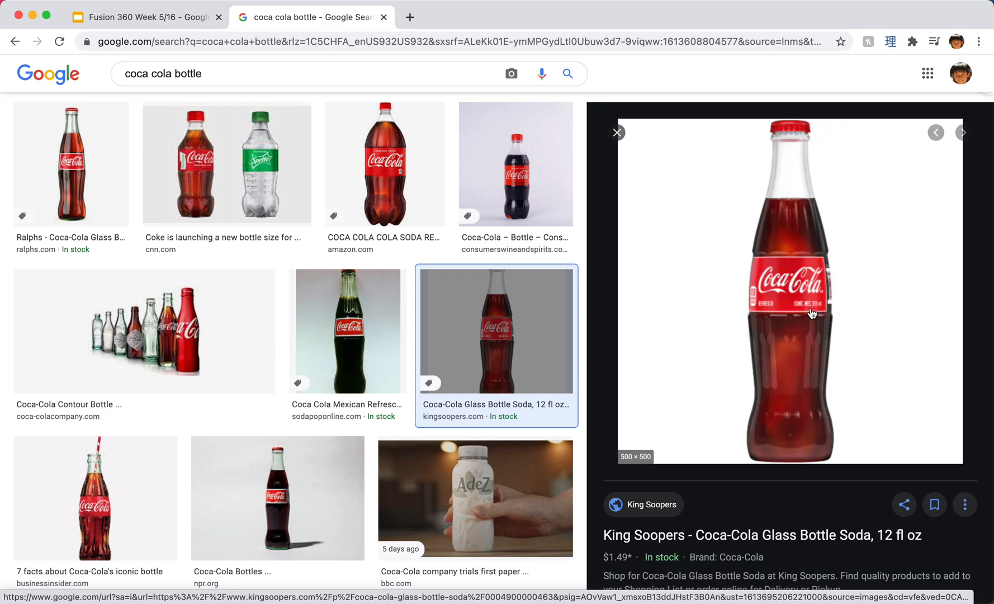
mouse_move(875, 180)
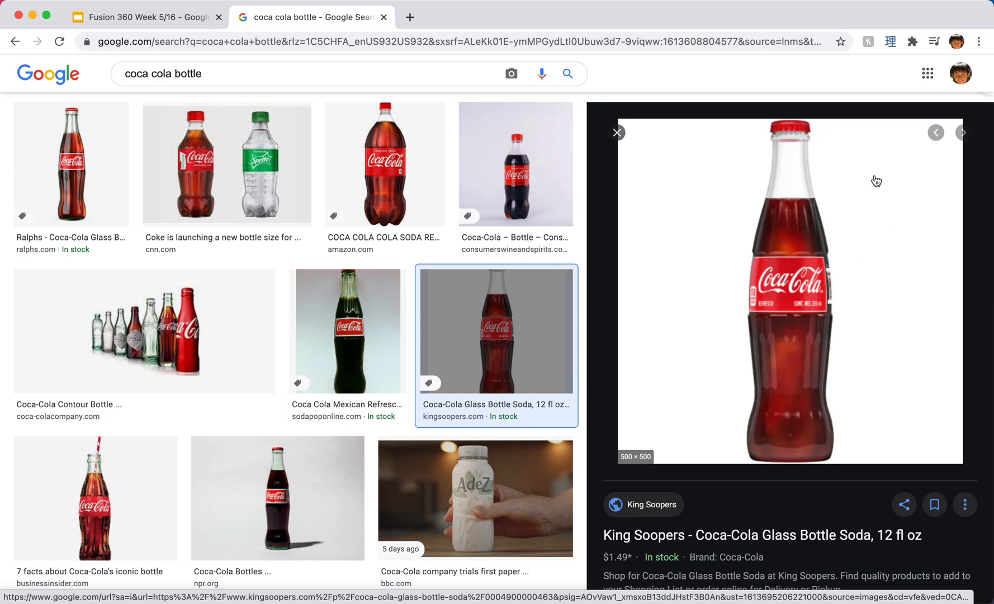
mouse_move(831, 410)
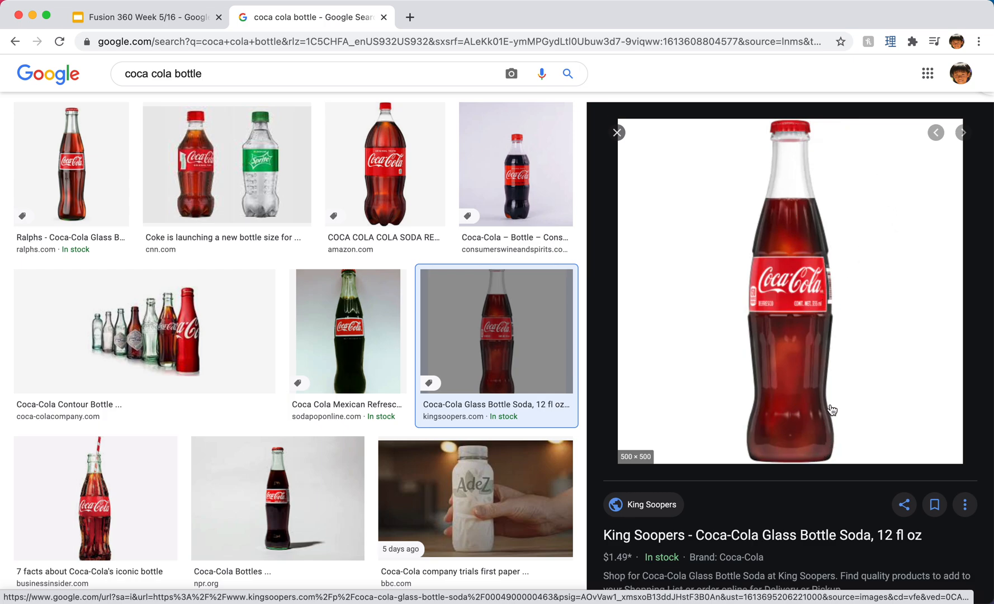
mouse_move(834, 355)
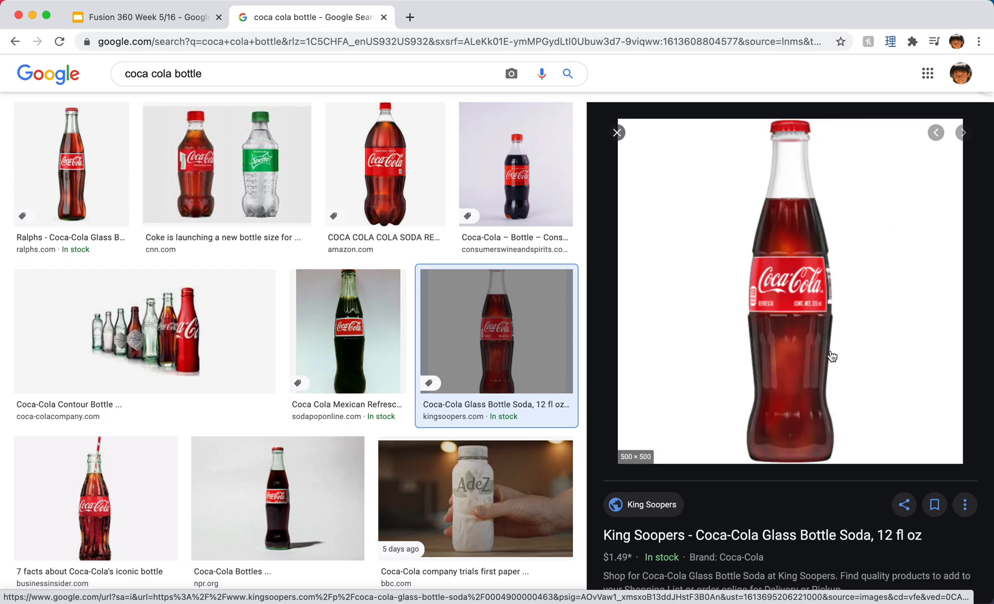
mouse_move(800, 306)
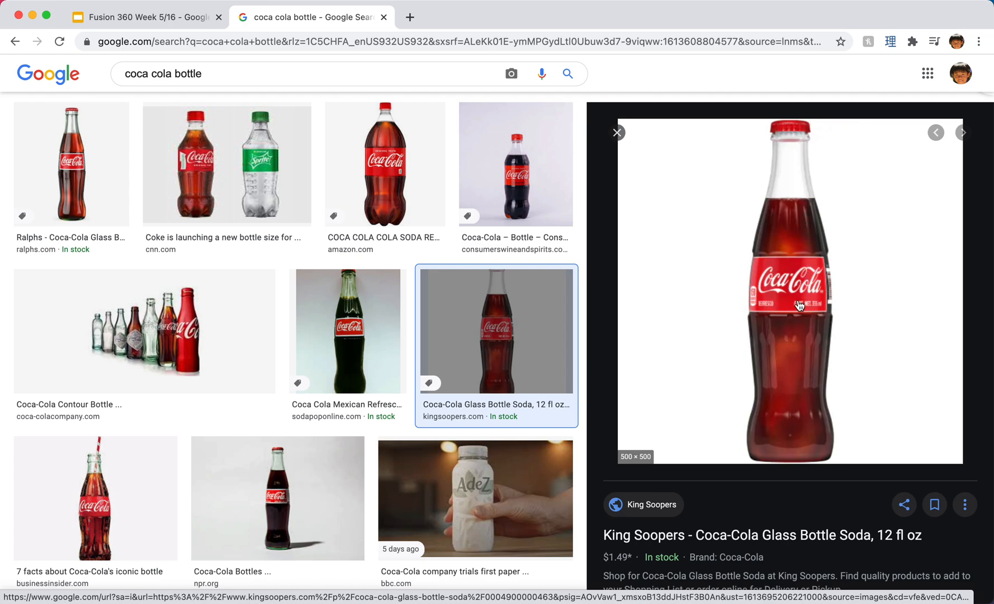
mouse_move(790, 392)
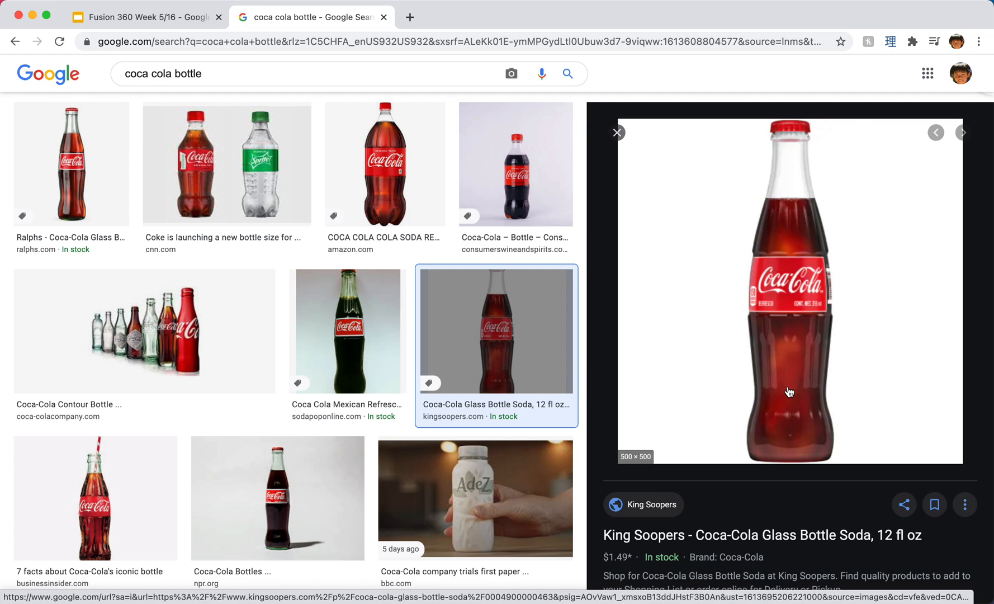
mouse_move(663, 364)
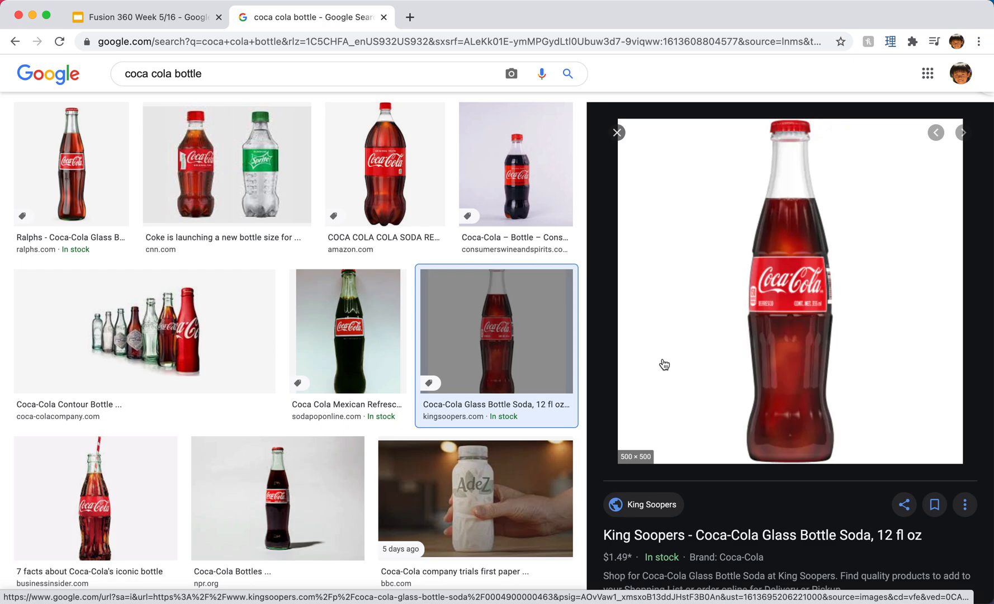
mouse_move(799, 299)
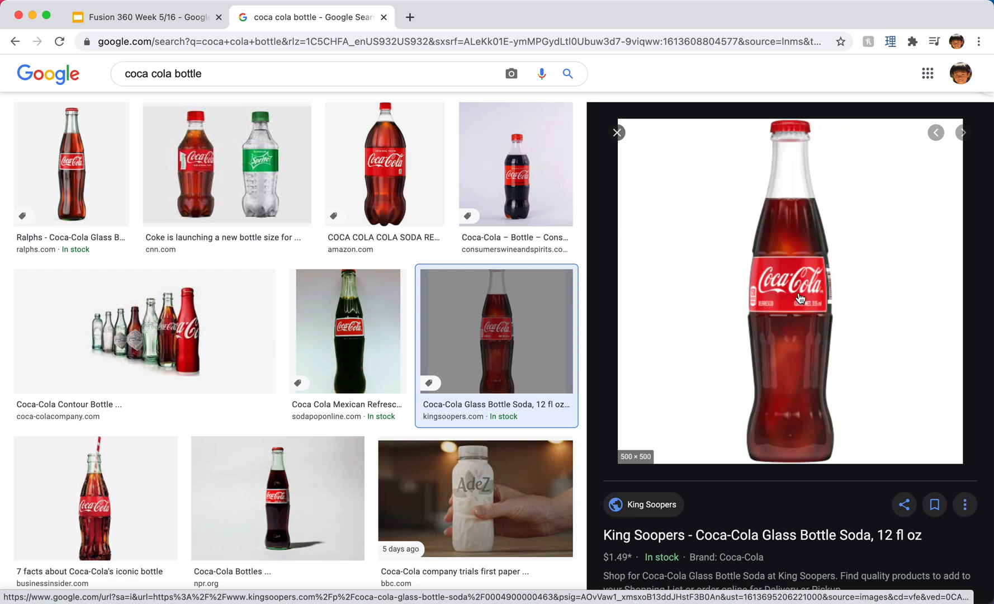
Preview bottle image results, starting and then cancelling a save of the King Soopers bottle.
right_click(790, 298)
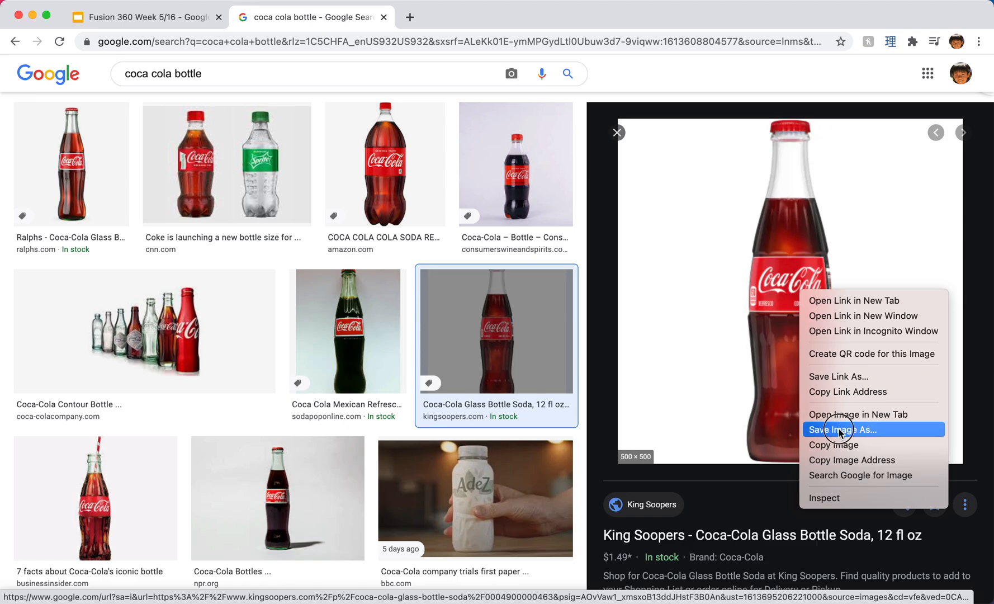
left_click(843, 429)
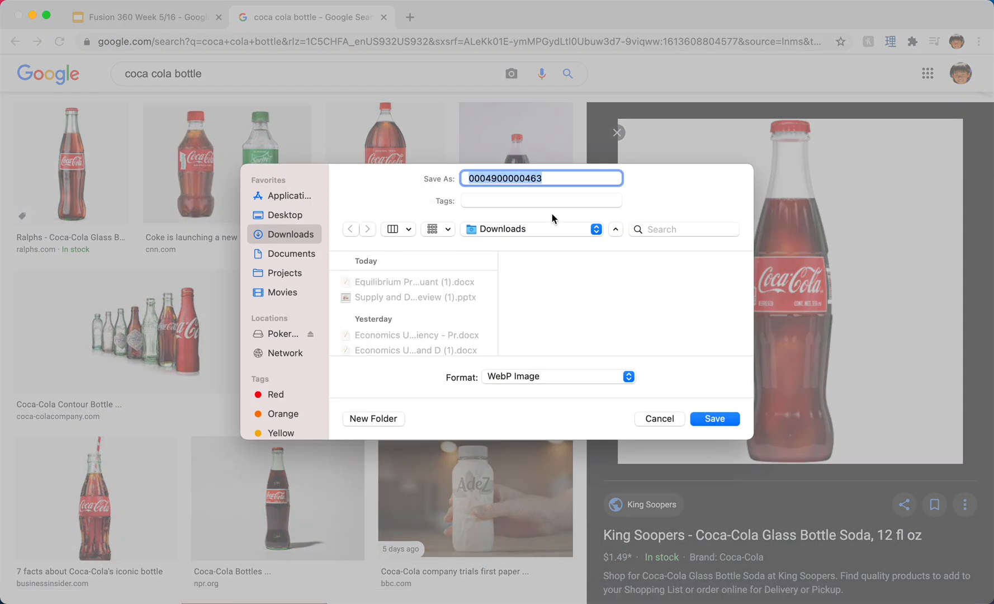
left_click(658, 419)
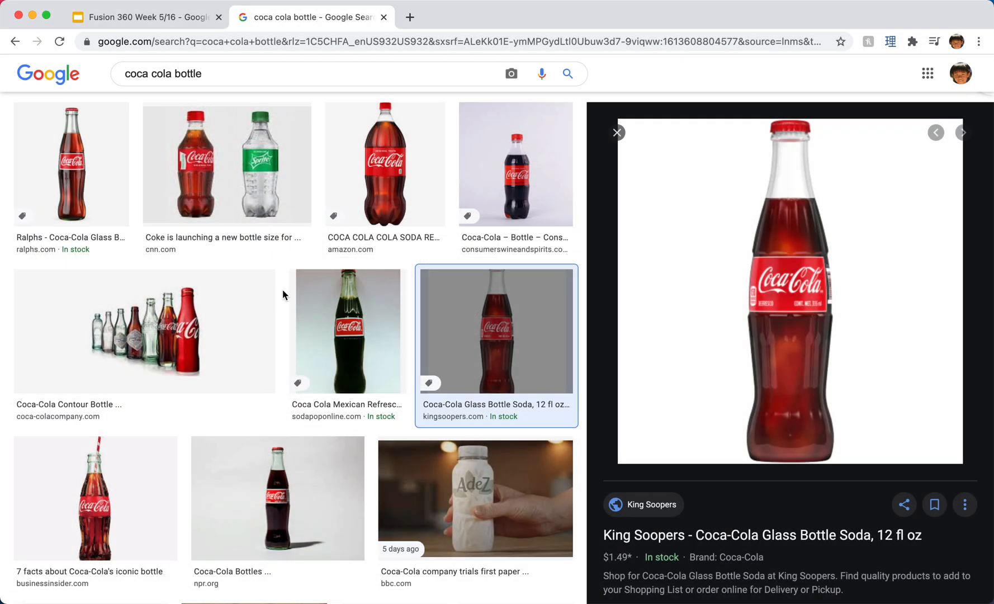
scroll("down", 3)
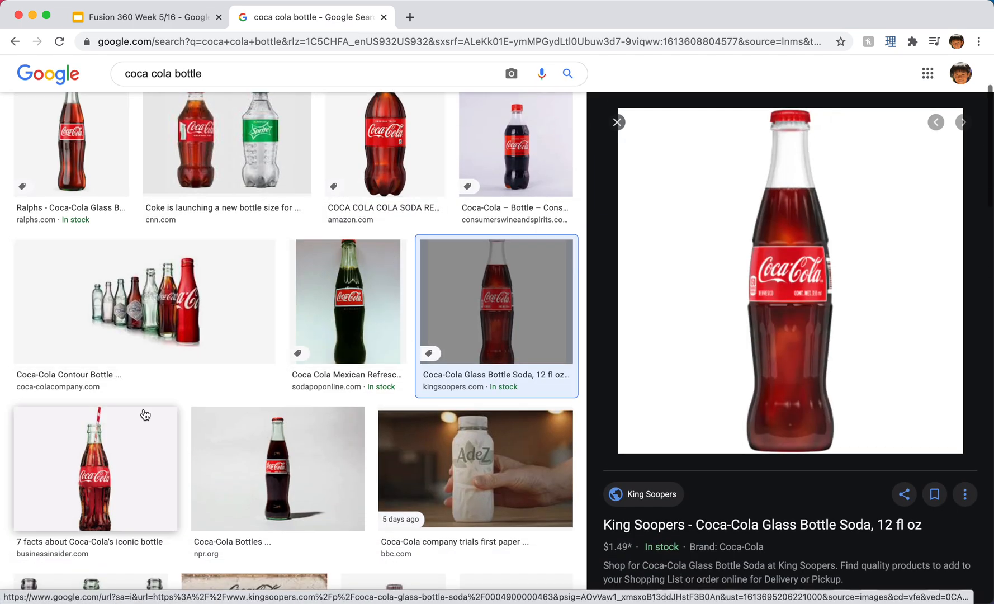
left_click(94, 468)
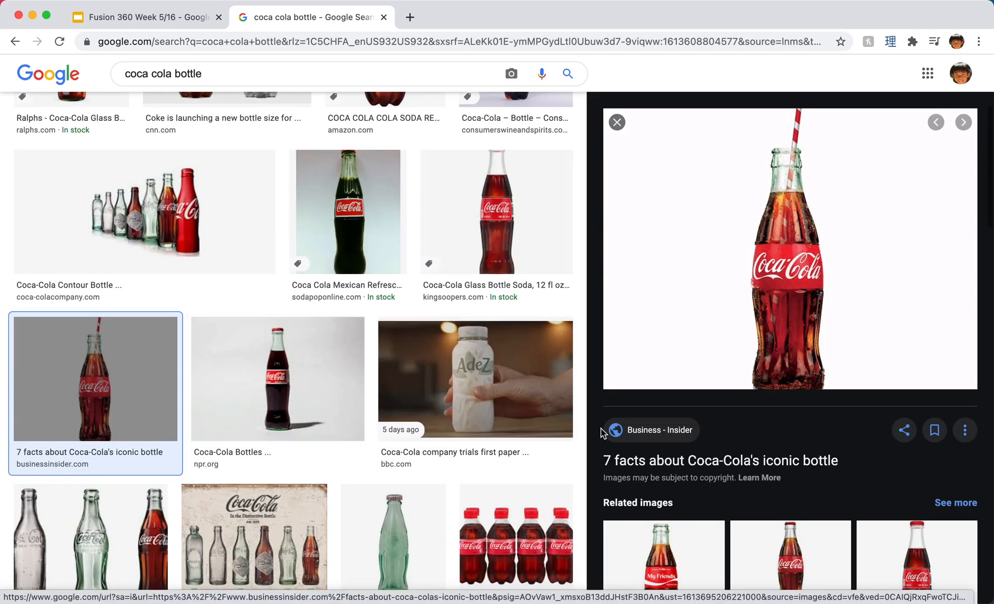
scroll("up", 3)
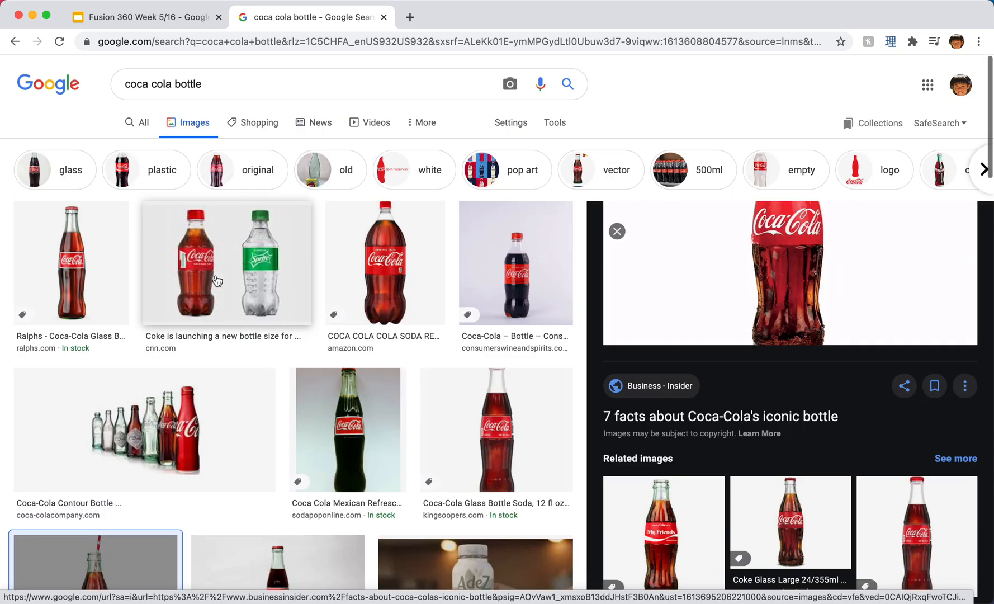
left_click(495, 330)
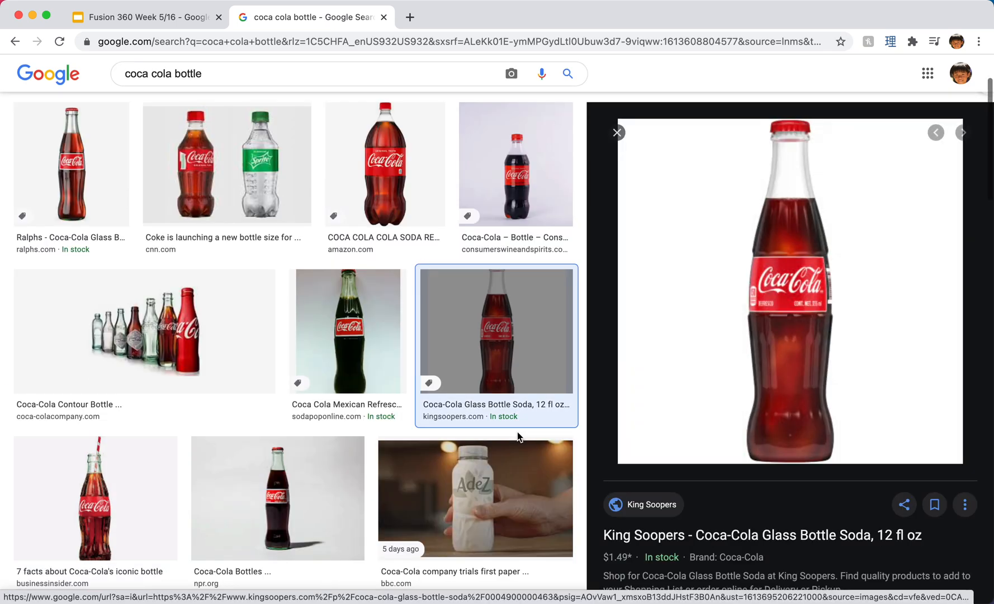
scroll("up", 3)
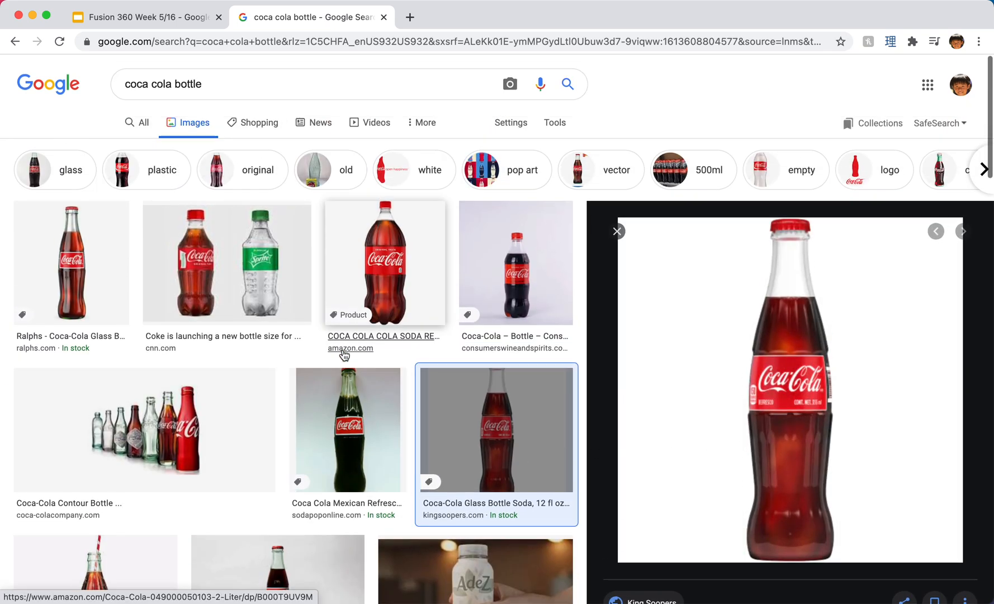
scroll("down", 3)
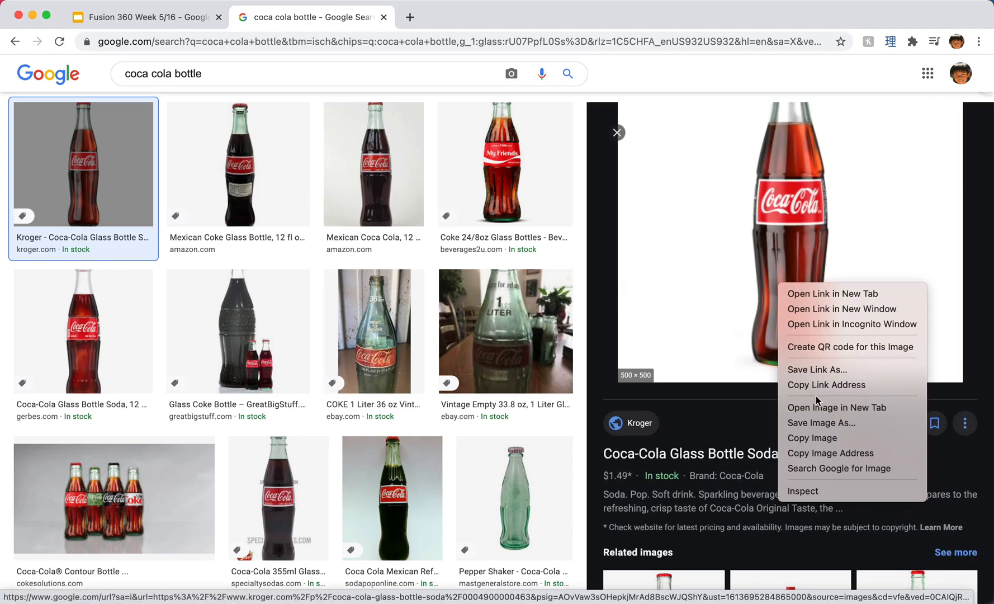
Cancel saving the Kroger image, then open the NPR single-bottle photo in a new tab.
left_click(820, 423)
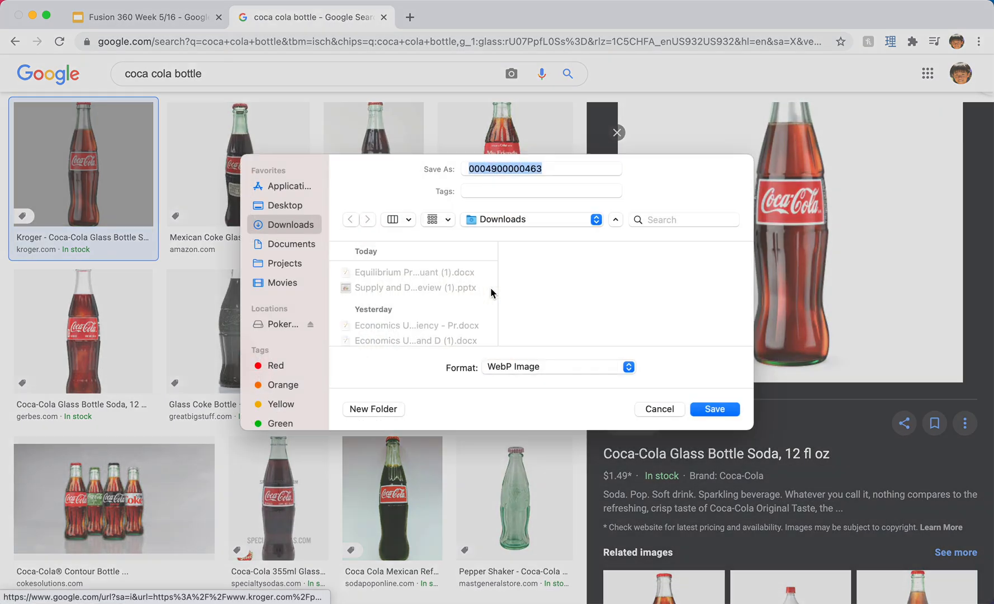
left_click(659, 409)
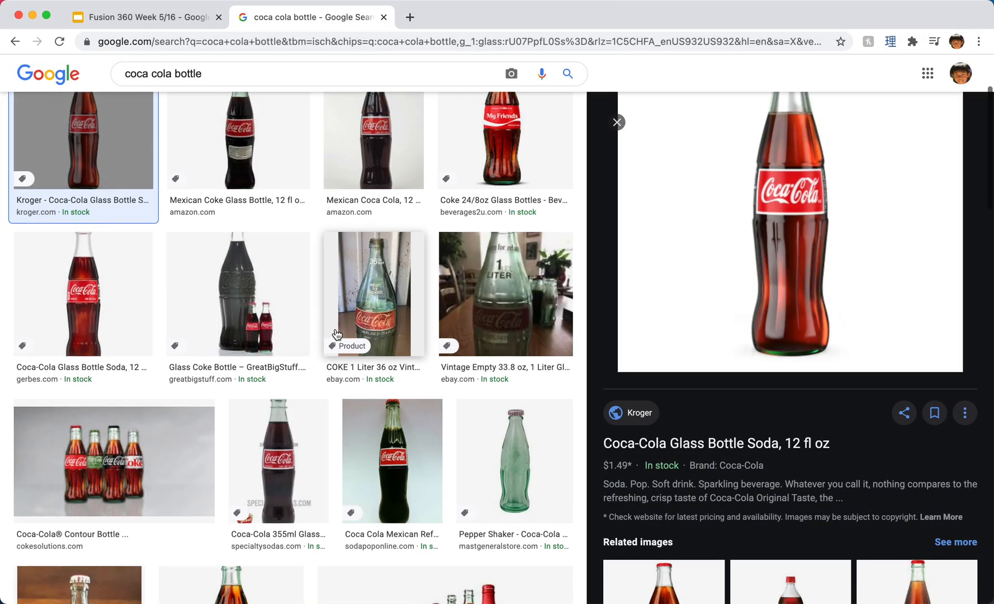
scroll("down", 3)
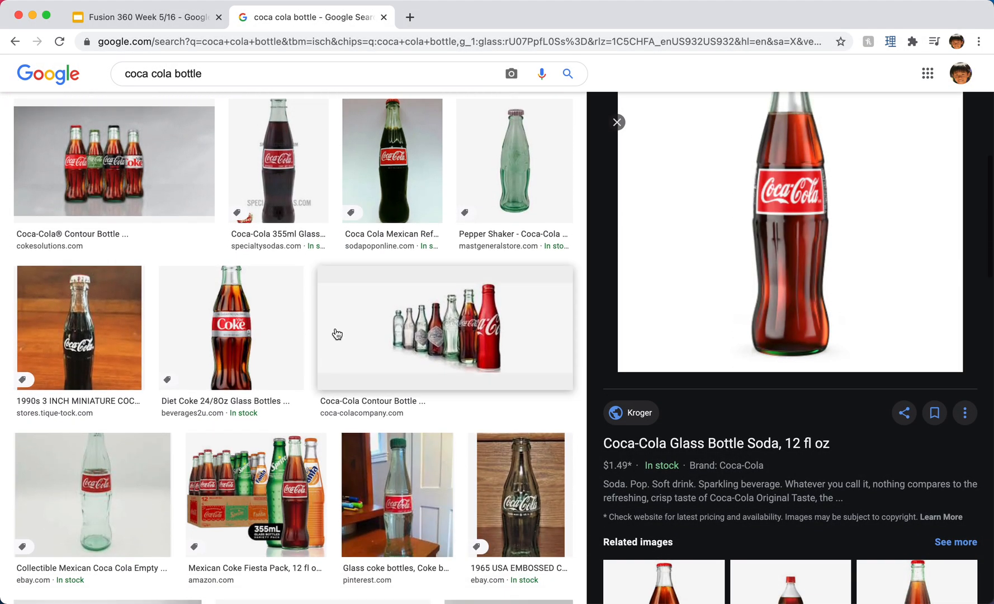
left_click(106, 329)
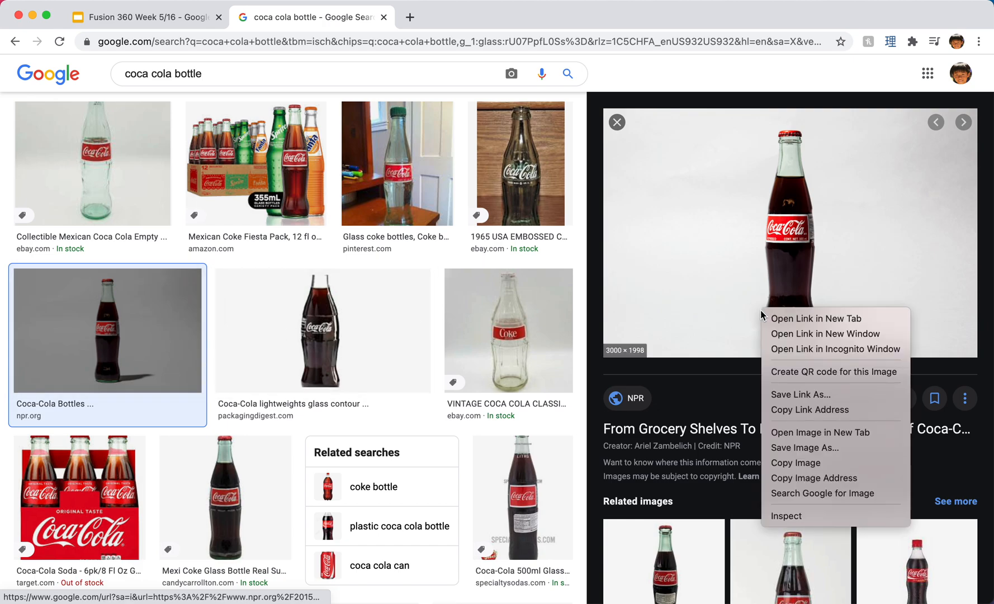
mouse_move(795, 462)
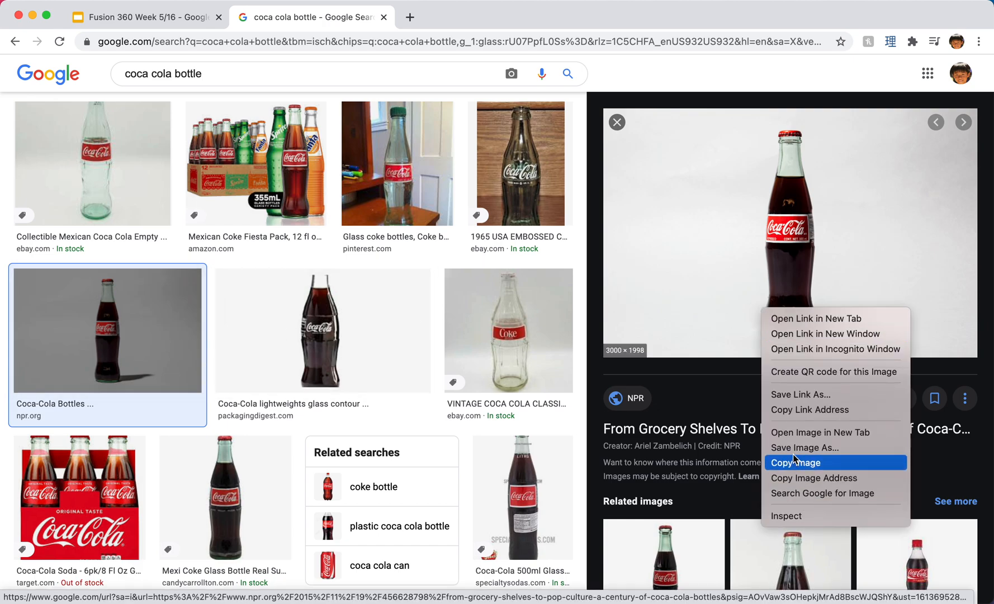
mouse_move(820, 432)
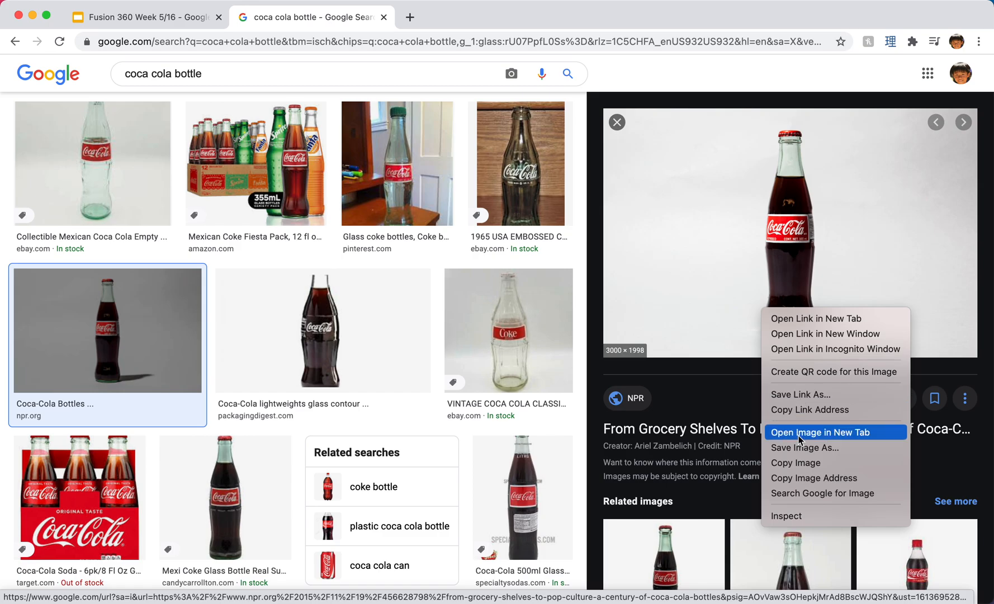
left_click(821, 432)
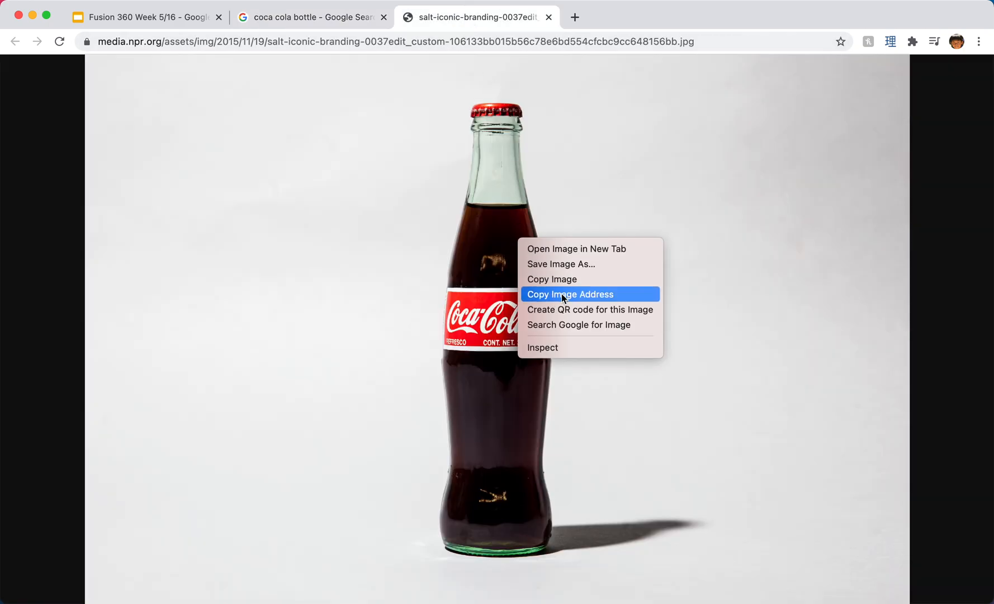
Name the NPR photo CocaColaBottleReference2 and save it into Downloads after browsing Documents folders.
left_click(559, 264)
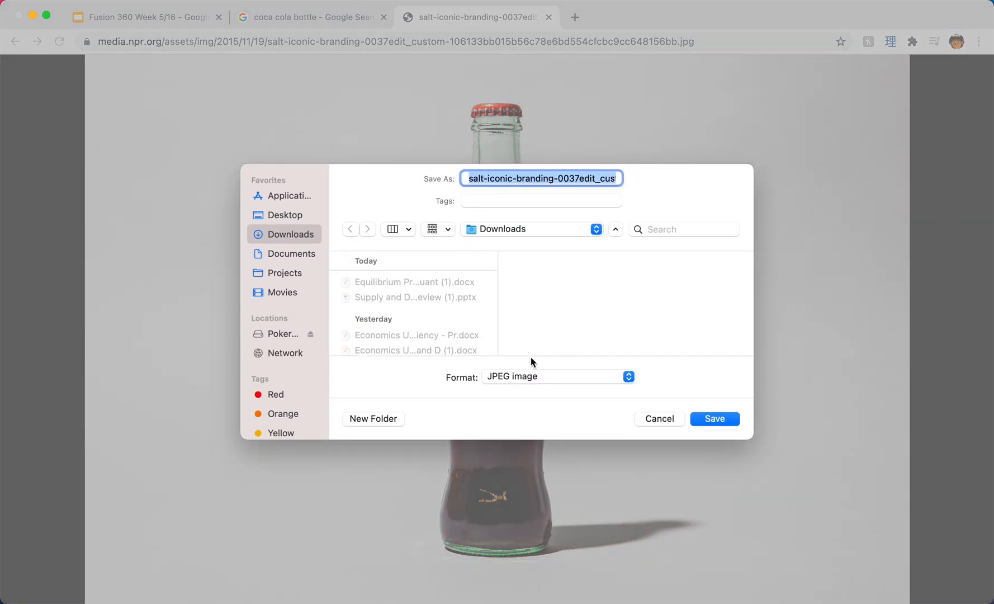
mouse_move(543, 377)
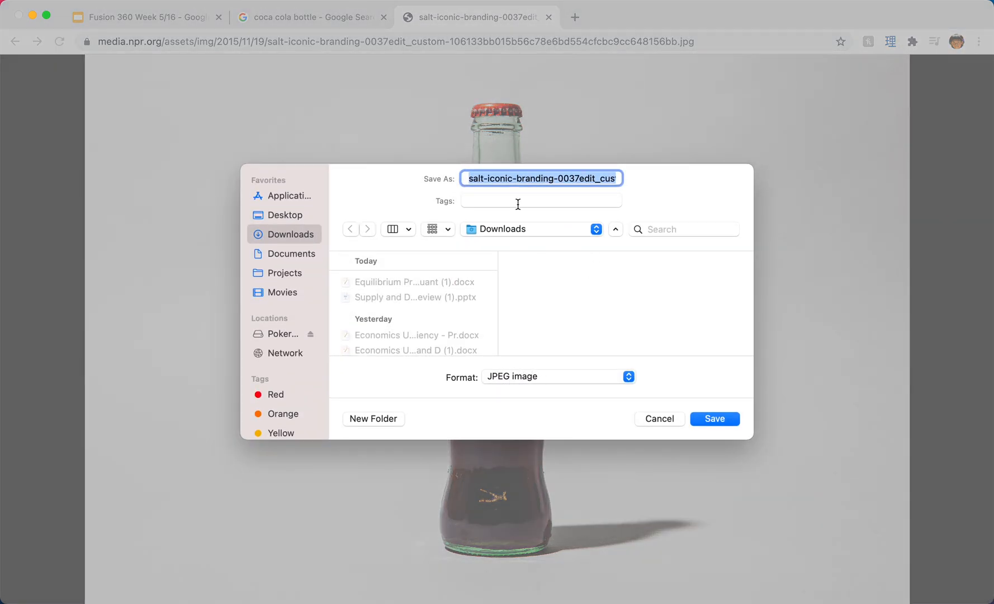
type("Coca")
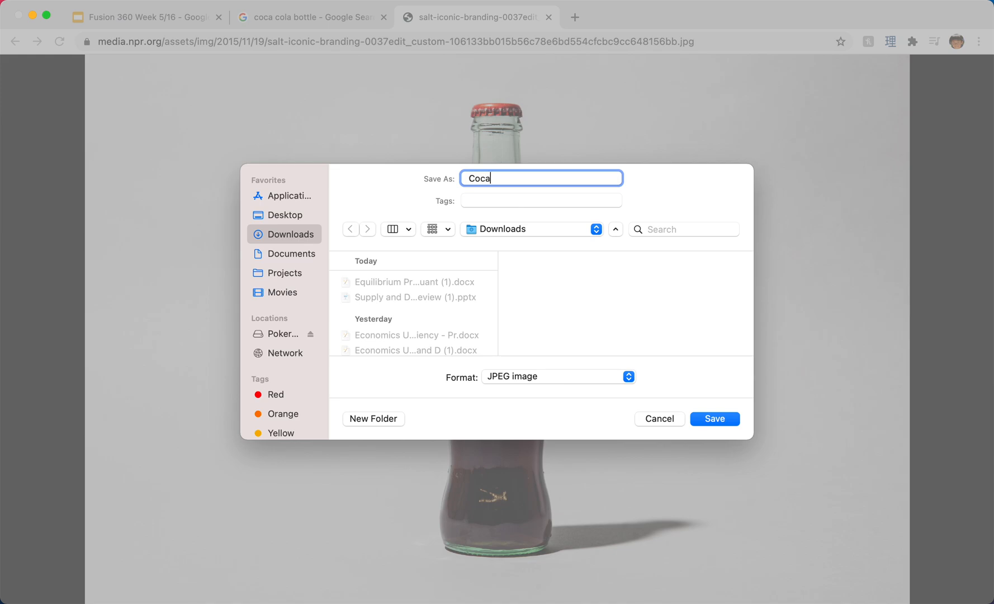
type("ColaBottleReference2")
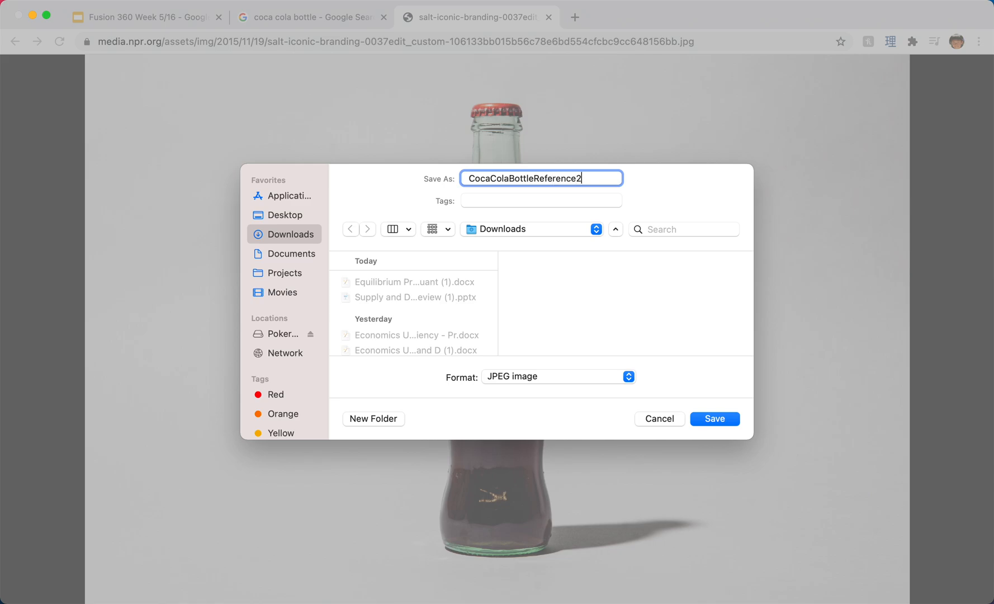
scroll("down", 3)
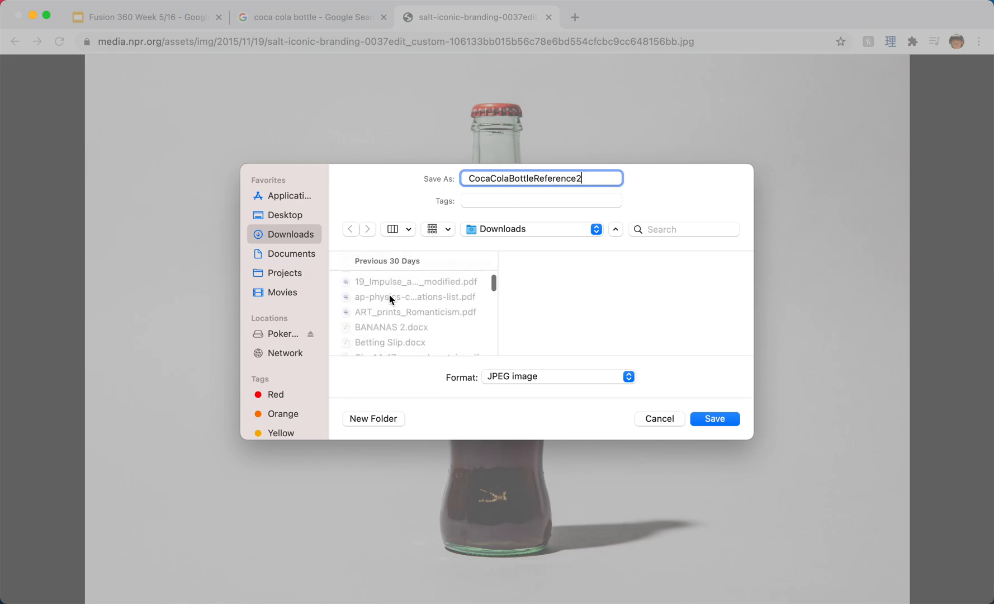
left_click(291, 253)
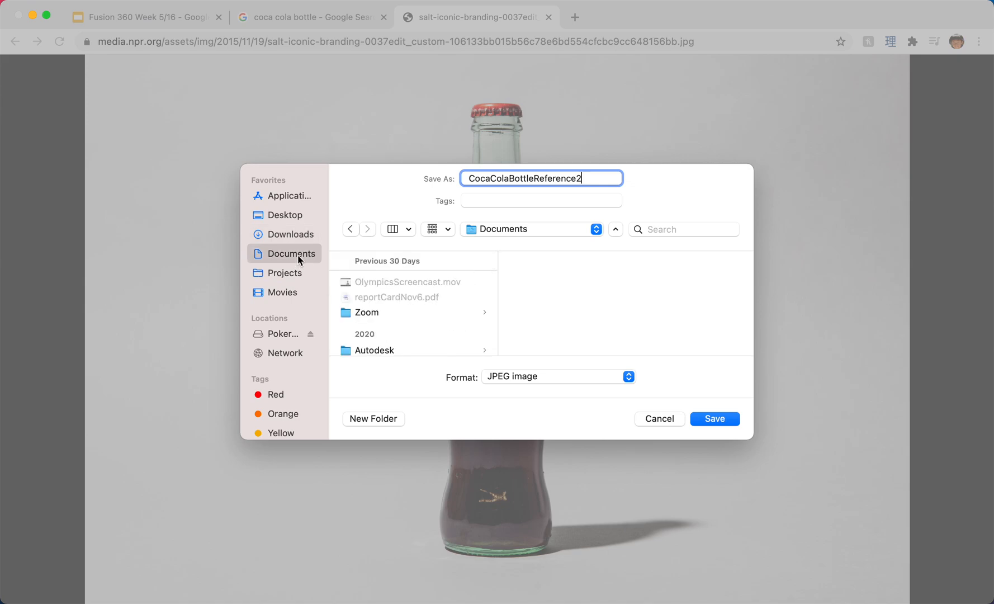
left_click(374, 349)
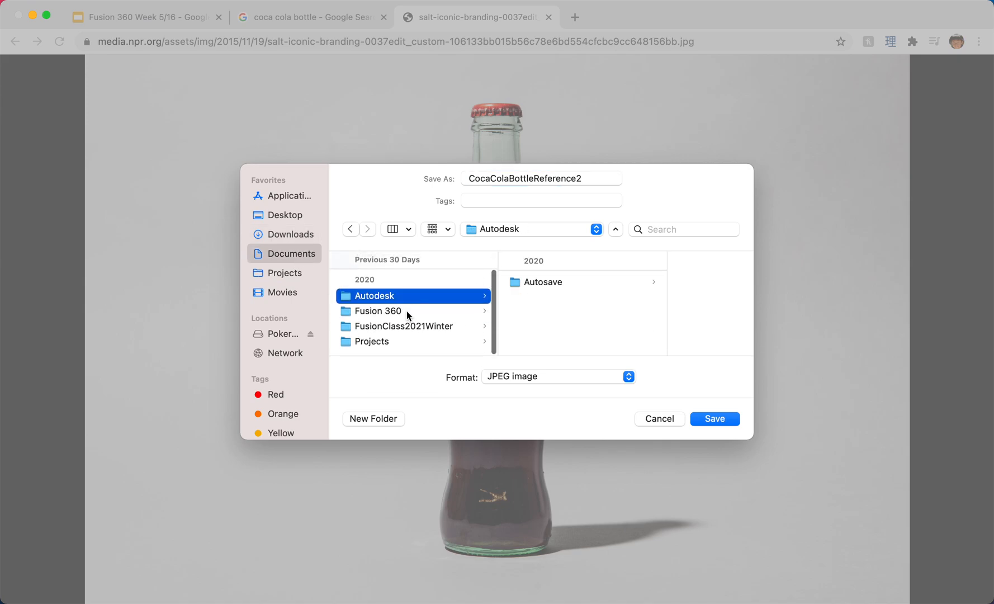
left_click(403, 325)
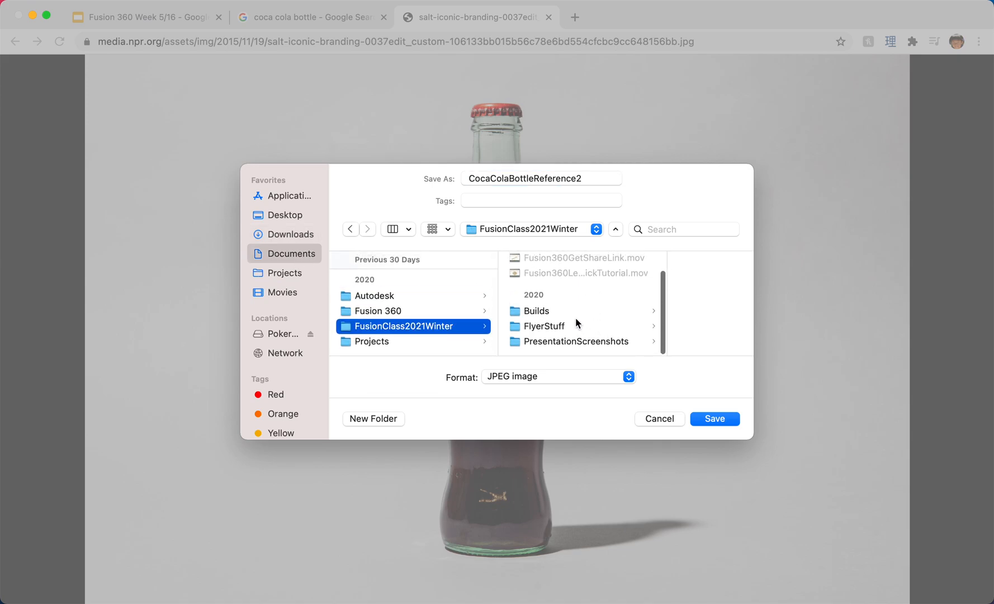
mouse_move(561, 323)
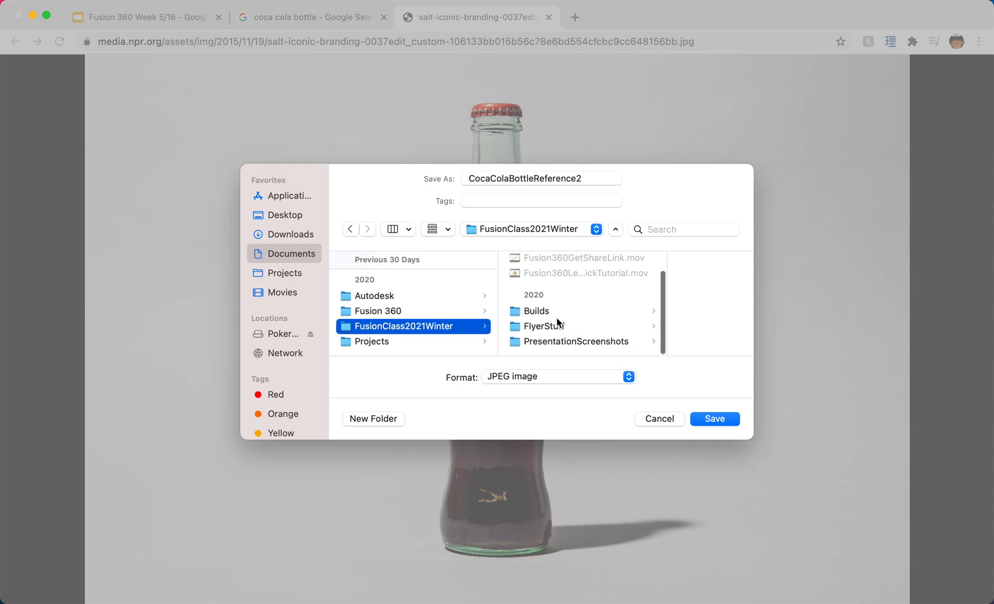
scroll("up", 3)
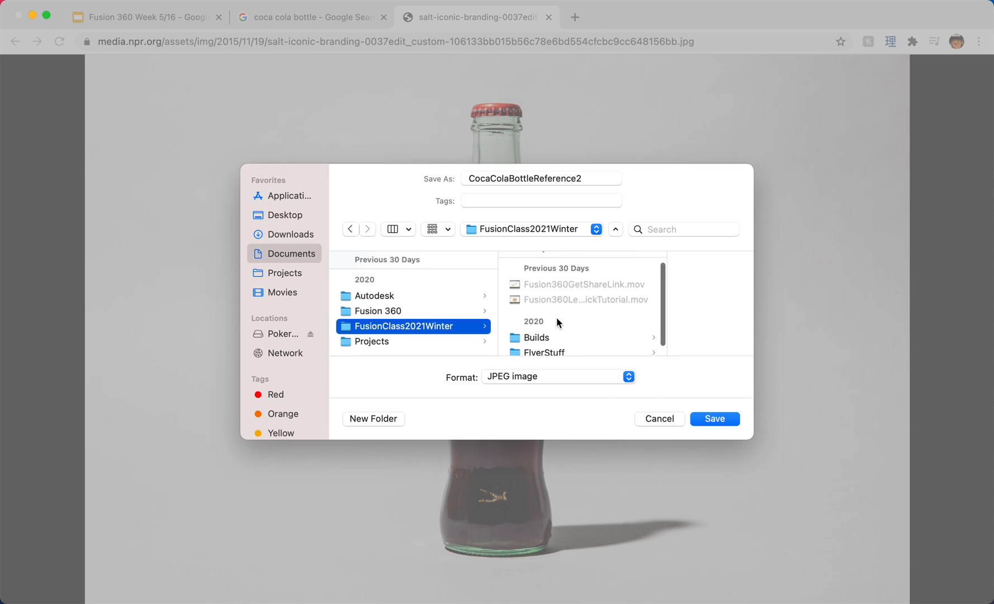
left_click(292, 233)
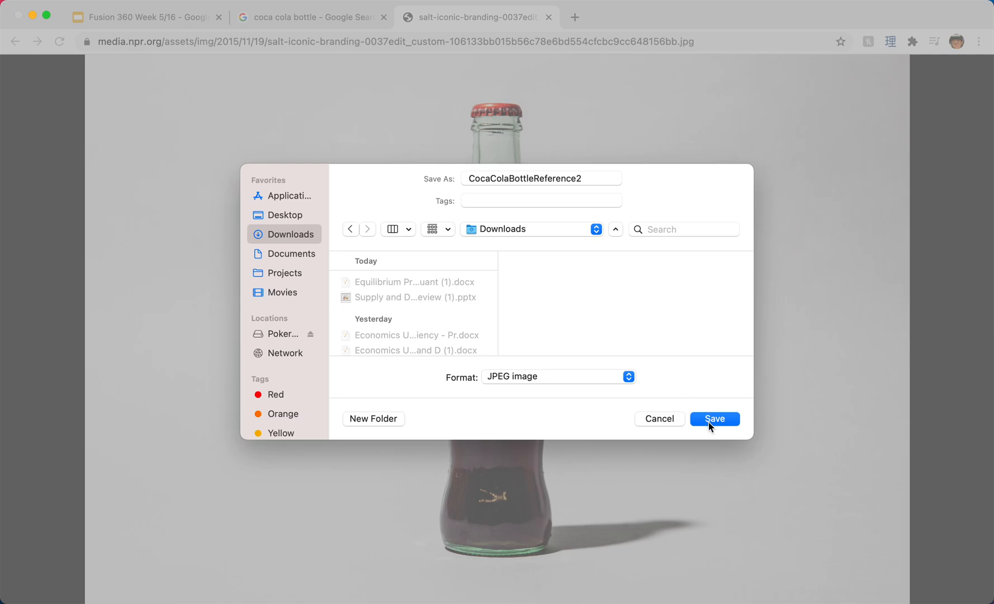
left_click(714, 418)
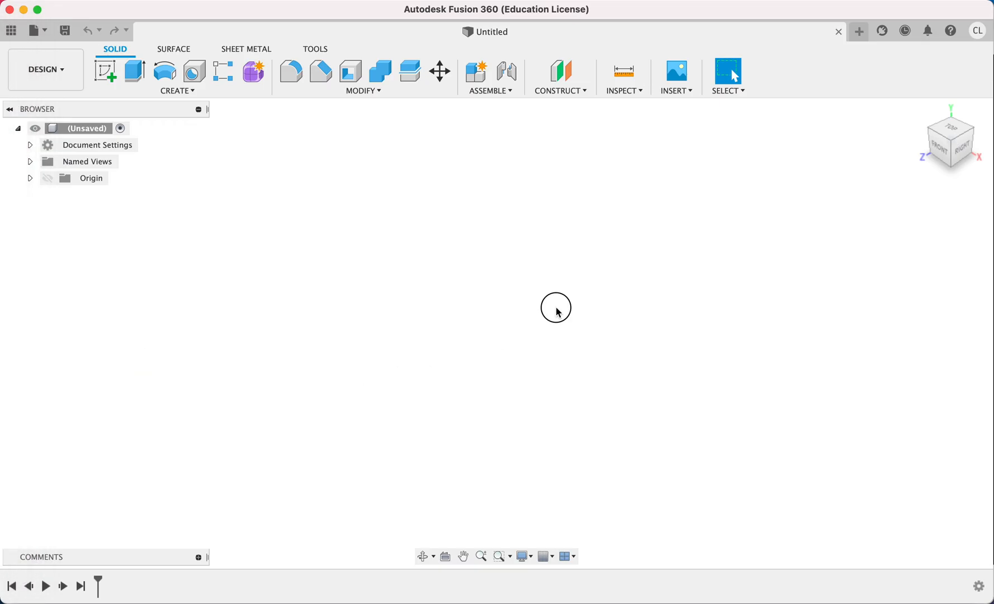
mouse_move(664, 104)
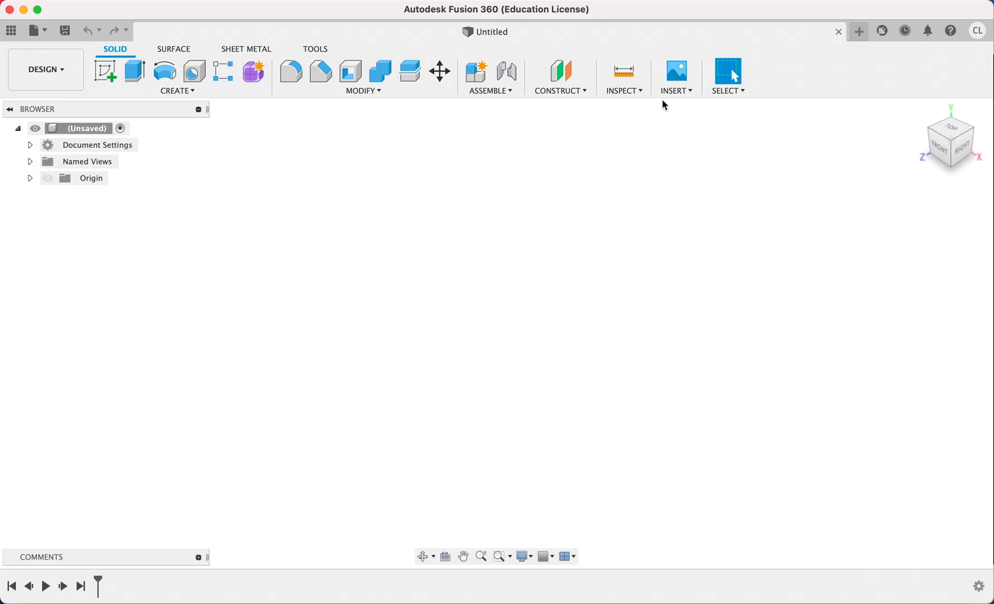
Insert a canvas from the computer, selecting CocaColaBottleReference2.jpg in Downloads.
left_click(674, 76)
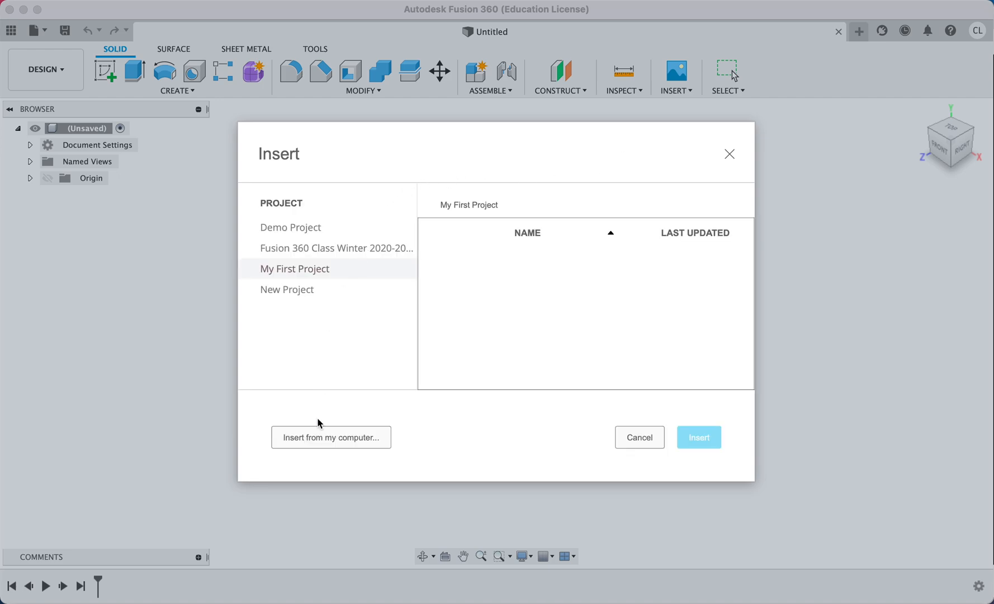
mouse_move(606, 104)
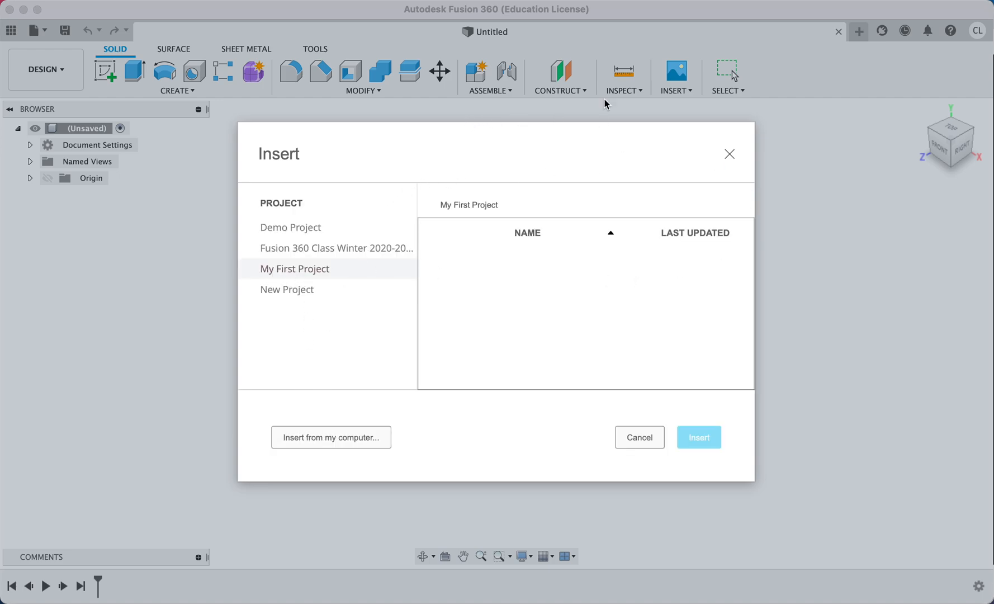
mouse_move(241, 395)
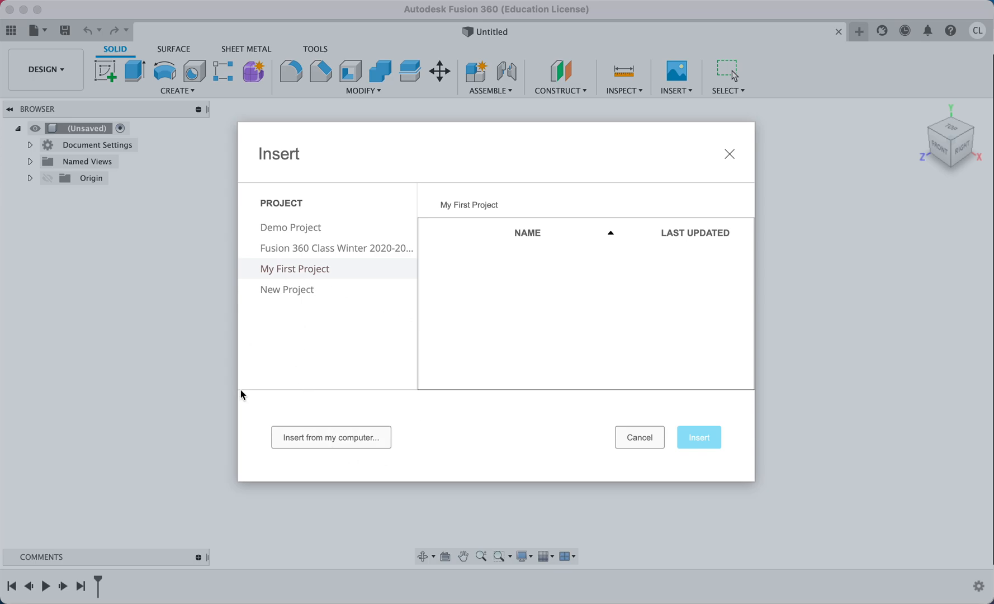
mouse_move(292, 447)
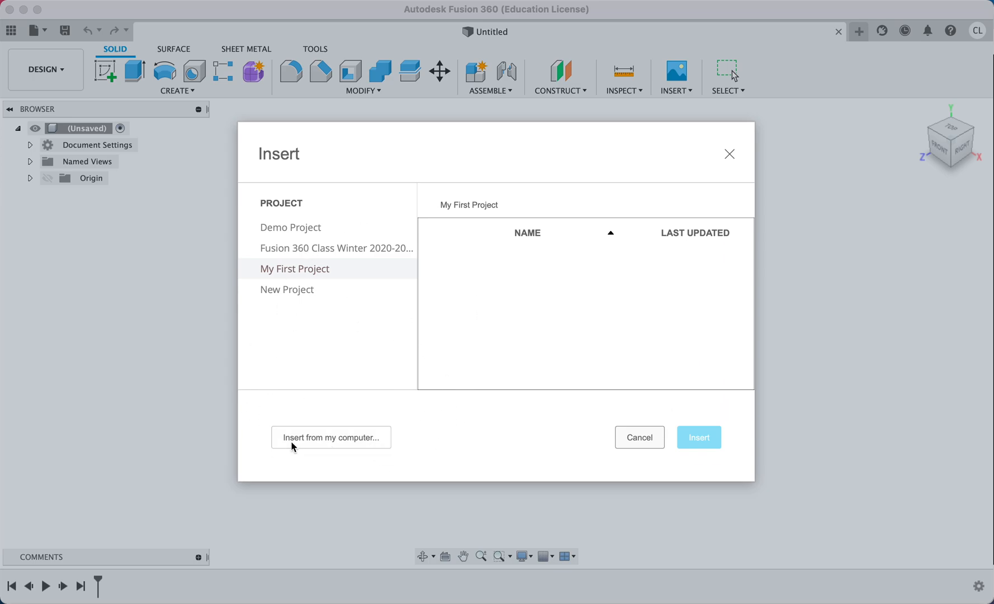
mouse_move(338, 440)
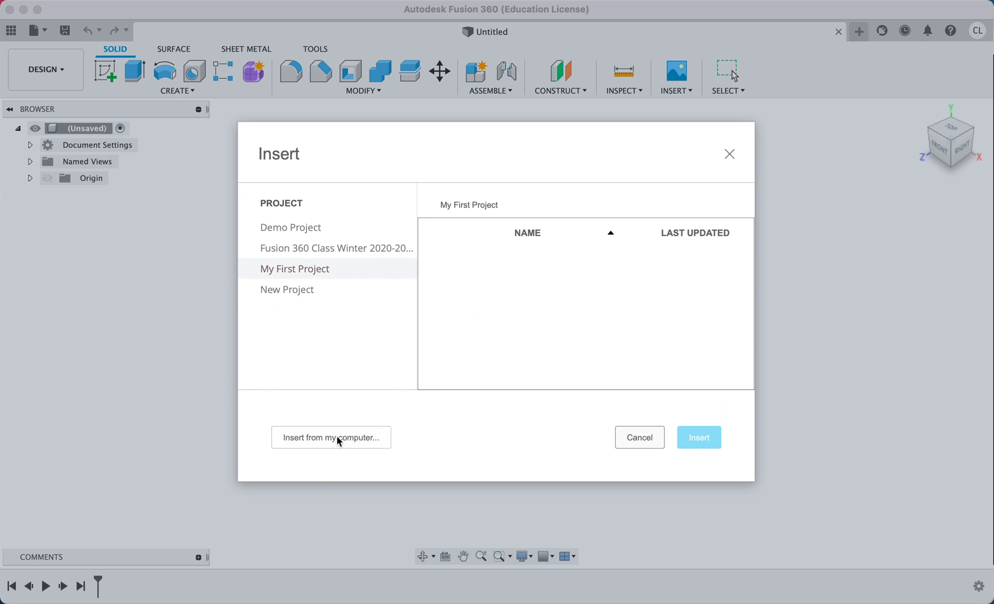
mouse_move(596, 274)
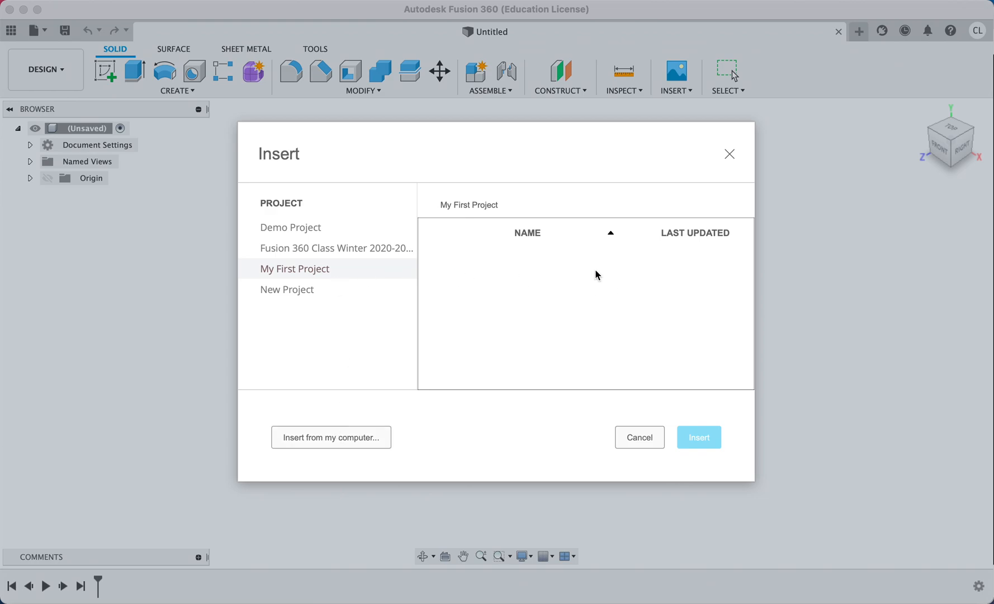
mouse_move(709, 307)
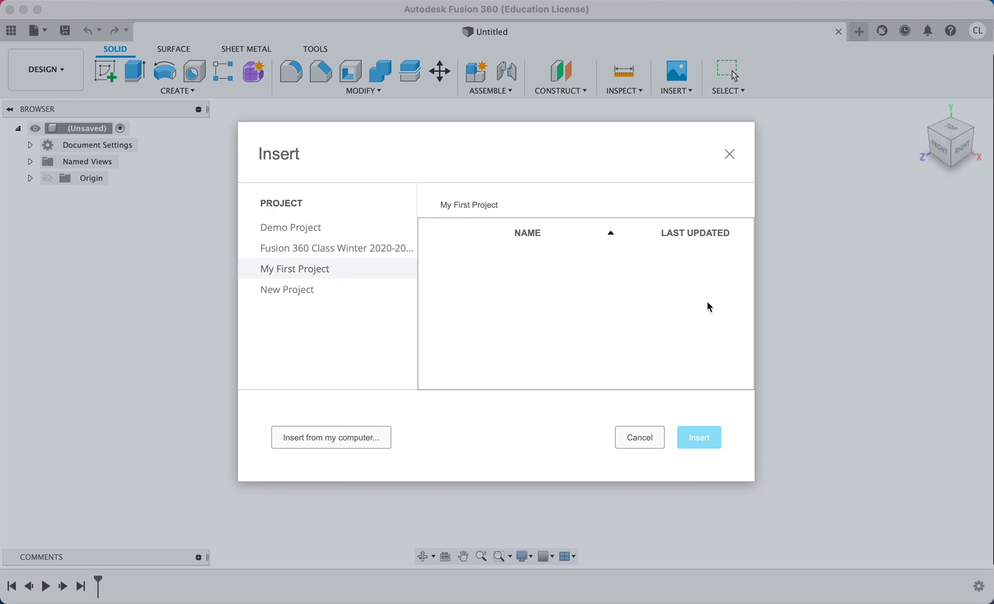
mouse_move(348, 410)
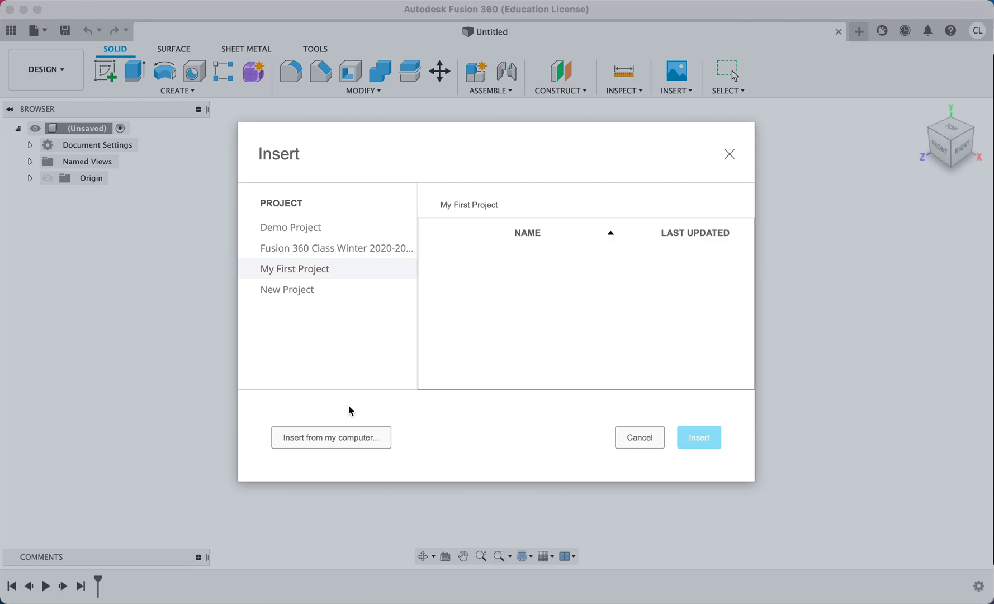
left_click(330, 437)
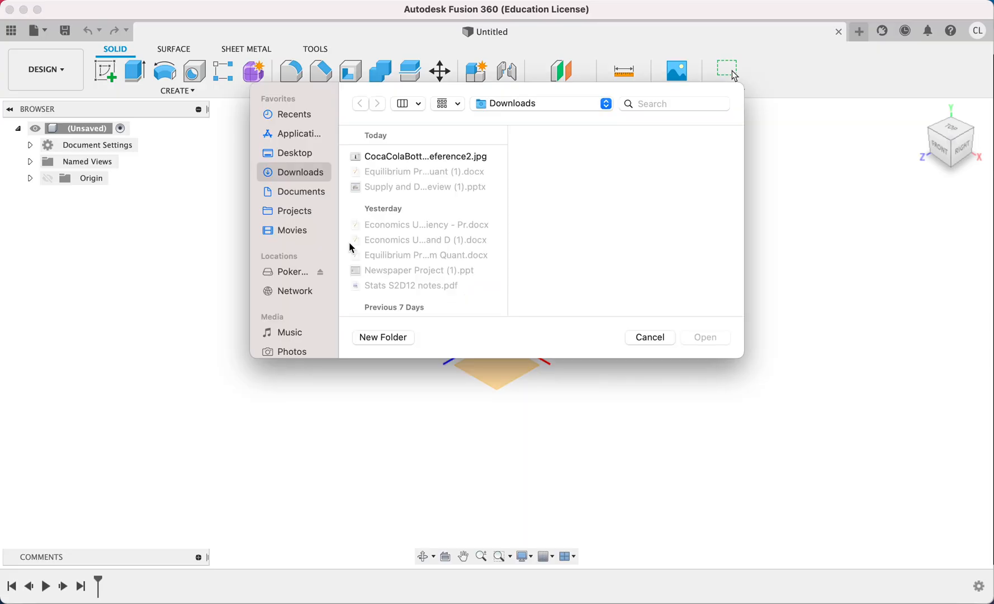
left_click(425, 156)
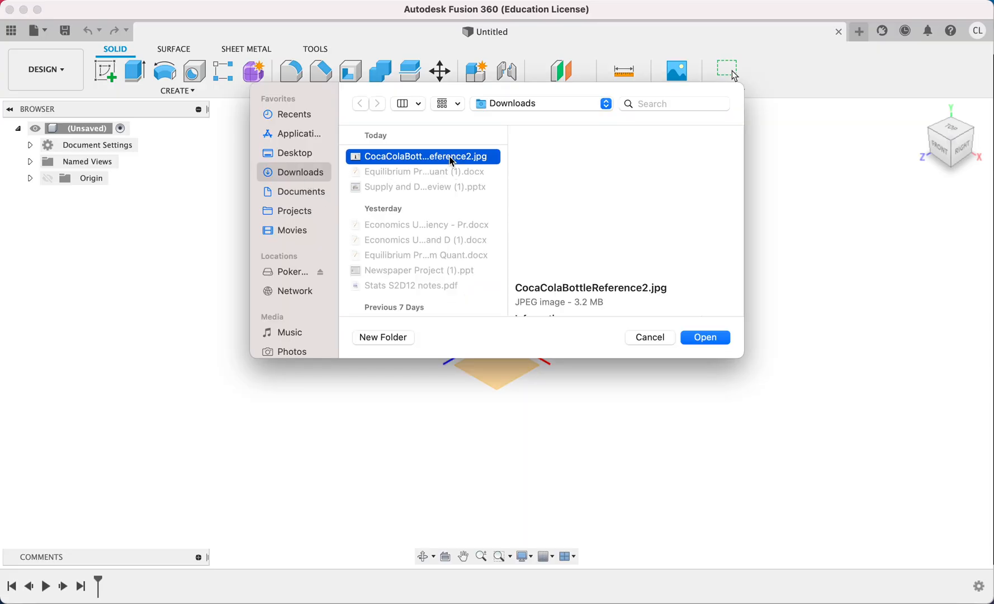
Load the photo as a canvas on the XY plane, viewed from Front, and confirm its settings.
left_click(704, 336)
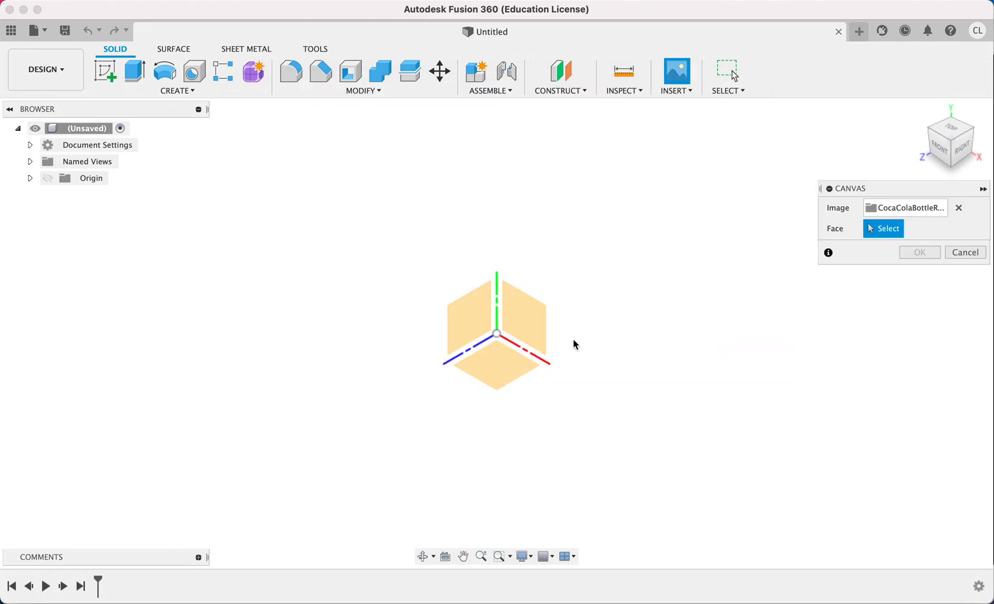
mouse_move(488, 330)
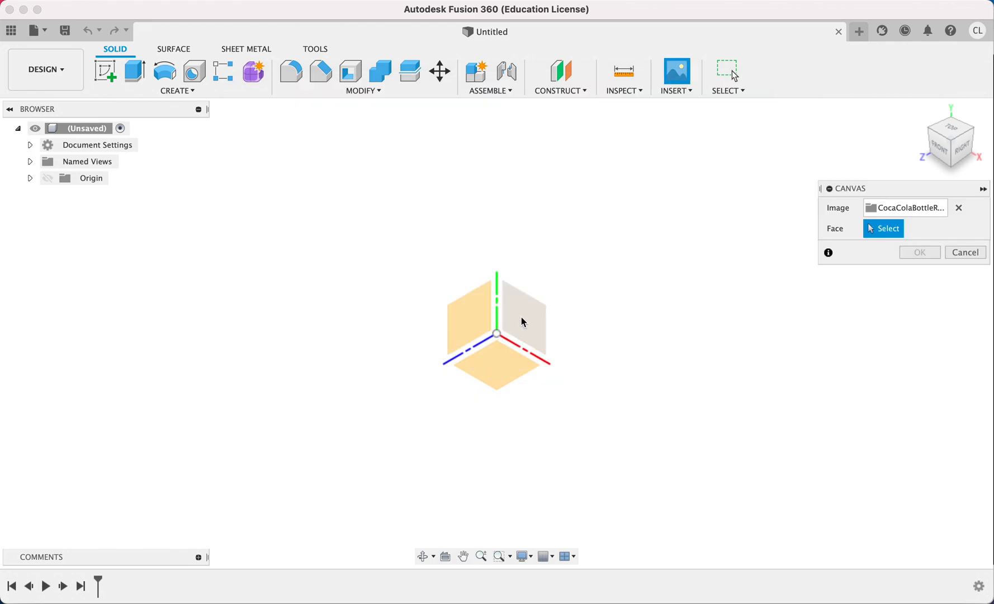
left_click(520, 311)
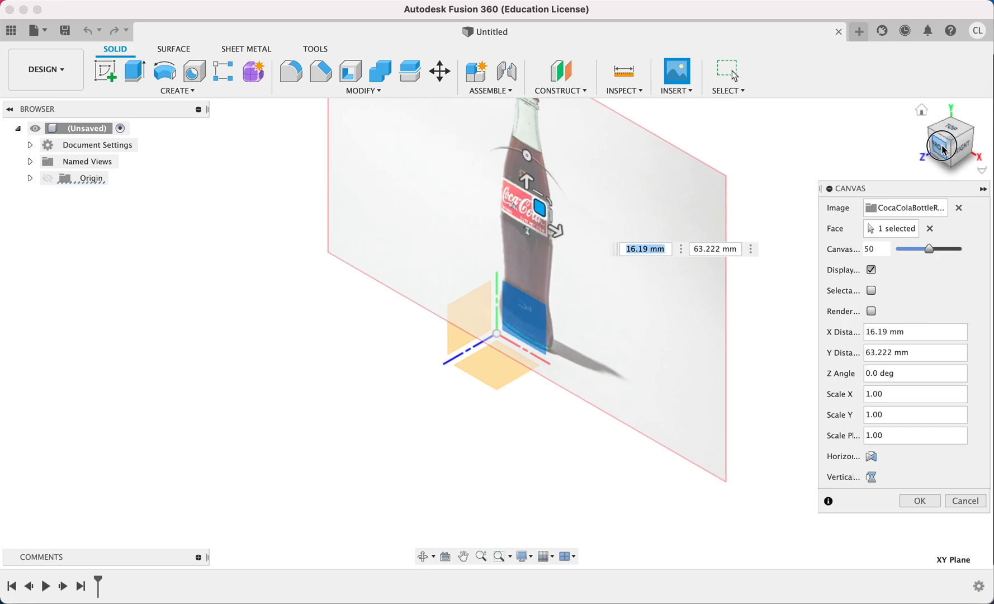
left_click(945, 145)
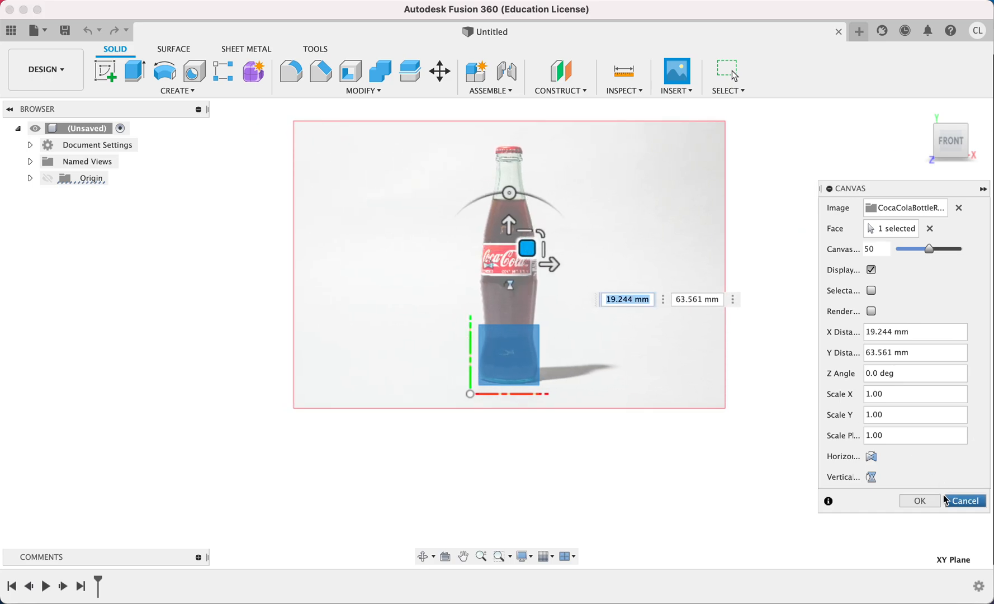
left_click(918, 500)
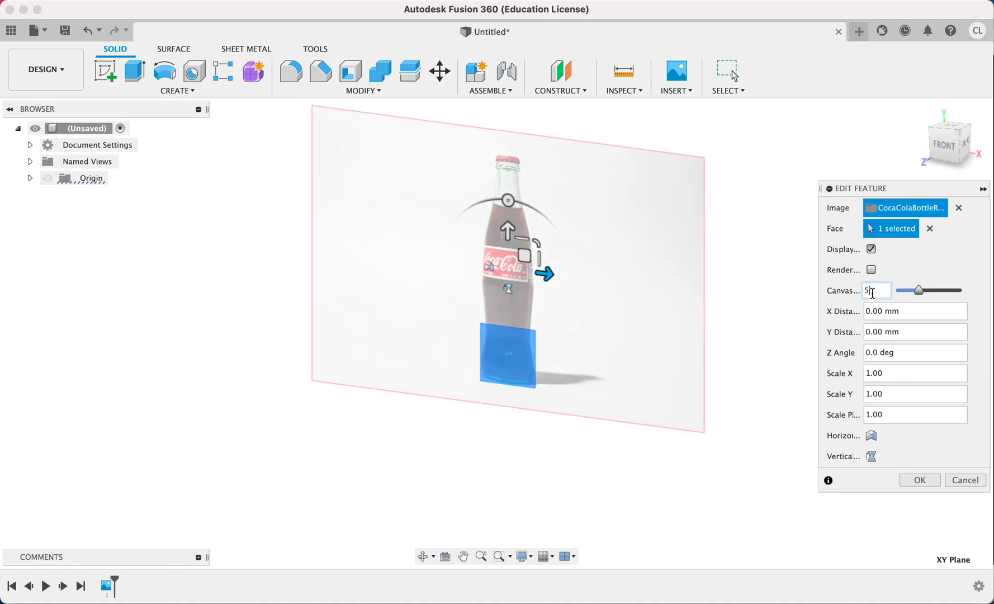
left_click(918, 479)
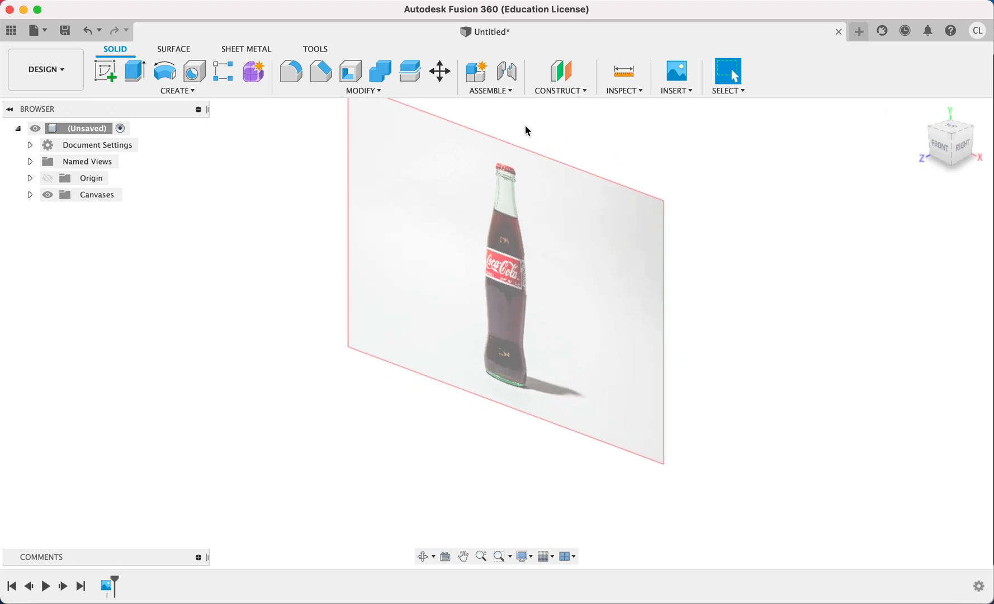
Start a sketch and draw a vertical line from above the cap through the bottle's centre.
left_click(106, 71)
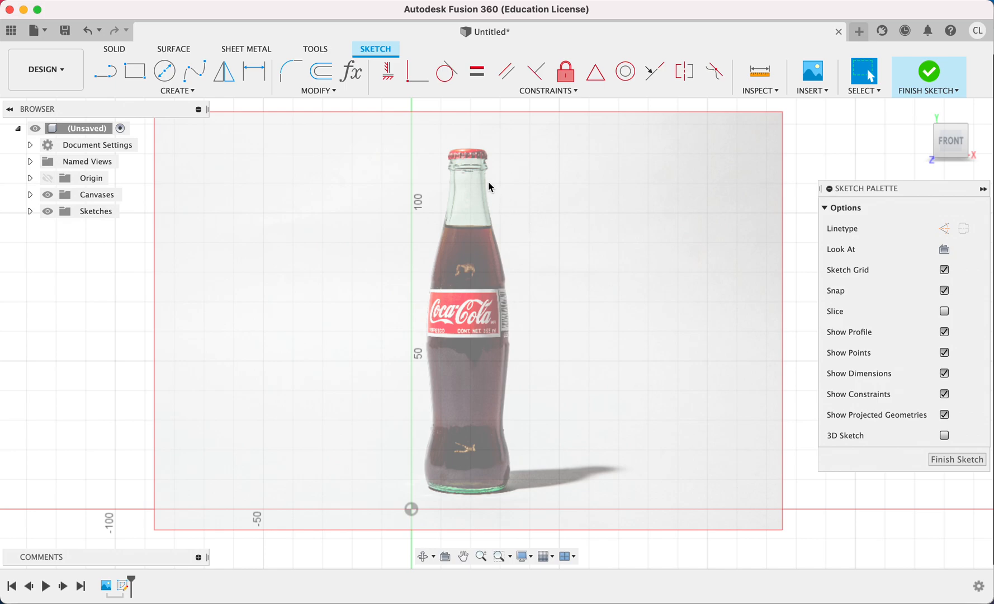
mouse_move(453, 451)
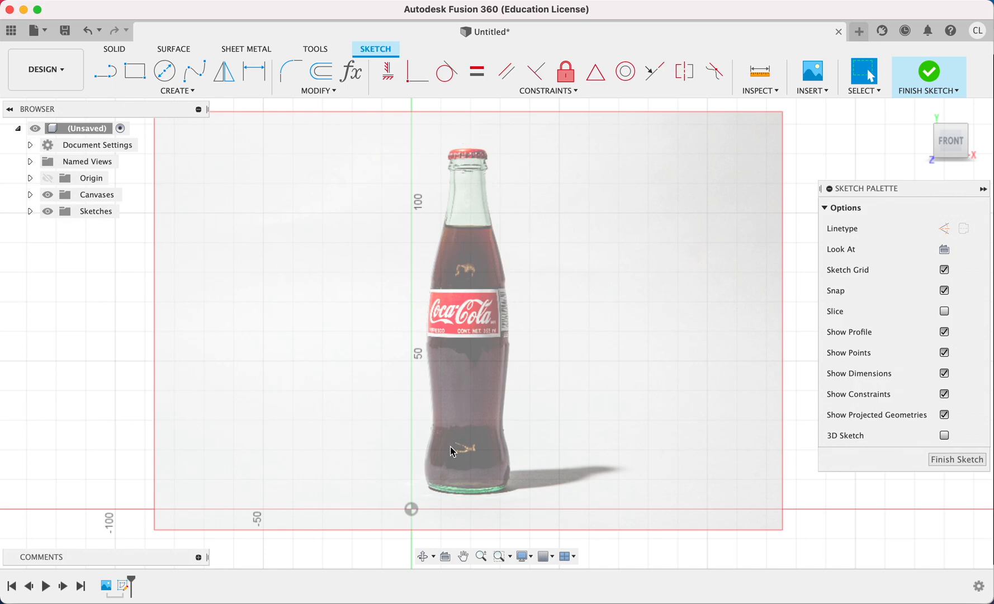
mouse_move(146, 83)
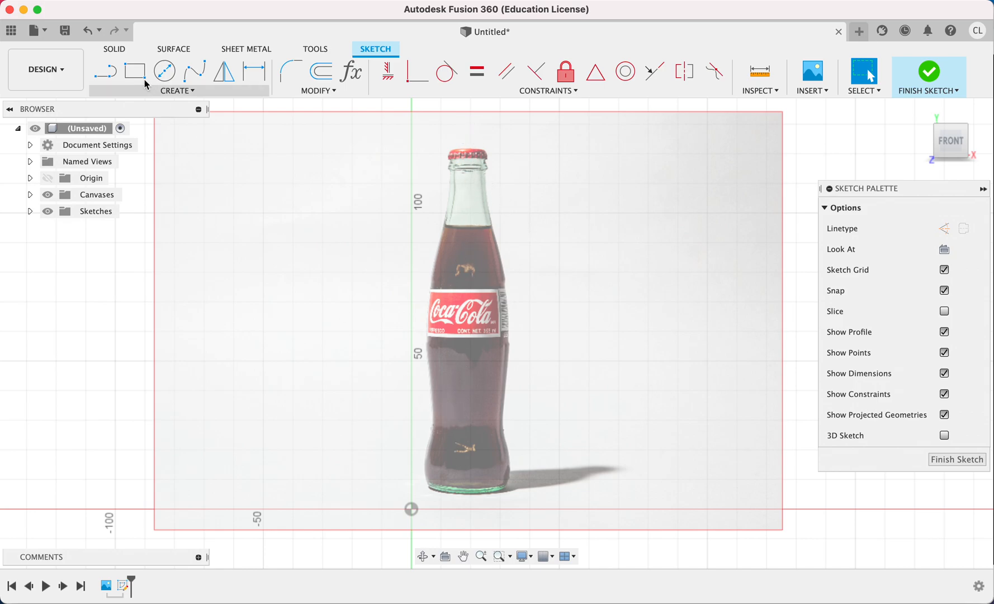
left_click(105, 71)
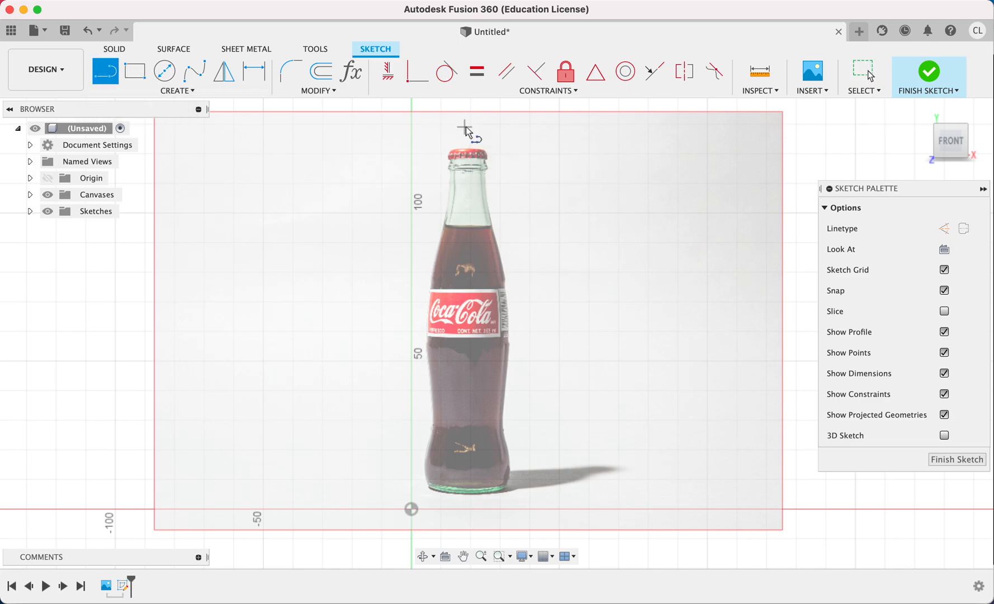
mouse_move(466, 126)
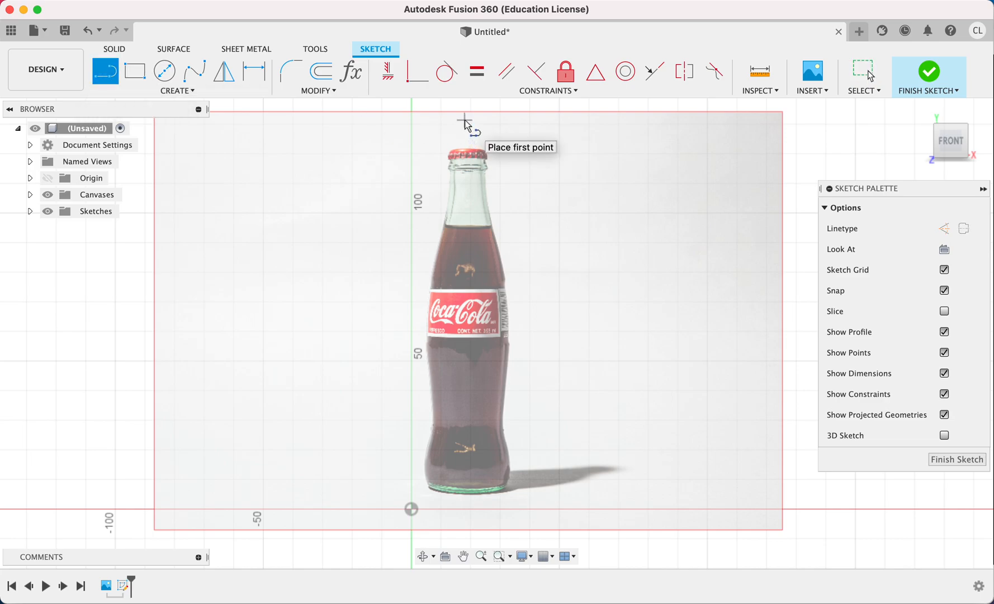
scroll("up", 3)
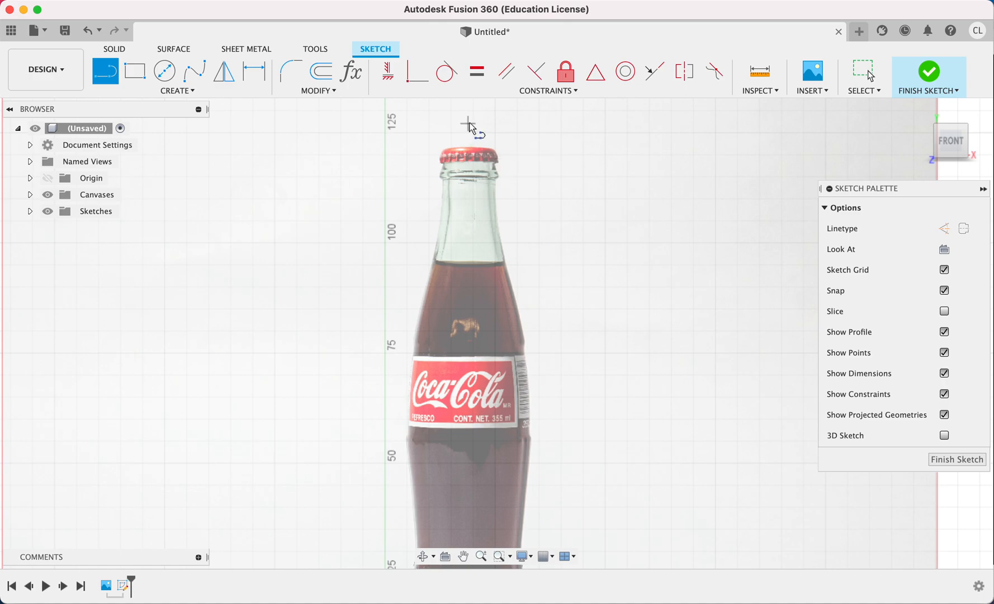
left_click(468, 122)
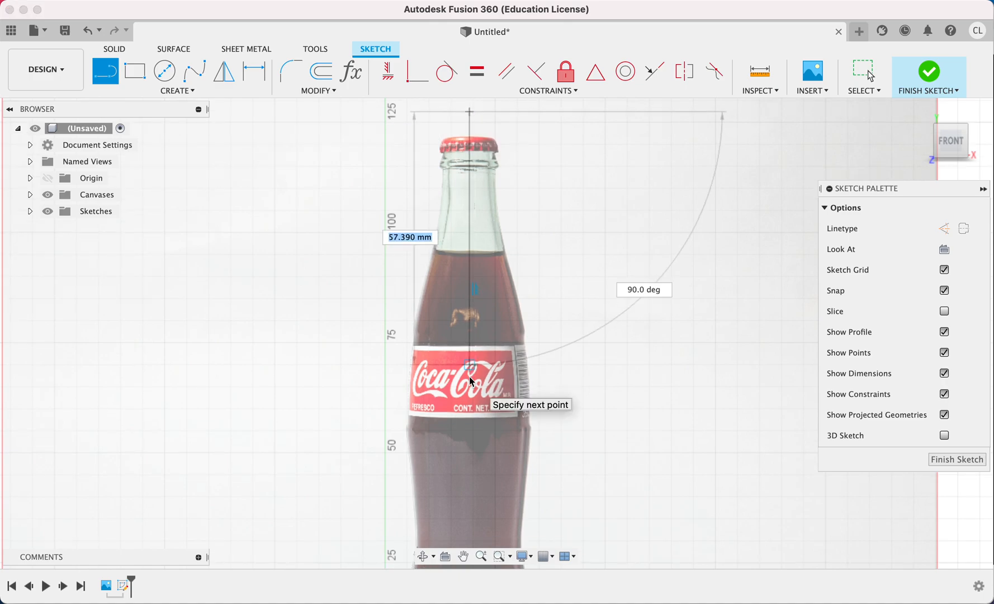
mouse_move(582, 430)
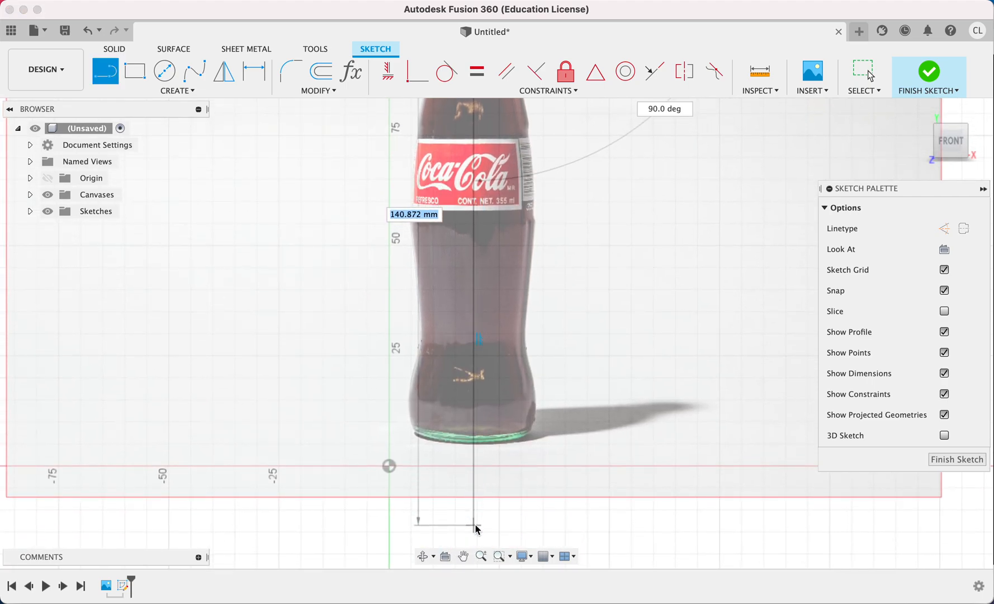
left_click(474, 425)
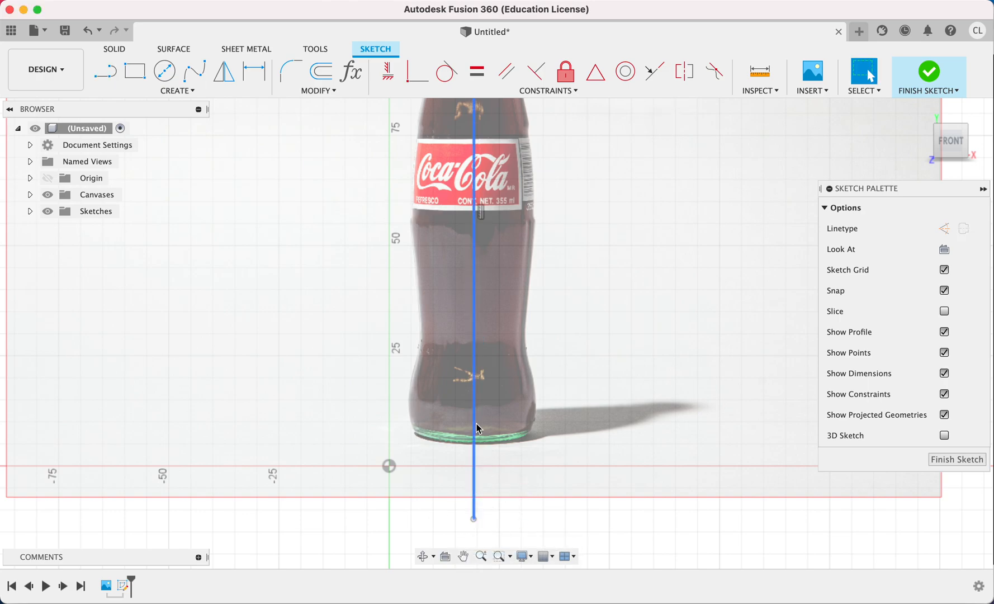
left_click(474, 423)
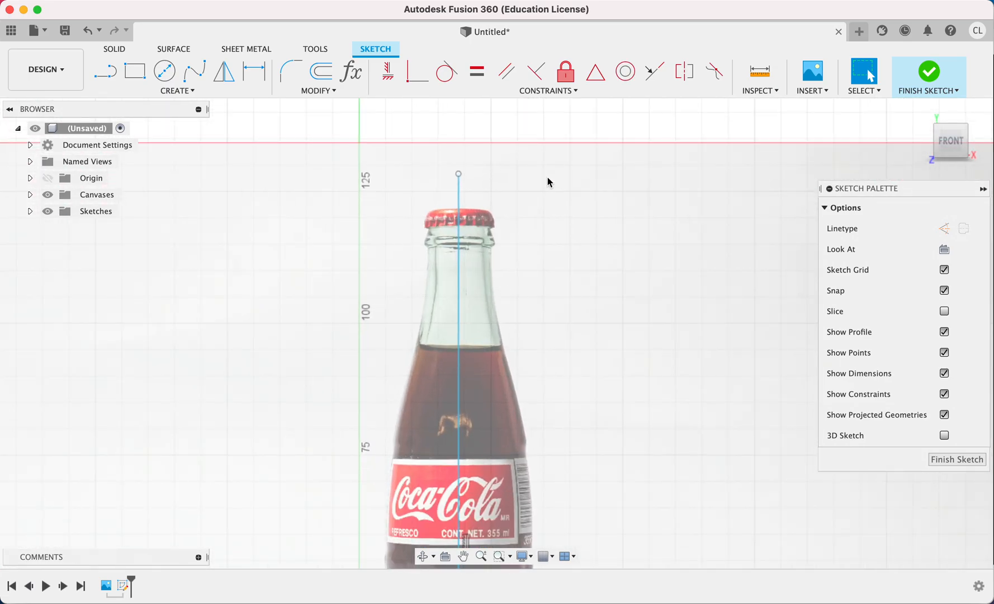
Apply the Fix constraint to the vertical centre line through the bottle.
left_click(447, 194)
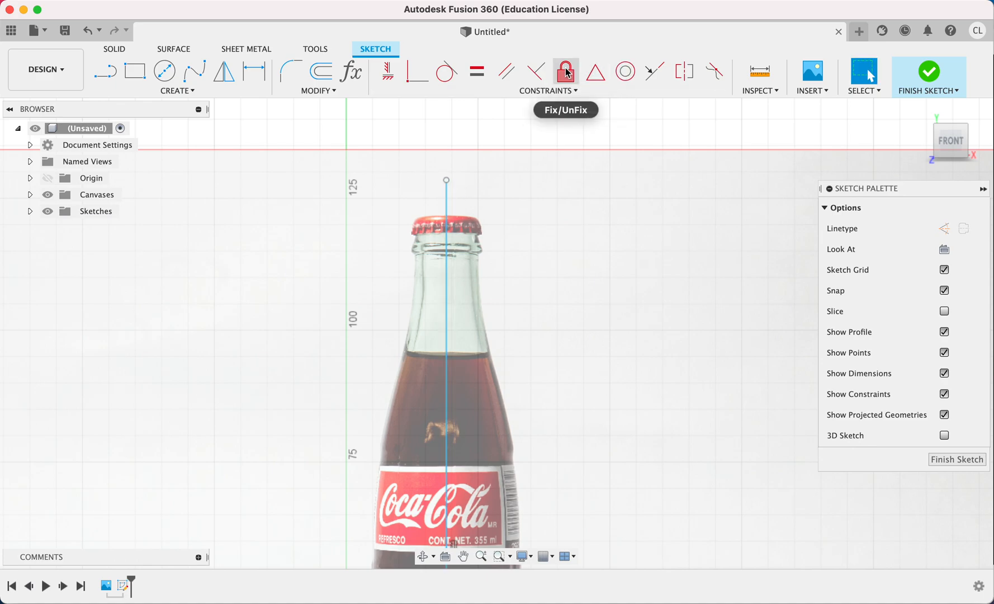
mouse_move(564, 72)
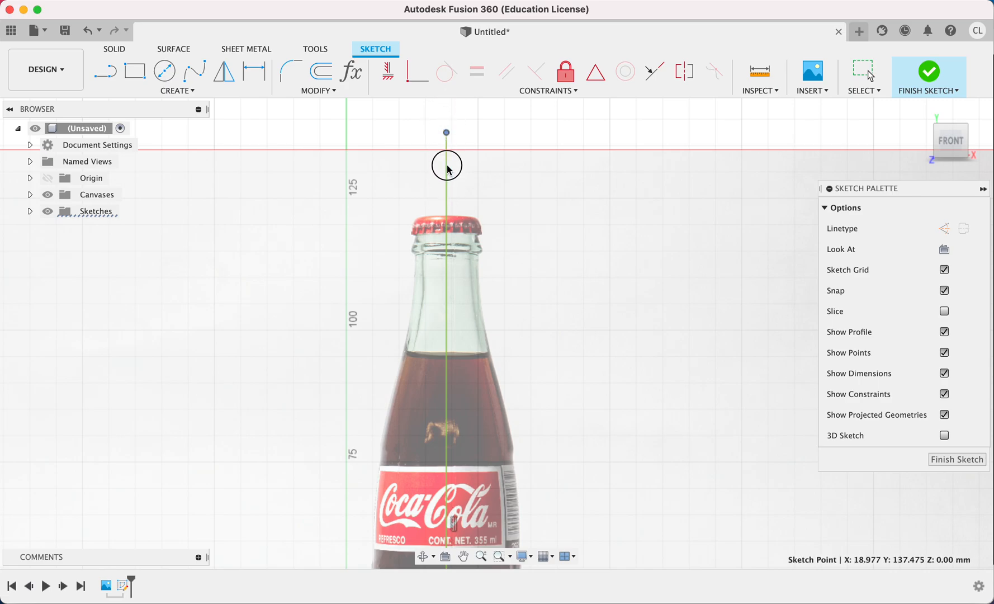
scroll("down", 3)
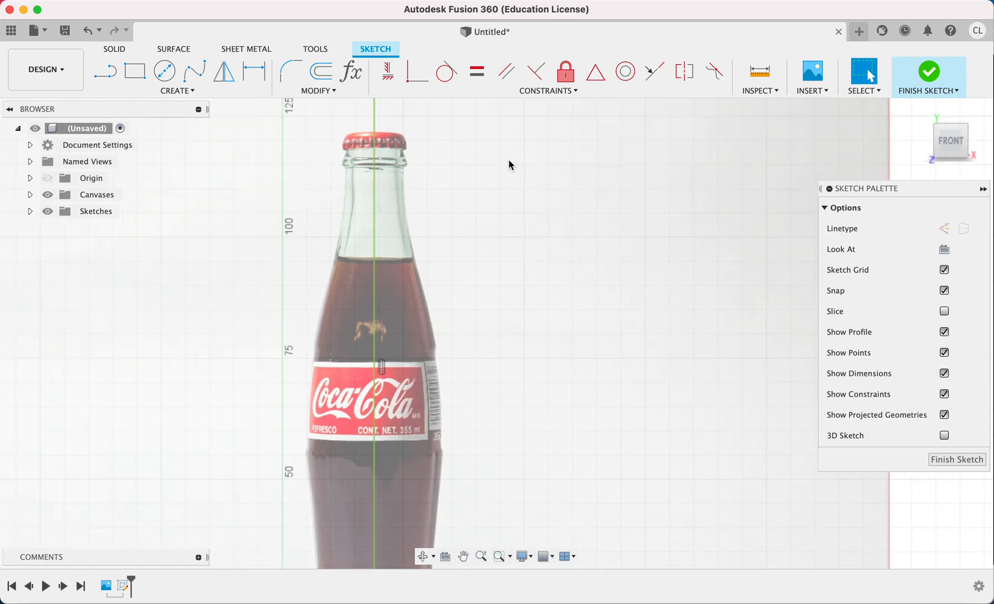
scroll("down", 3)
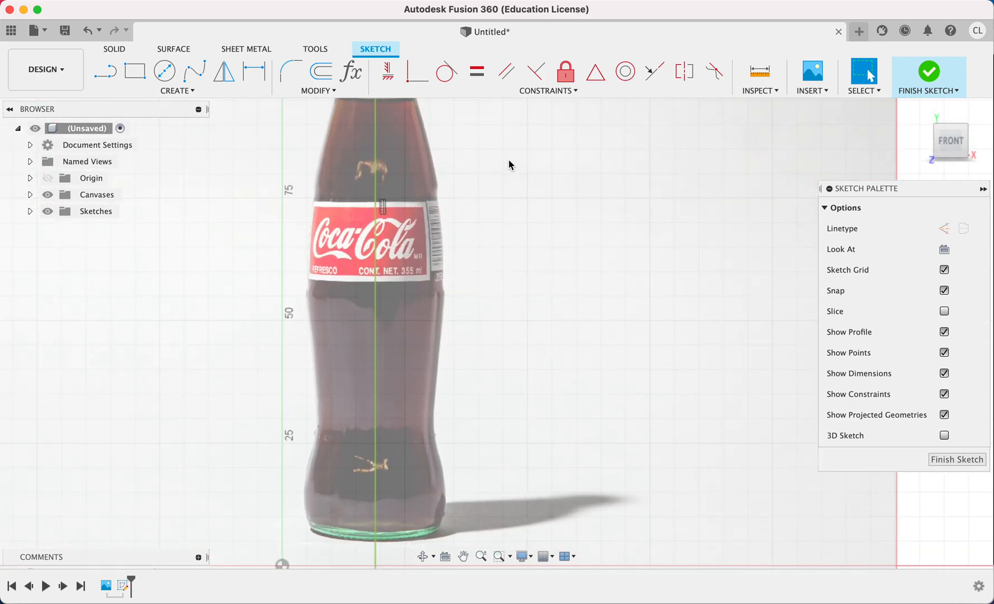
Zoom to the base and place the first spline points from the centreline along the bottom edge.
left_click(195, 72)
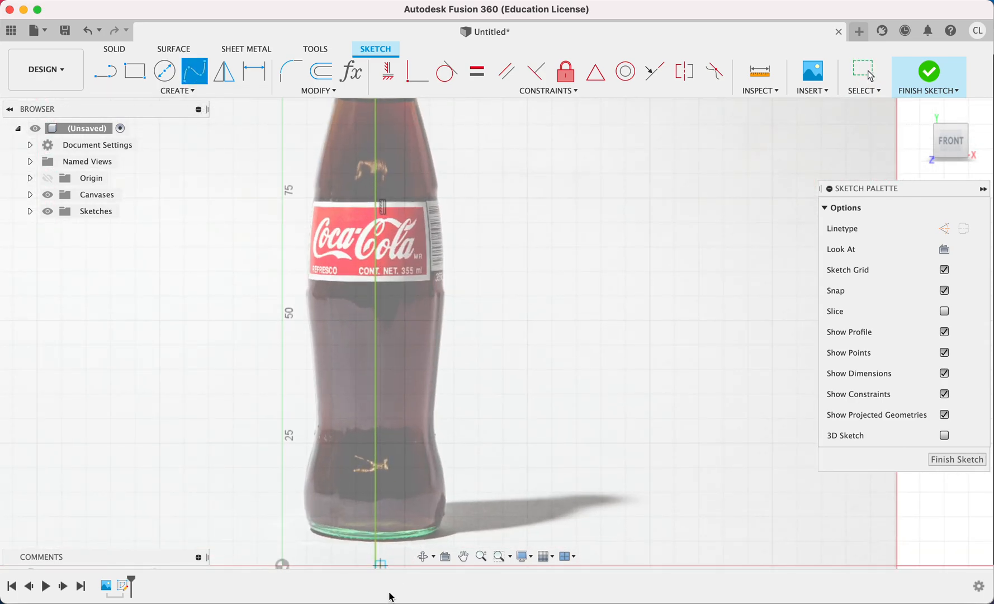
scroll("down", 3)
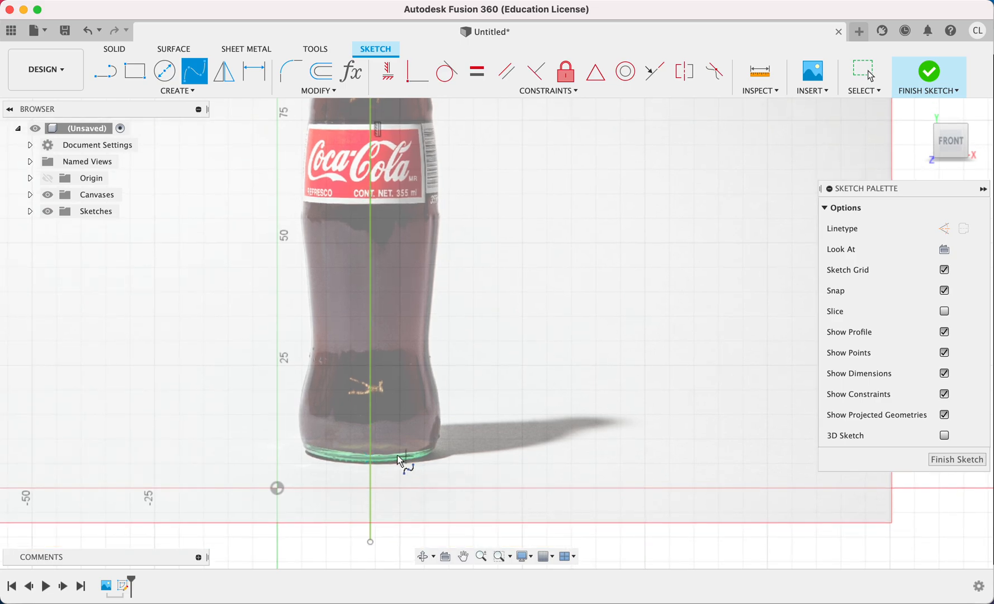
scroll("down", 3)
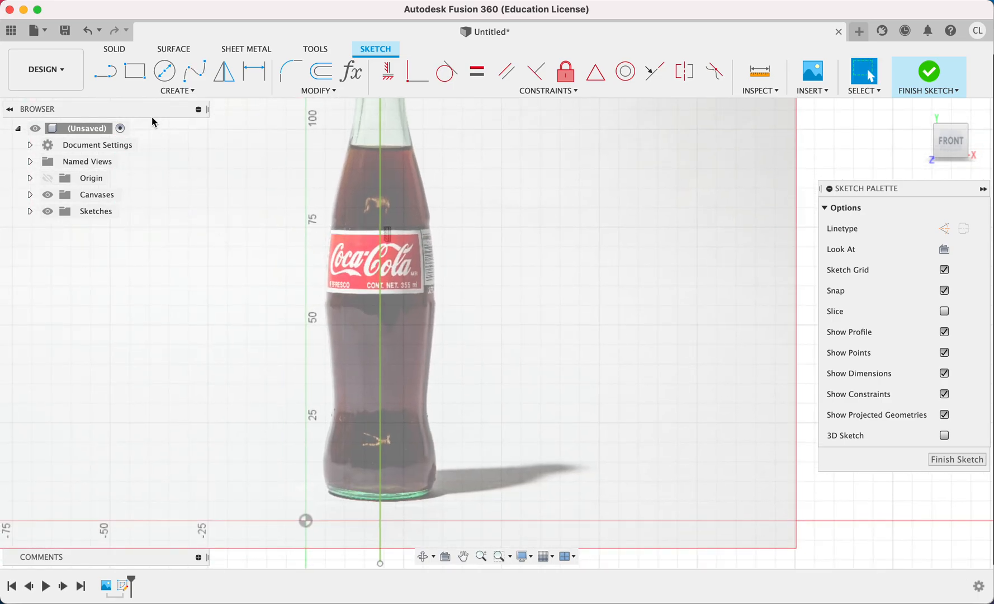
left_click(105, 71)
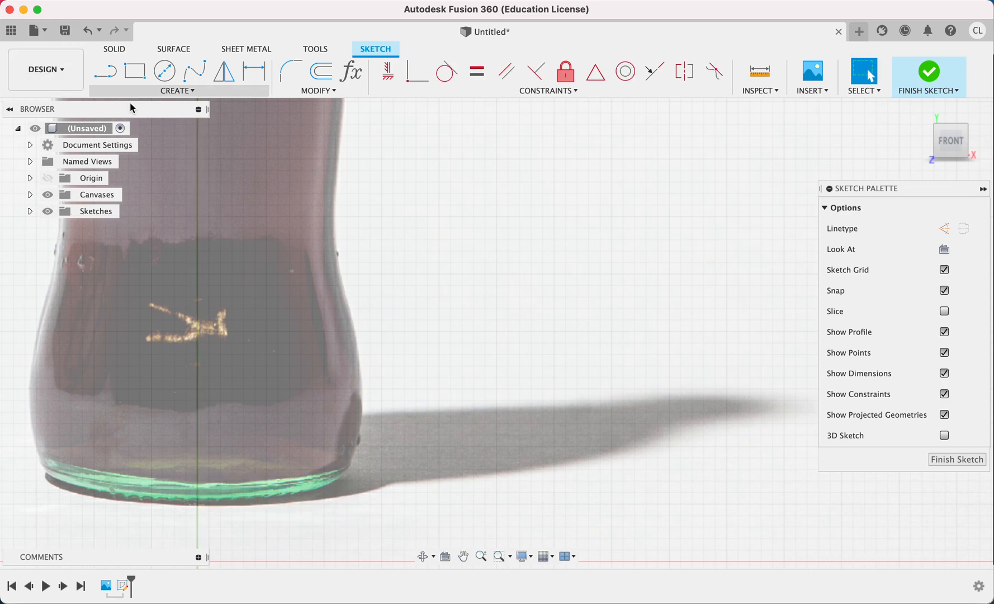
left_click(194, 70)
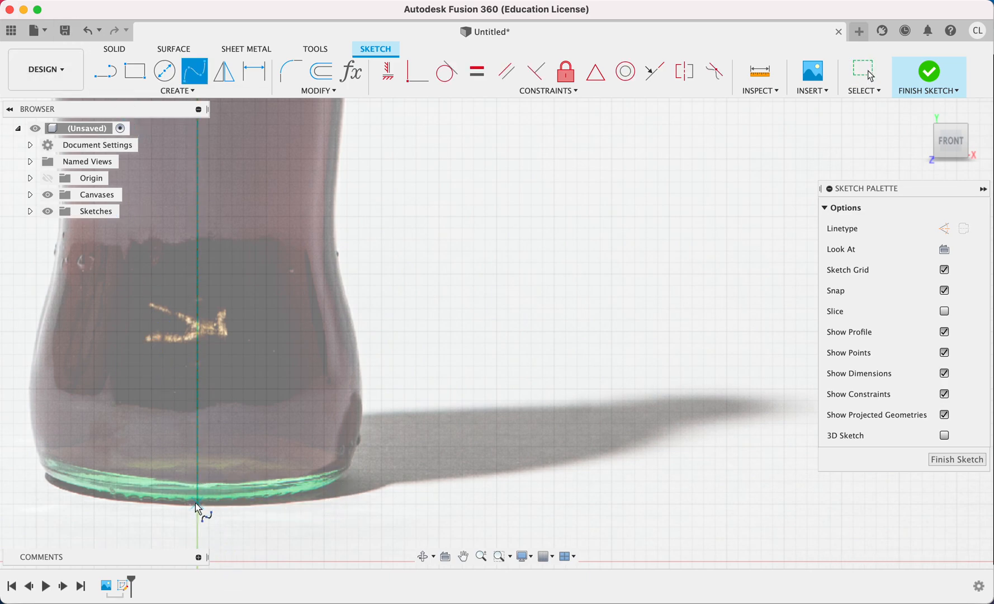
left_click(358, 474)
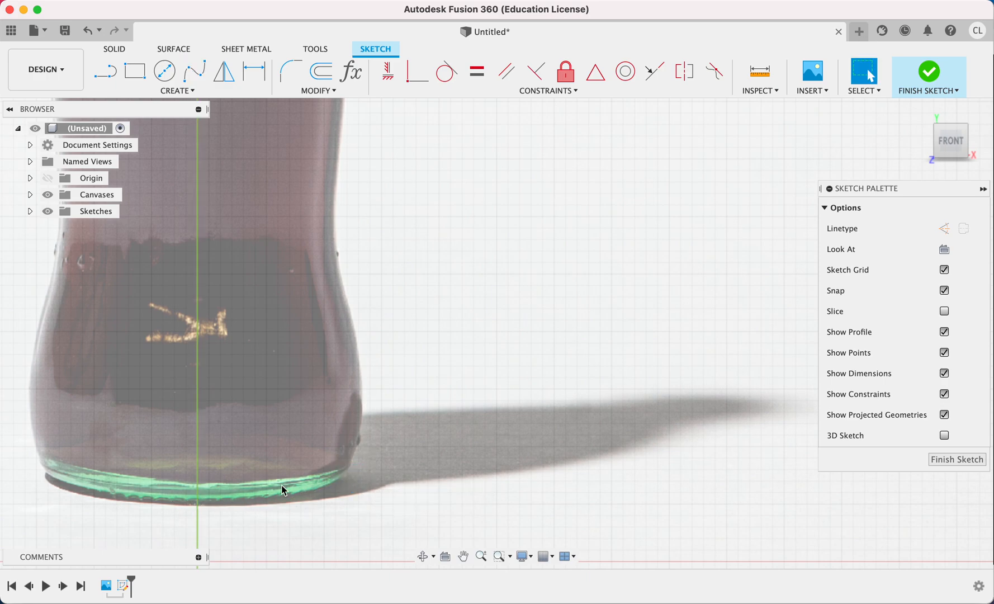
left_click(105, 71)
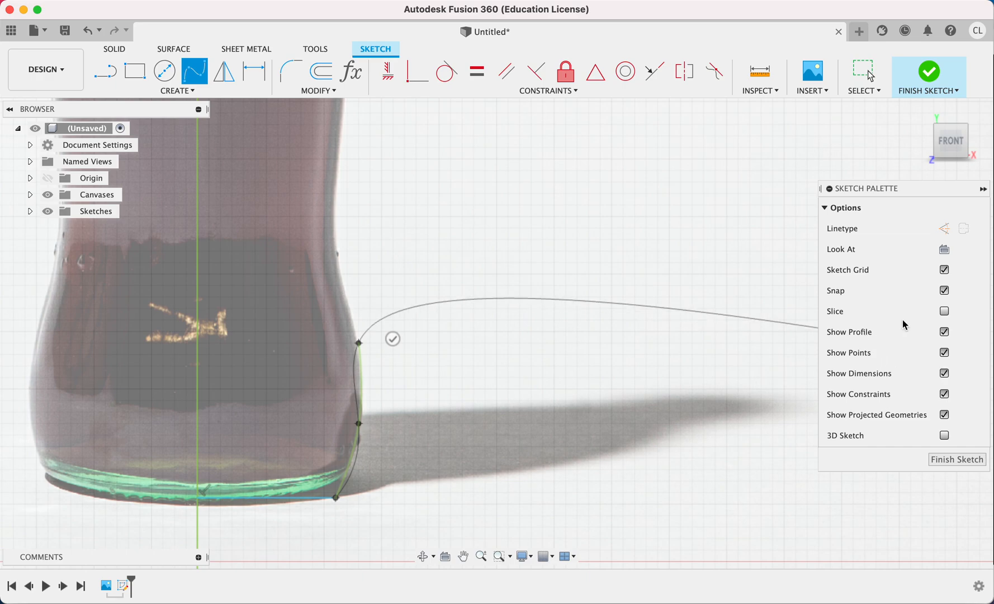
Turn off grid snap and trace the side with lines and splines up to the shoulder.
left_click(944, 291)
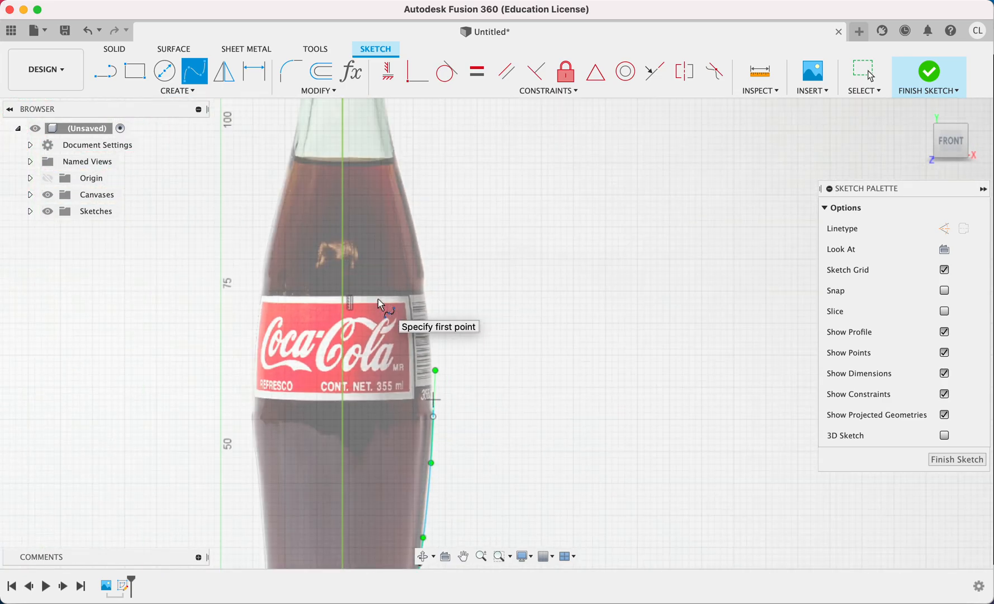
scroll("up", 3)
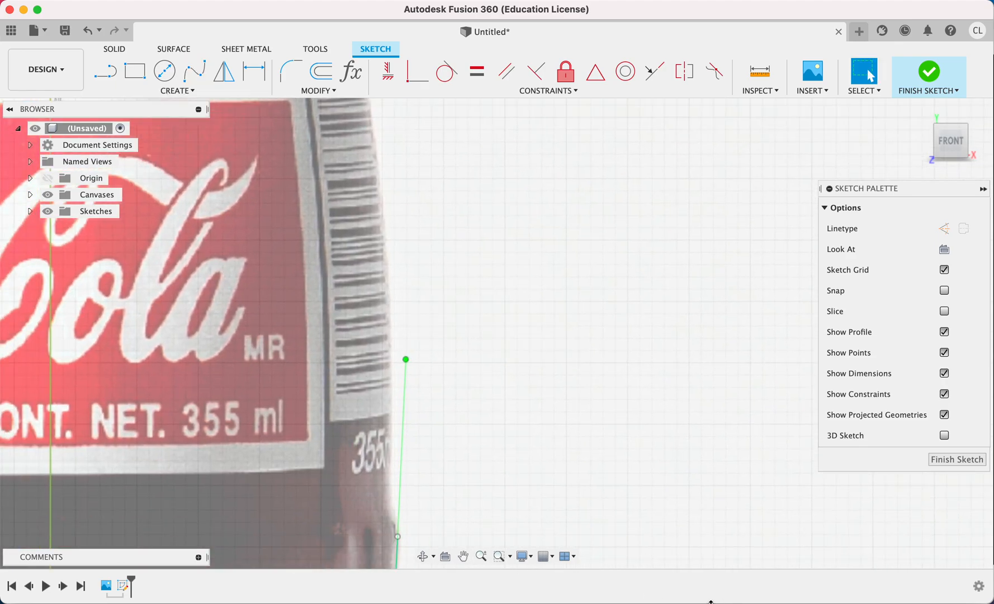
left_click(104, 72)
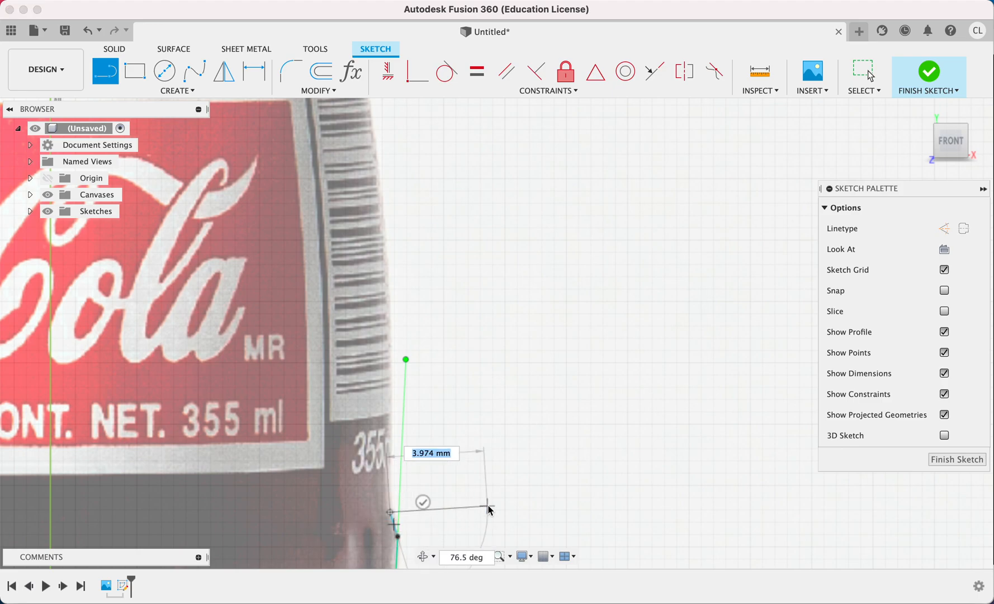
left_click(194, 69)
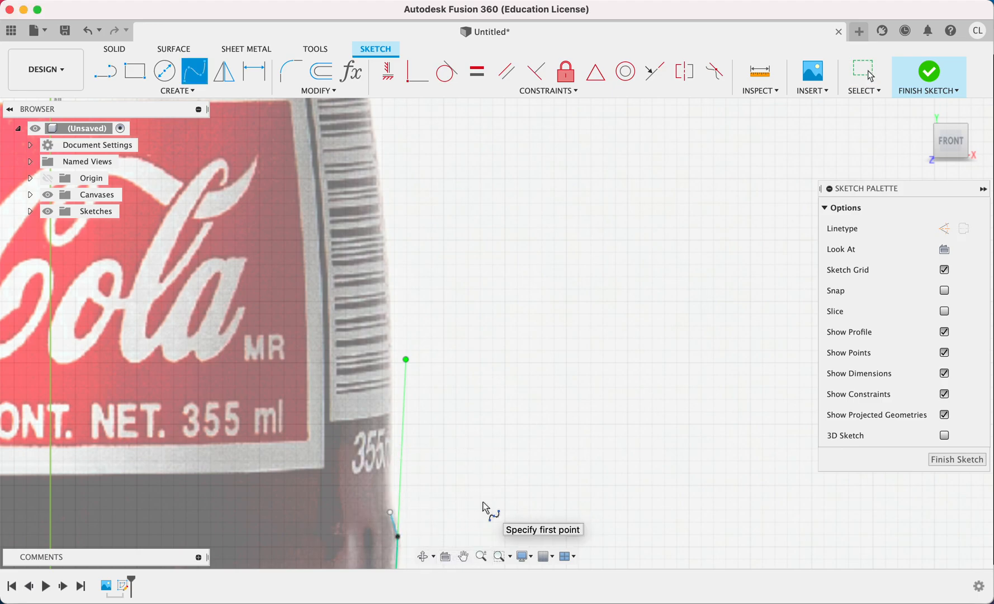
mouse_move(389, 364)
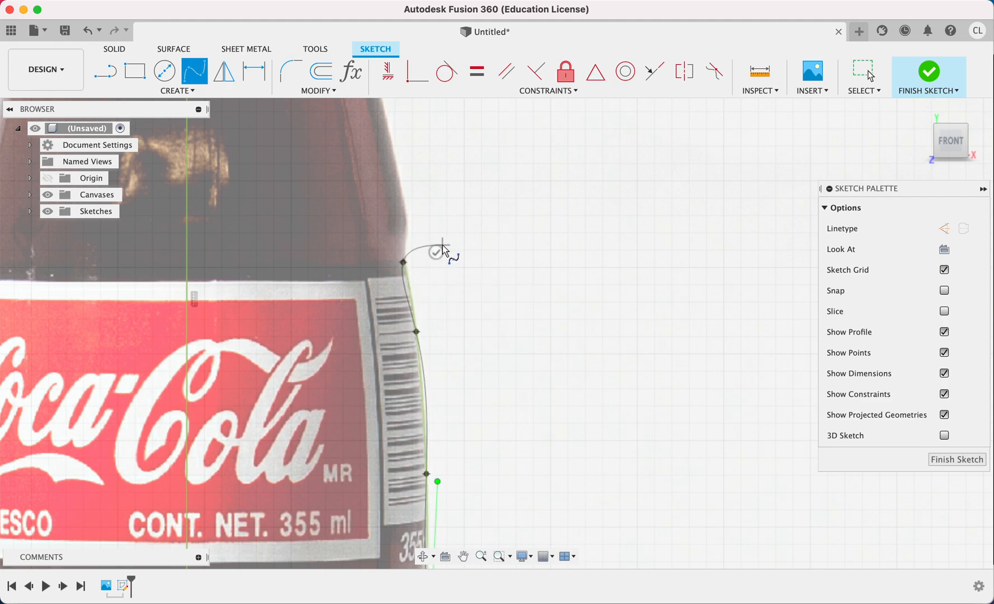
left_click(436, 251)
type("P")
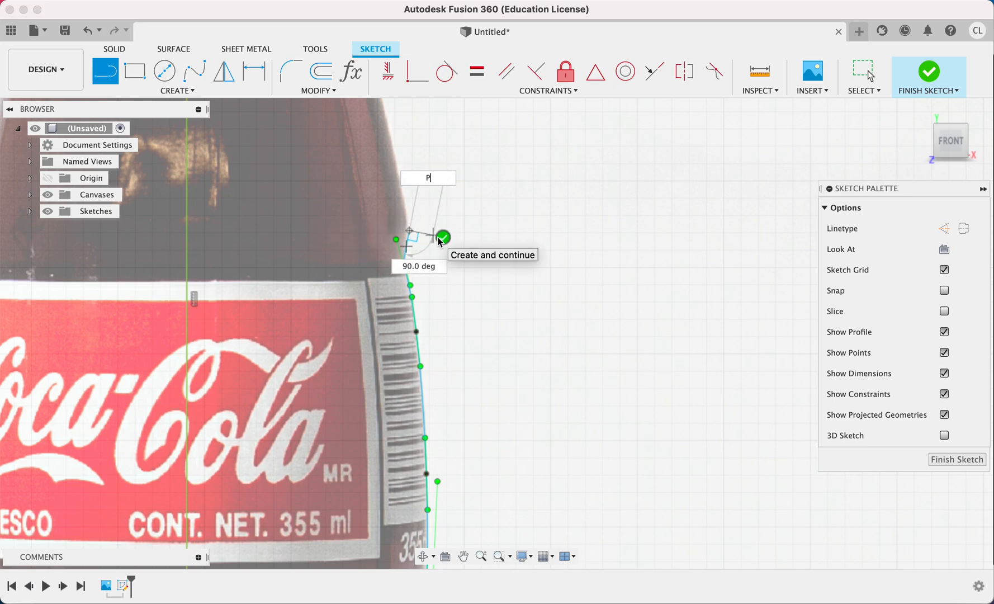
left_click(444, 238)
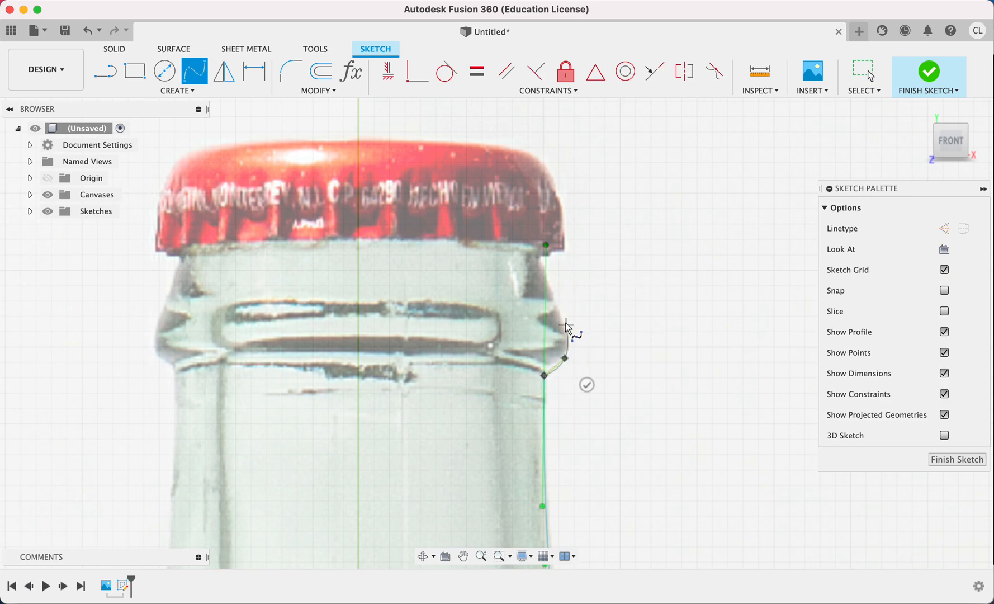
mouse_move(552, 291)
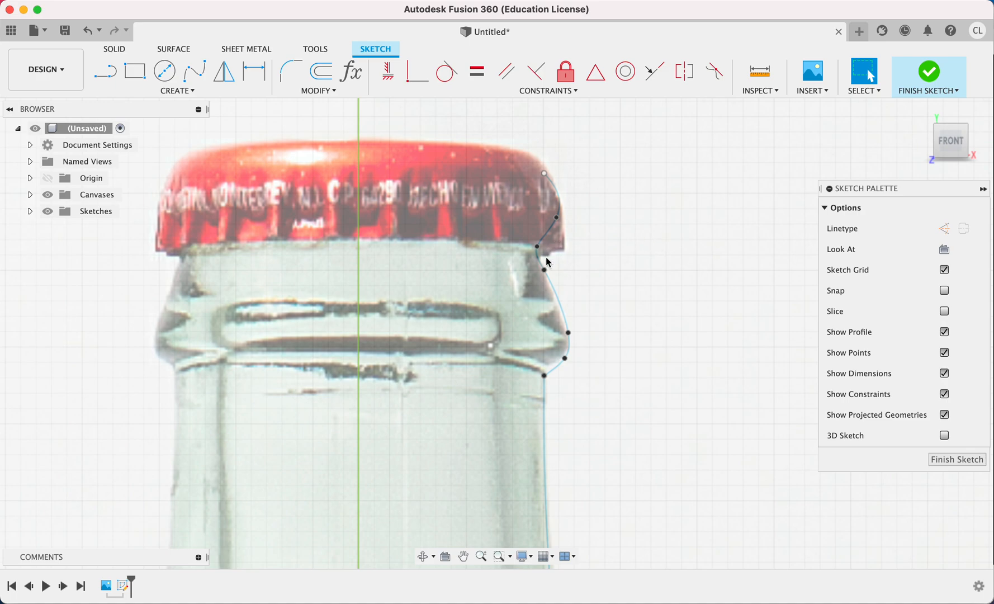
Select the cap, neck and waist curves and adjust spline points to fit the photo.
left_click(554, 211)
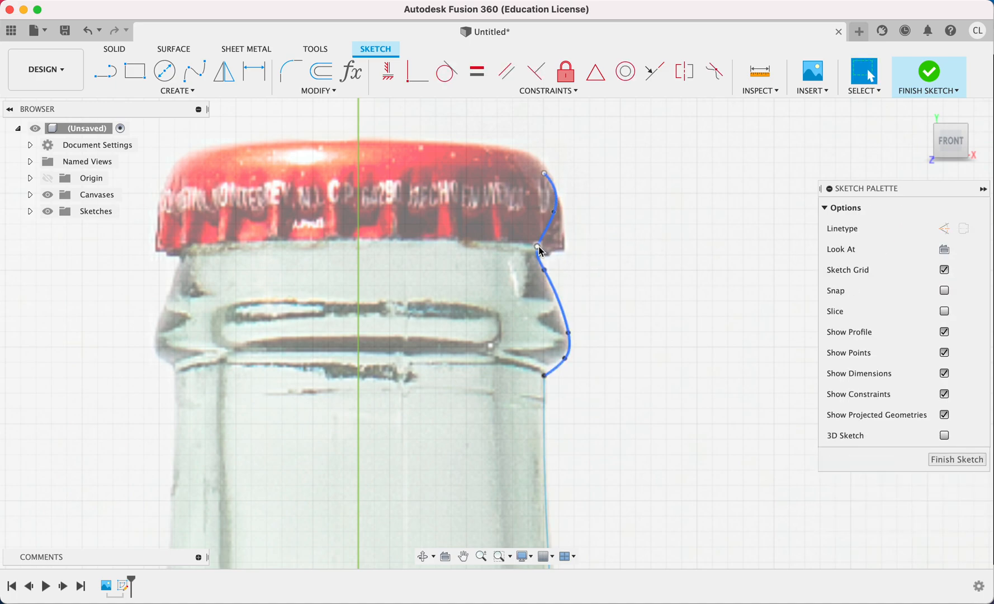
left_click(542, 246)
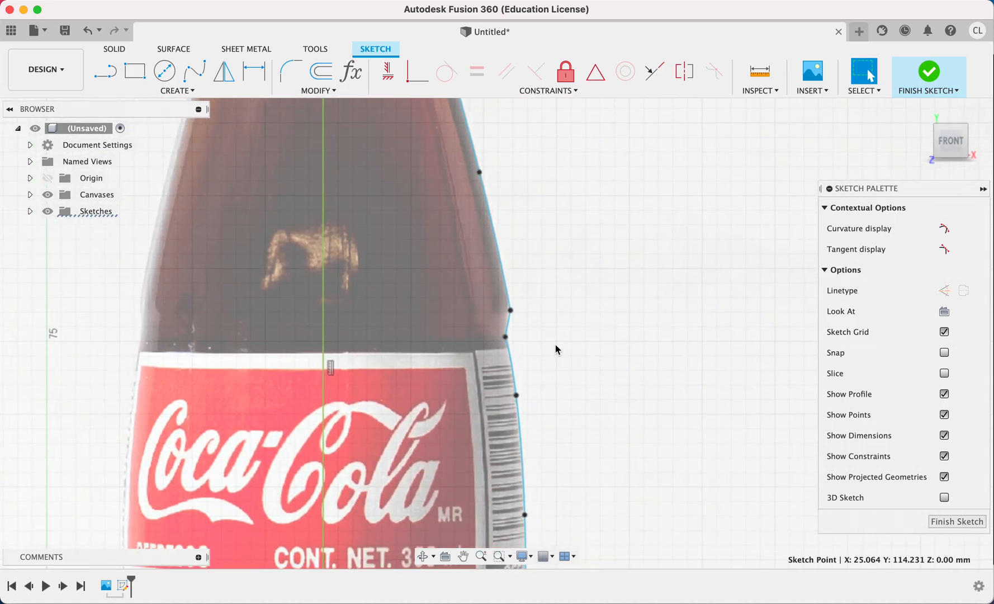
mouse_move(505, 329)
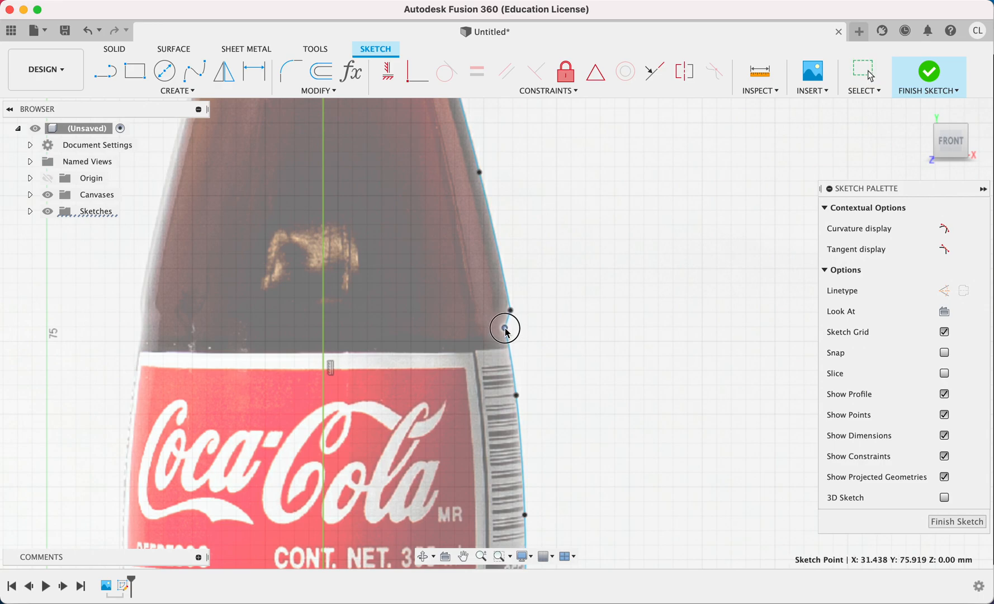
mouse_move(510, 302)
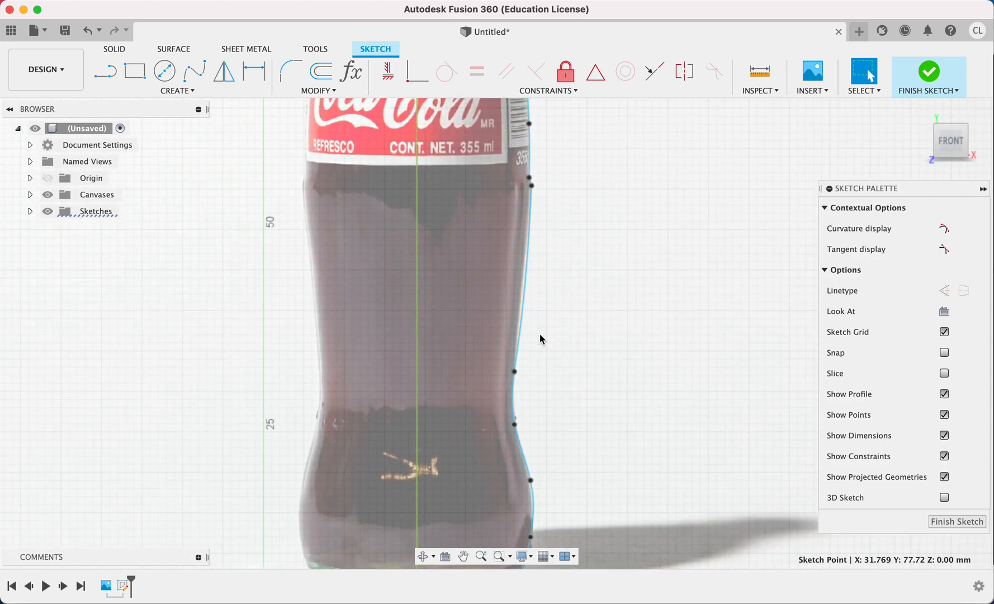
scroll("up", 3)
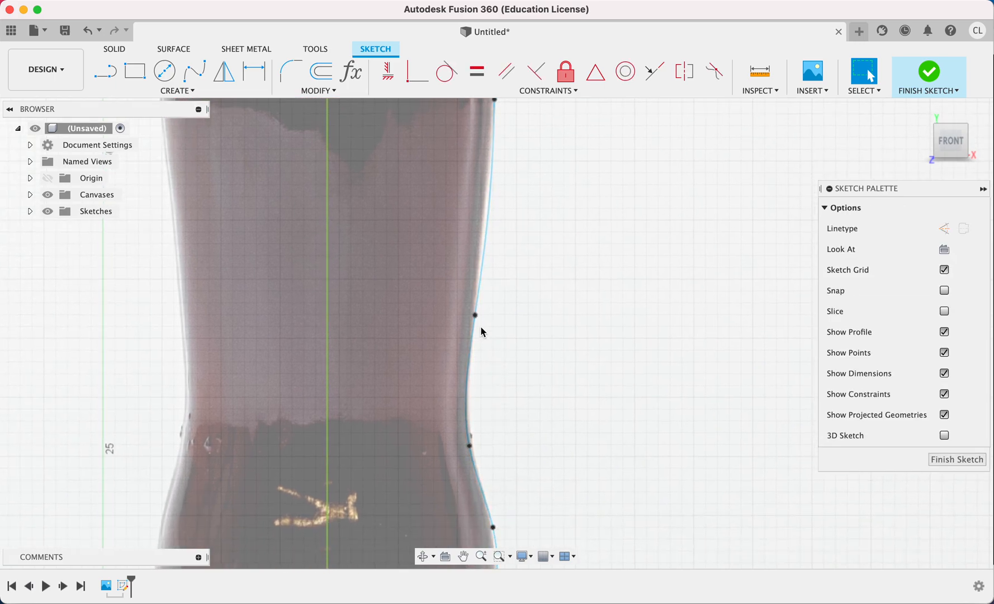
left_click(485, 279)
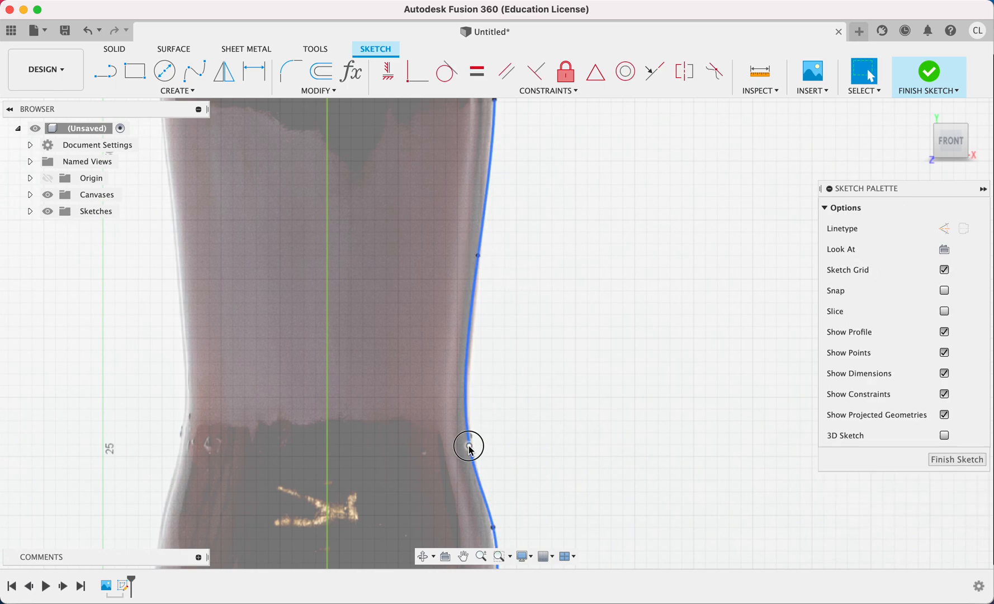
left_click(469, 446)
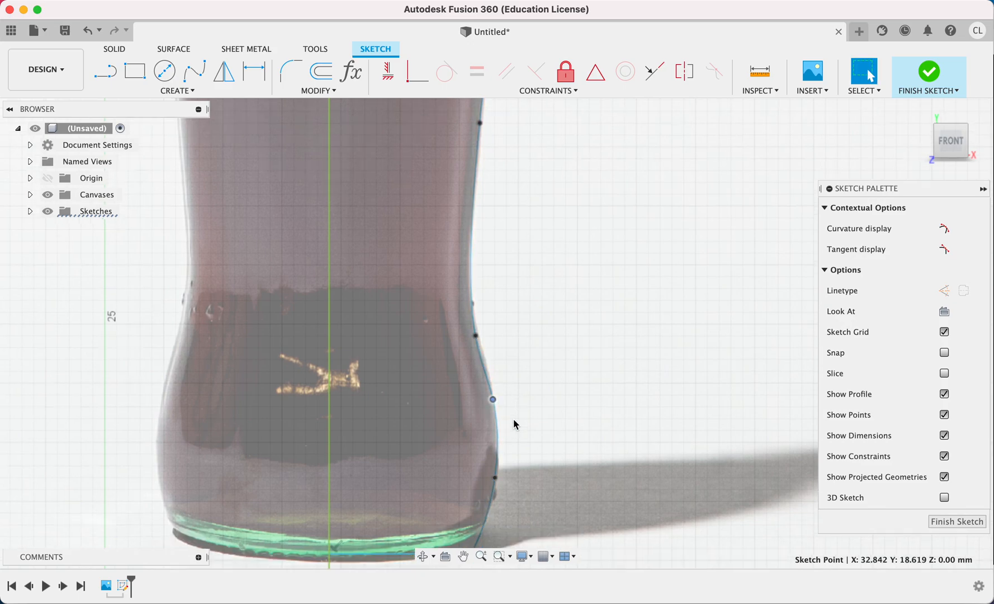
scroll("down", 3)
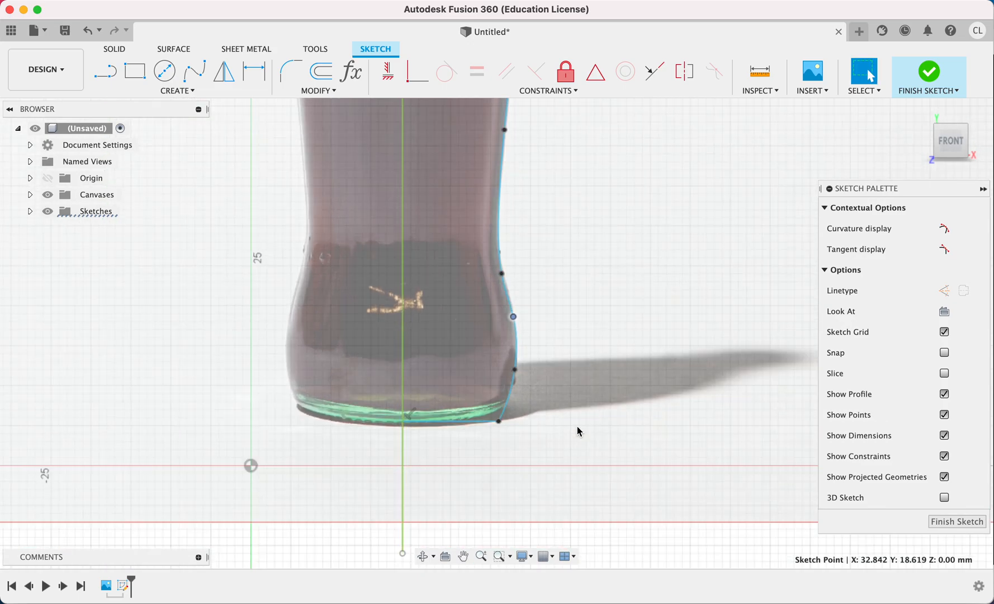
Turn off the Canvases visibility in the Browser to hide the bottle photo.
left_click(91, 178)
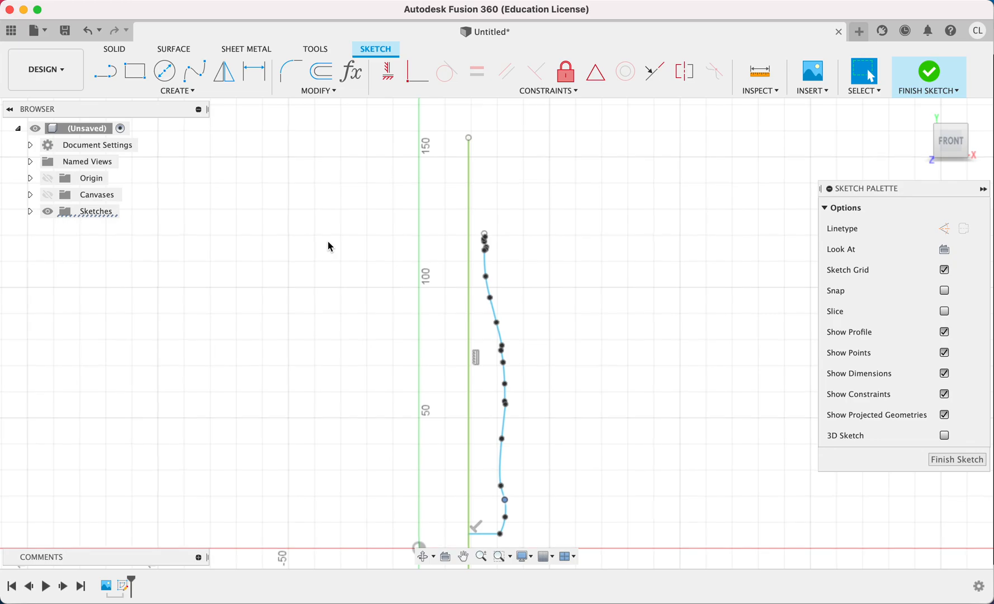
mouse_move(496, 390)
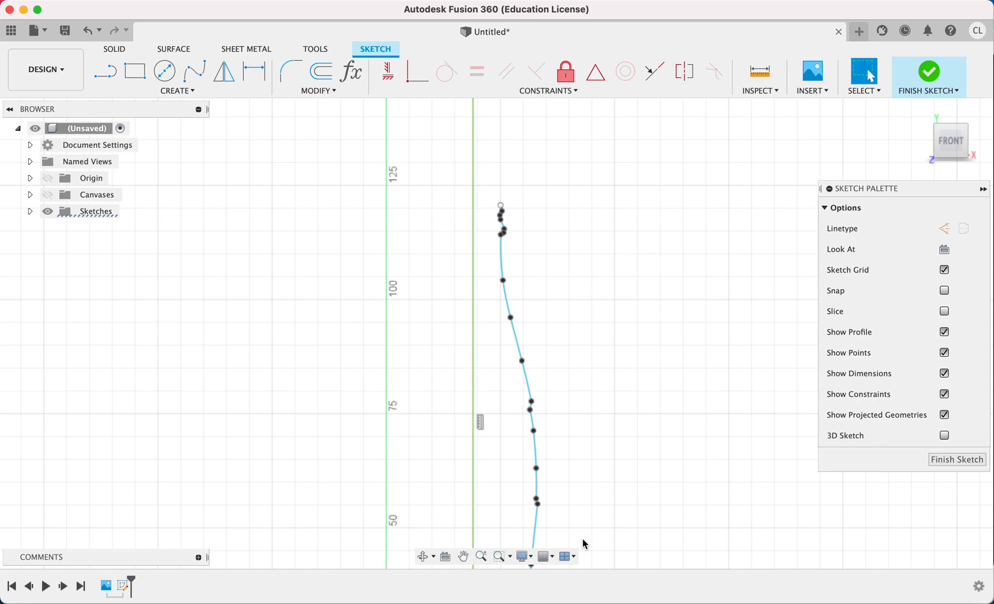
mouse_move(330, 251)
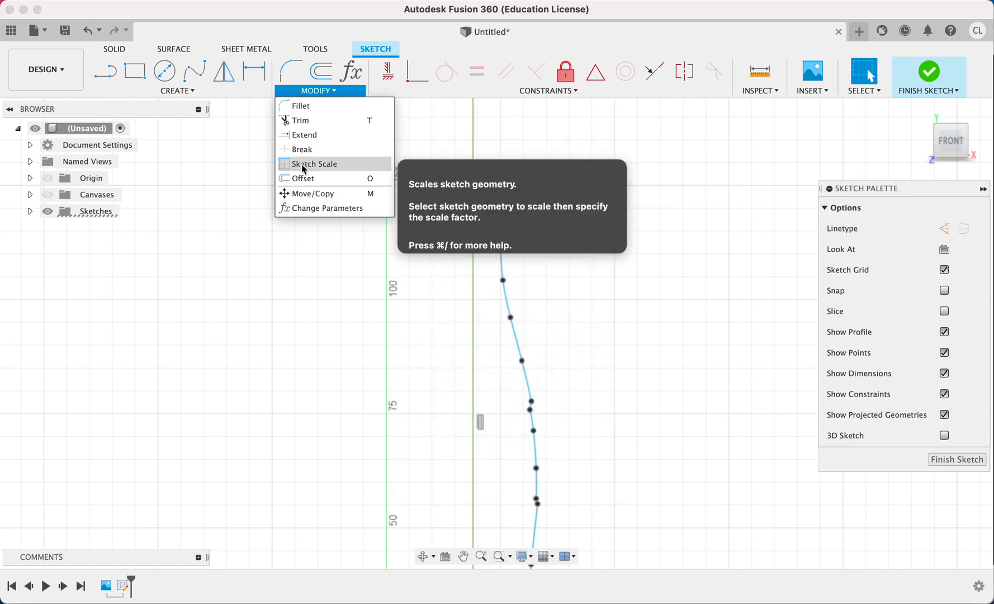
Offset the traced bottle outline by -1.545 mm to create the inner wall curve.
left_click(303, 179)
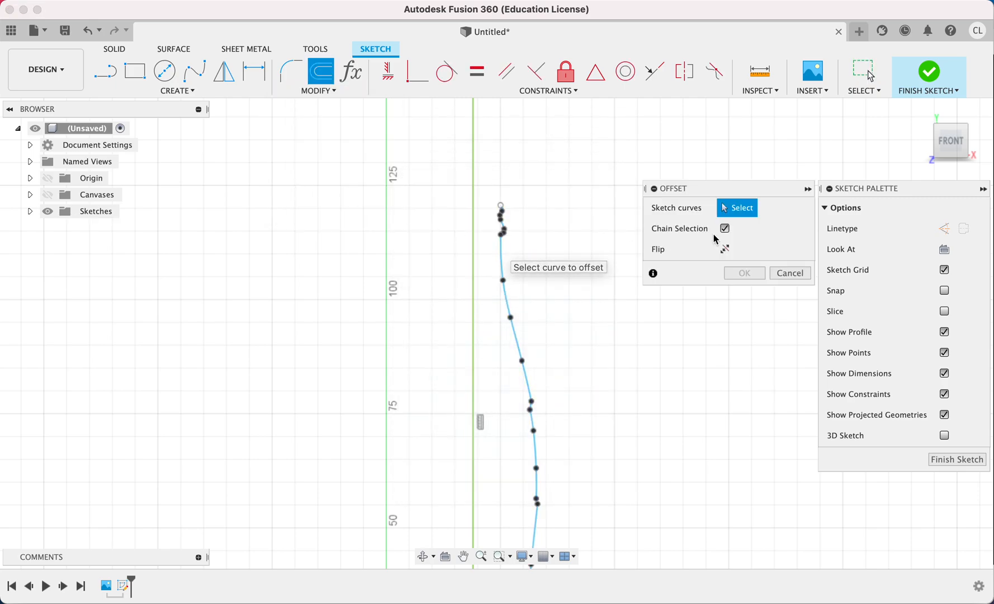
left_click(501, 251)
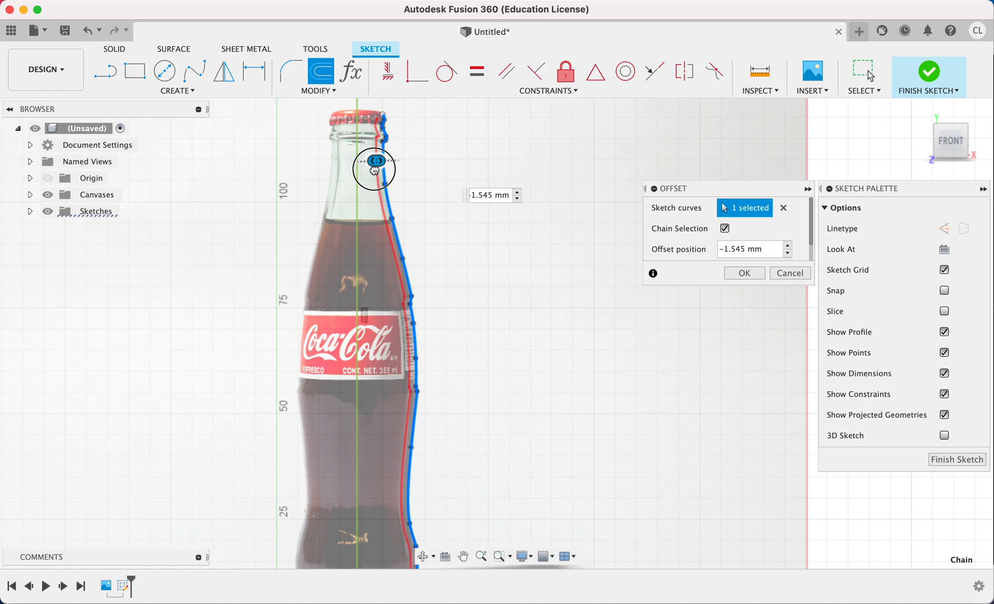
mouse_move(743, 273)
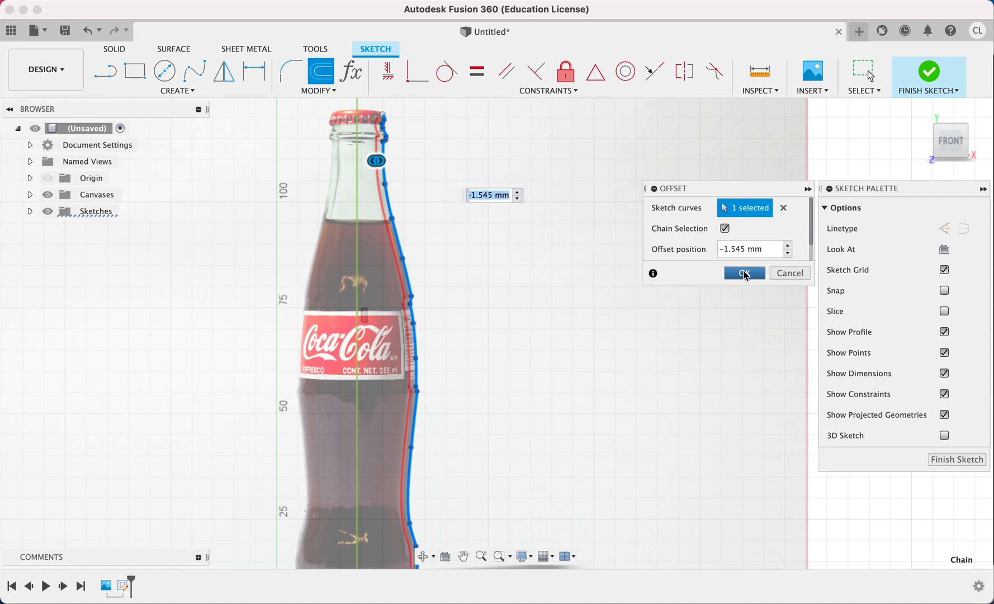
left_click(743, 273)
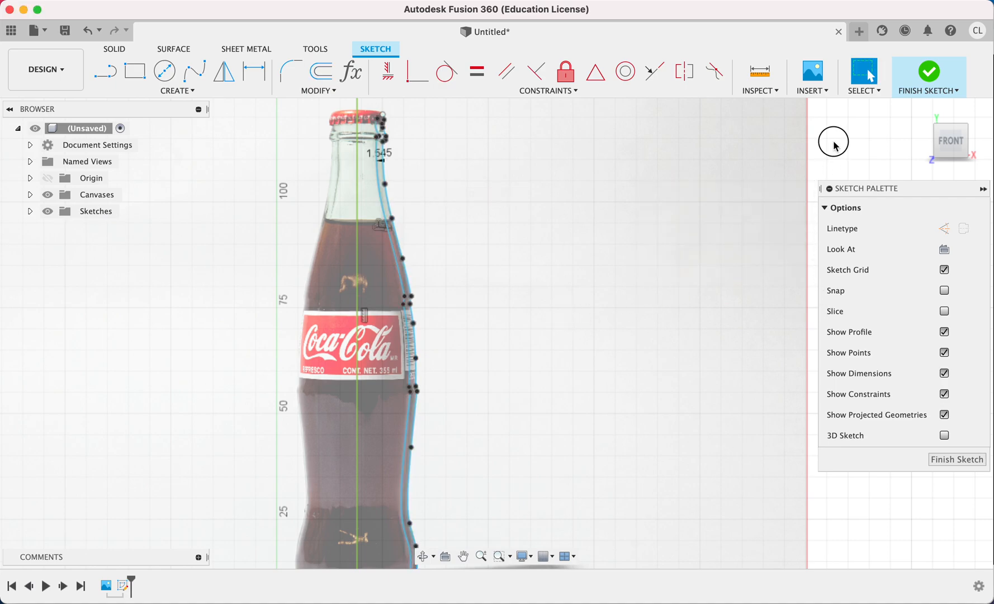
left_click(47, 194)
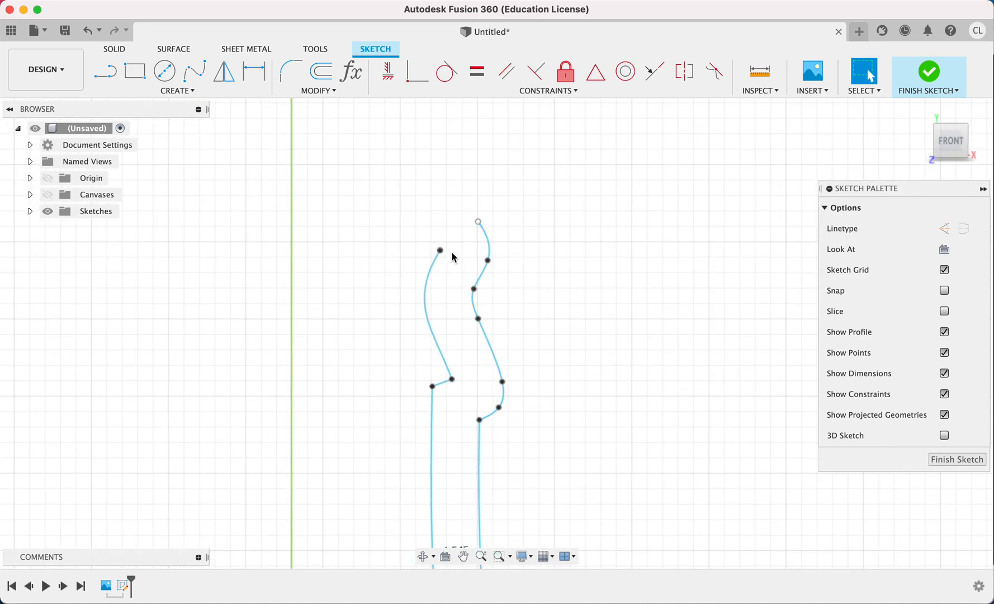
Draw a line across the lip joining the top ends of the outer and inner curves.
left_click(193, 71)
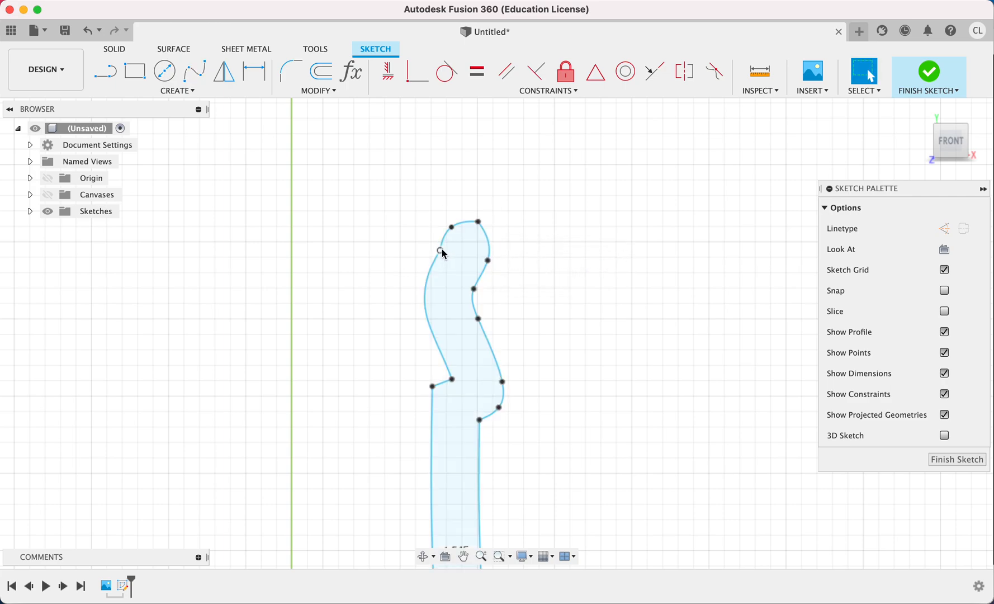
left_click(455, 231)
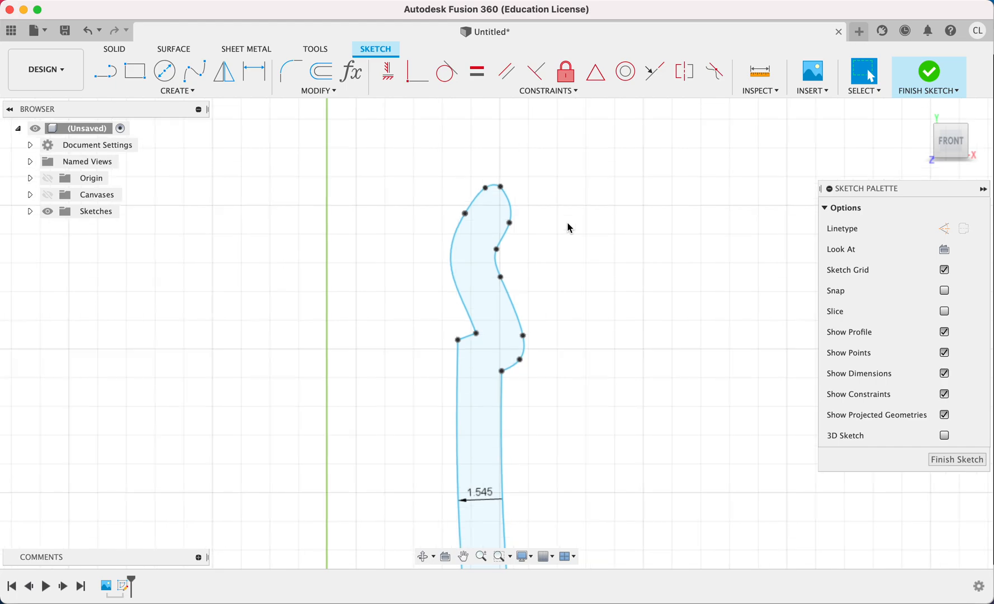
scroll("down", 3)
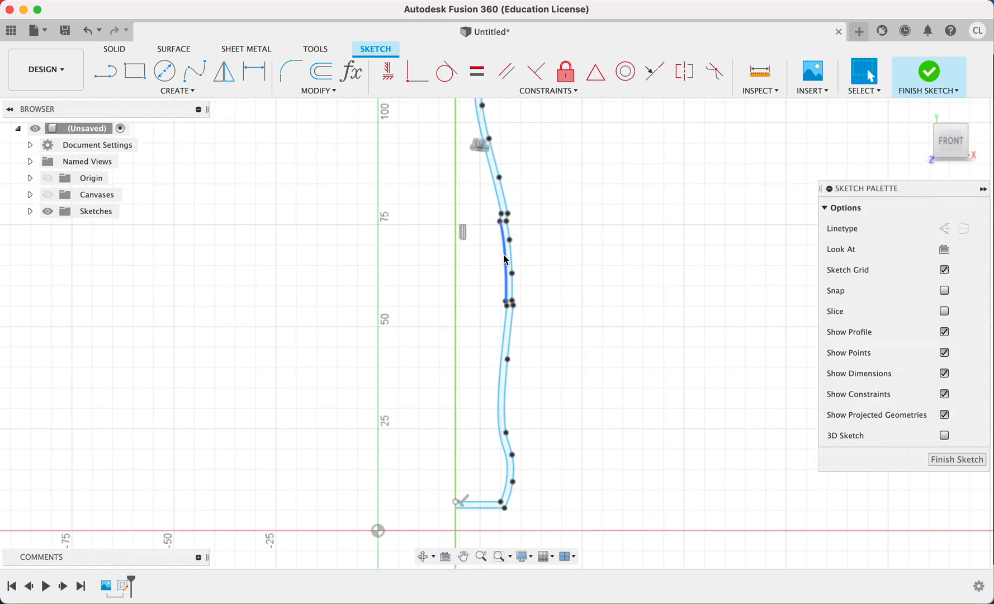
scroll("down", 3)
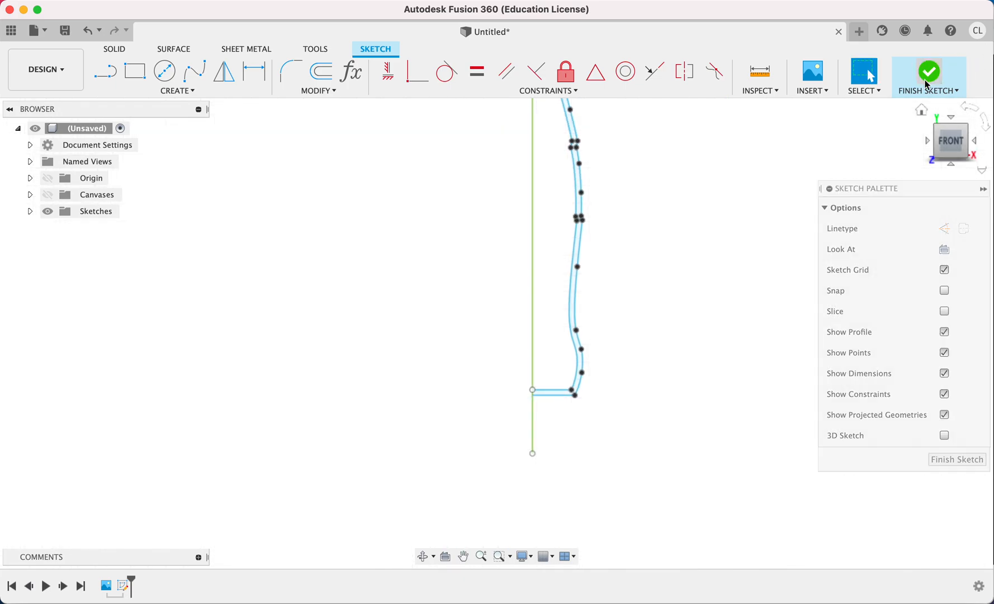
Finish the sketch and revolve the wall profile 360° about the vertical centre line.
left_click(928, 71)
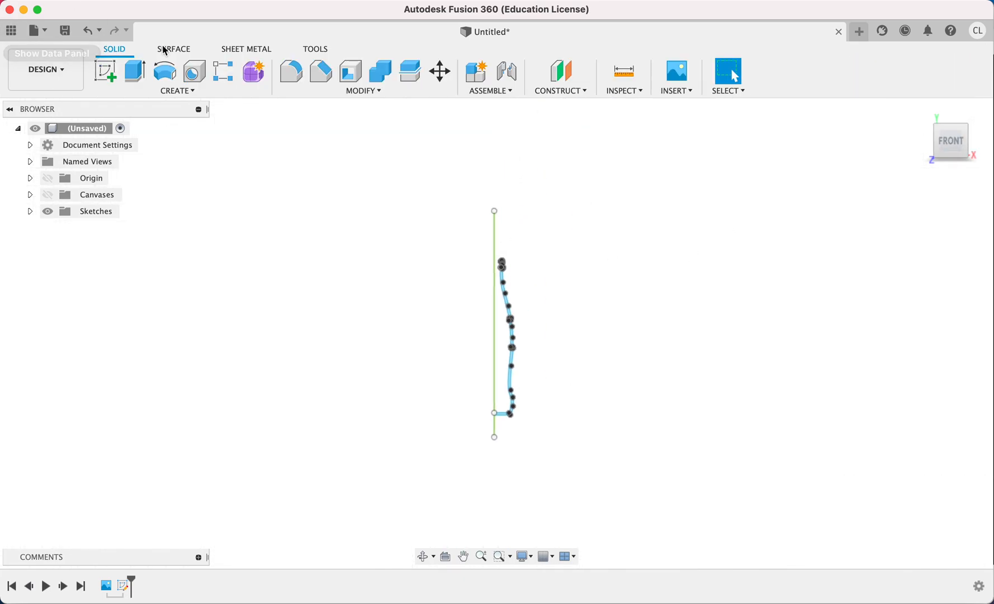
left_click(193, 71)
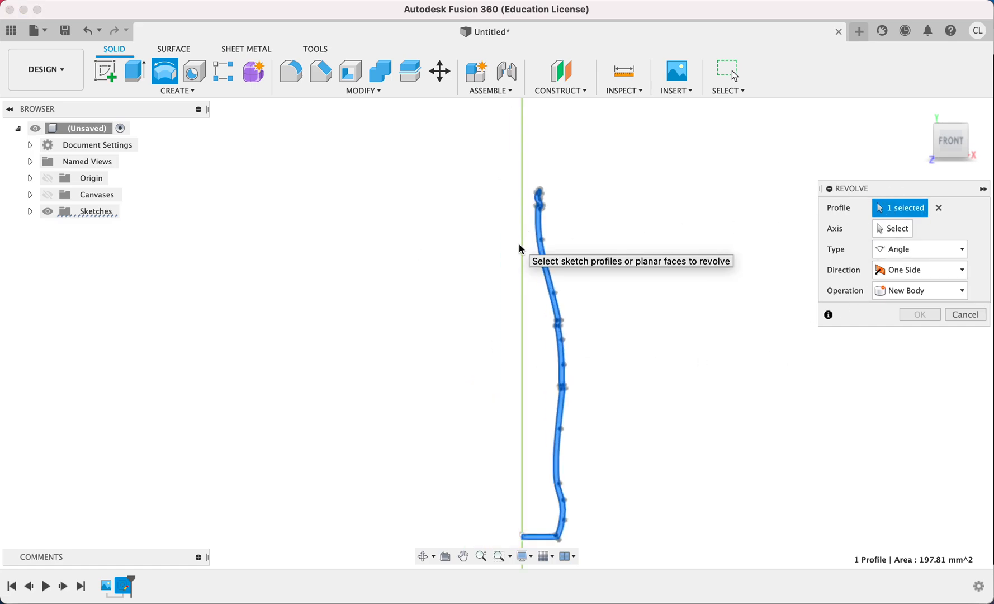
left_click(898, 228)
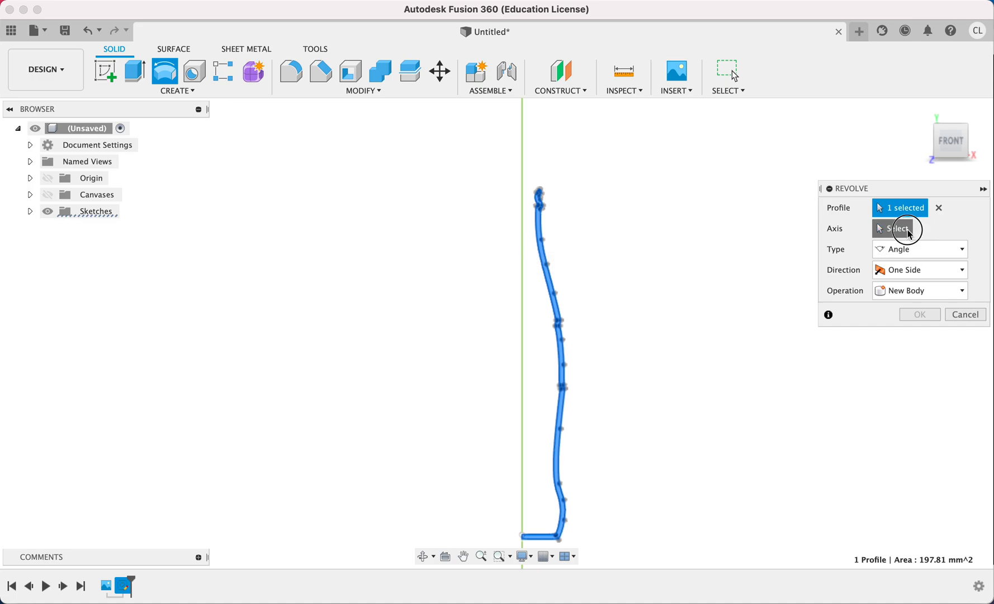
left_click(898, 228)
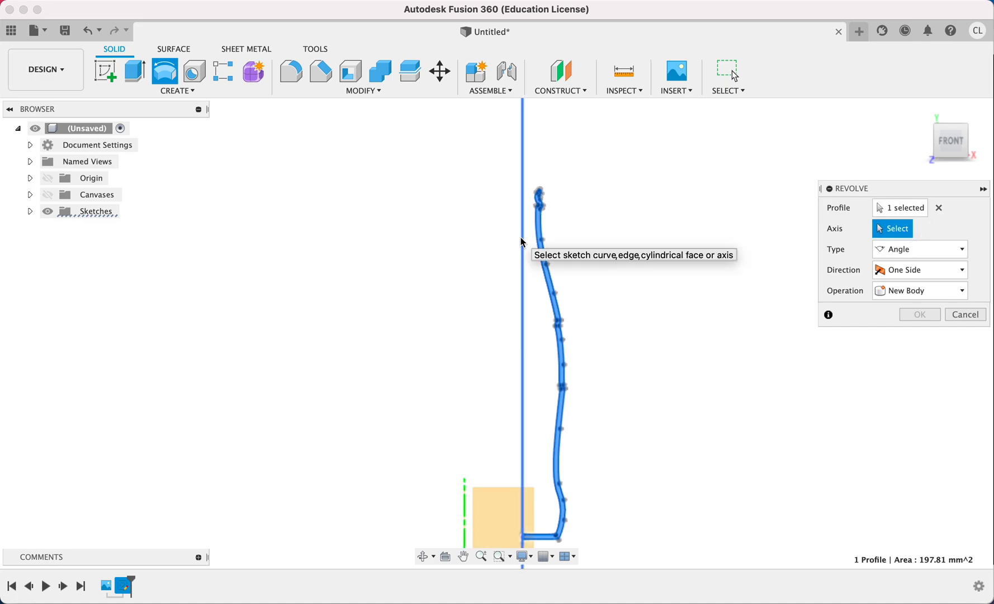
mouse_move(523, 227)
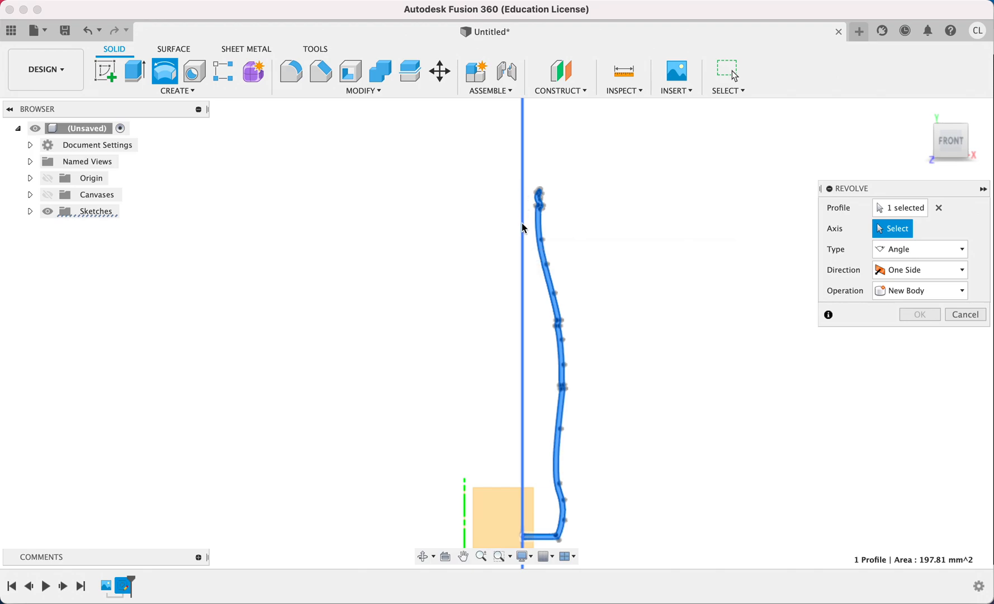
left_click(523, 317)
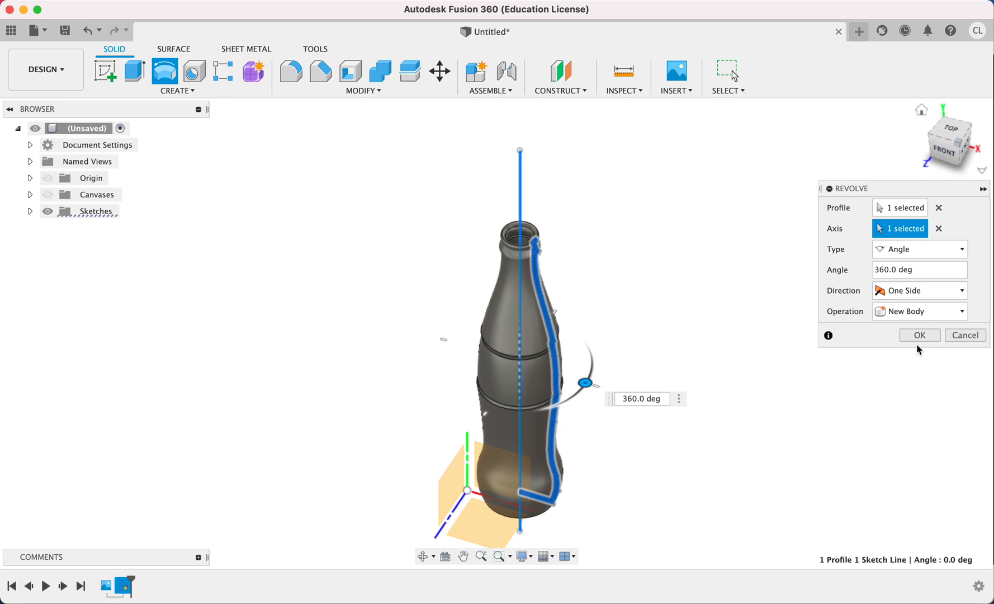
left_click(918, 335)
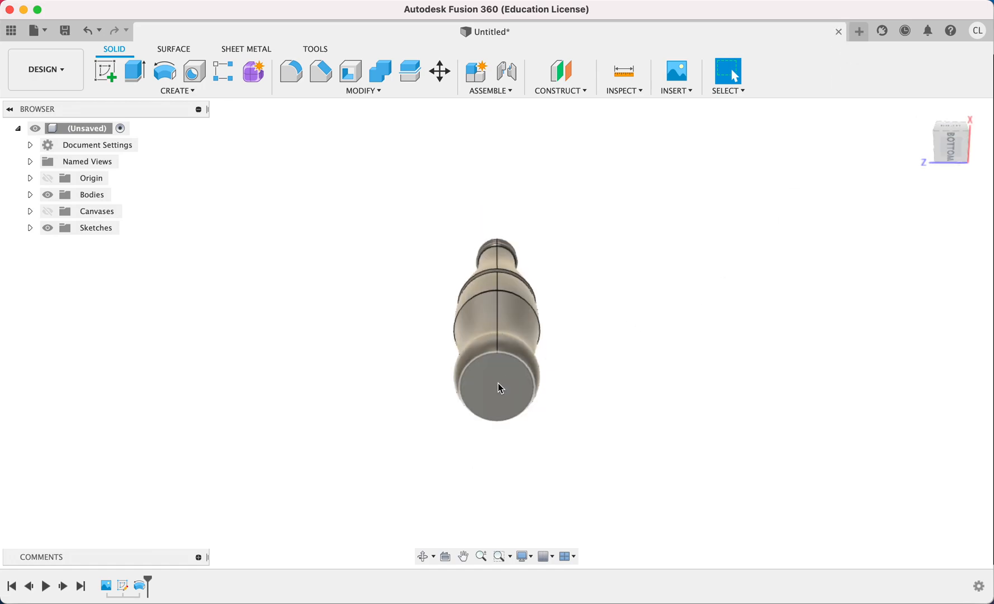
mouse_move(119, 583)
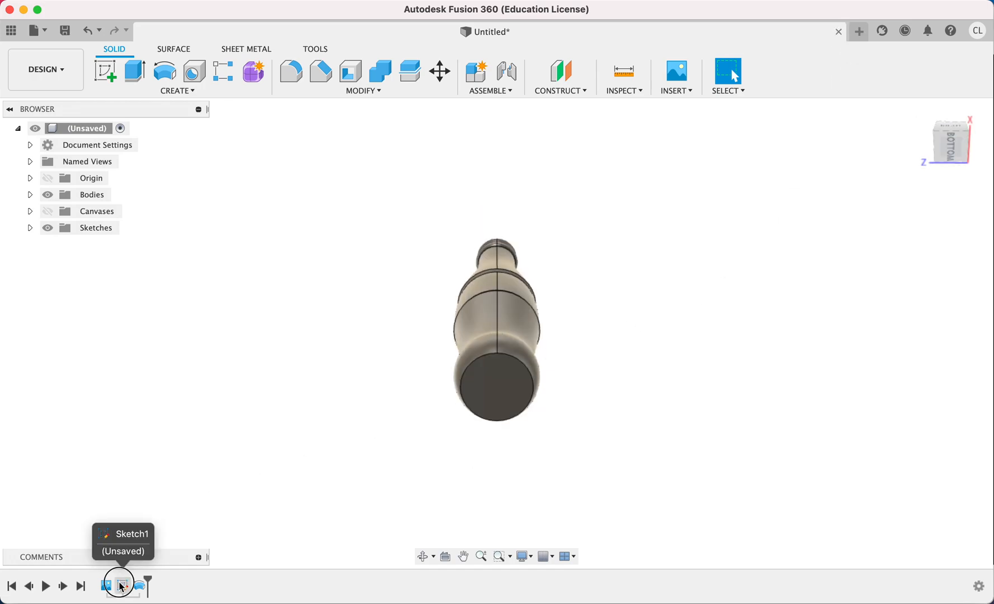
left_click(119, 585)
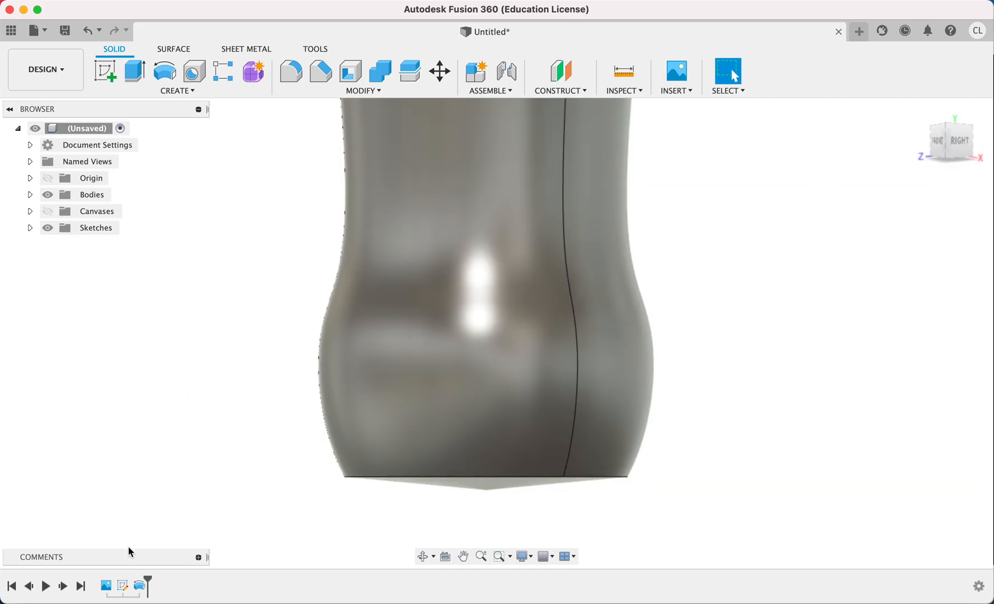
Edit Sketch1 and drag the base point on the axis to tilt the bottom lines.
left_click(122, 585)
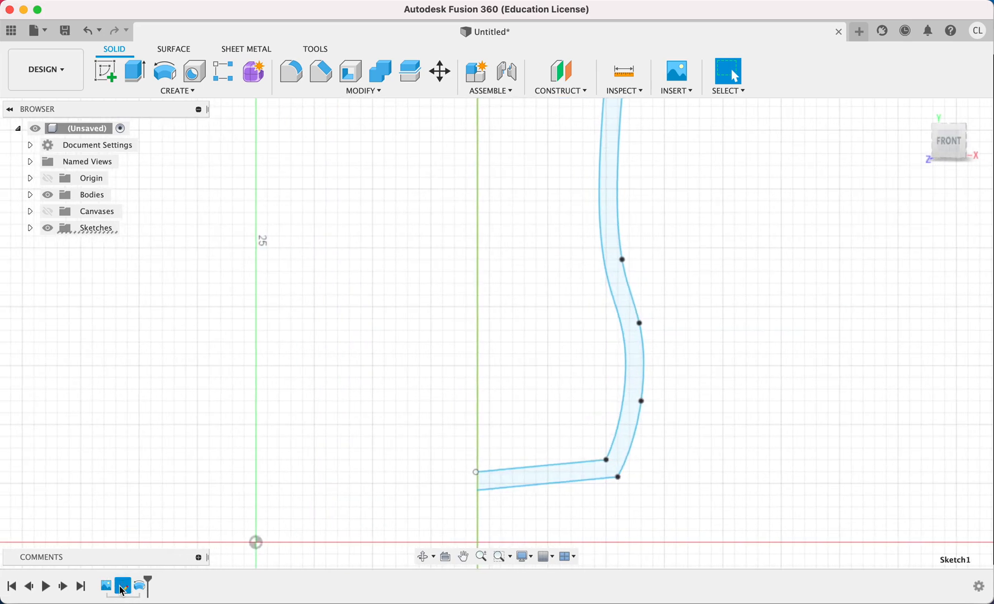
left_click(120, 585)
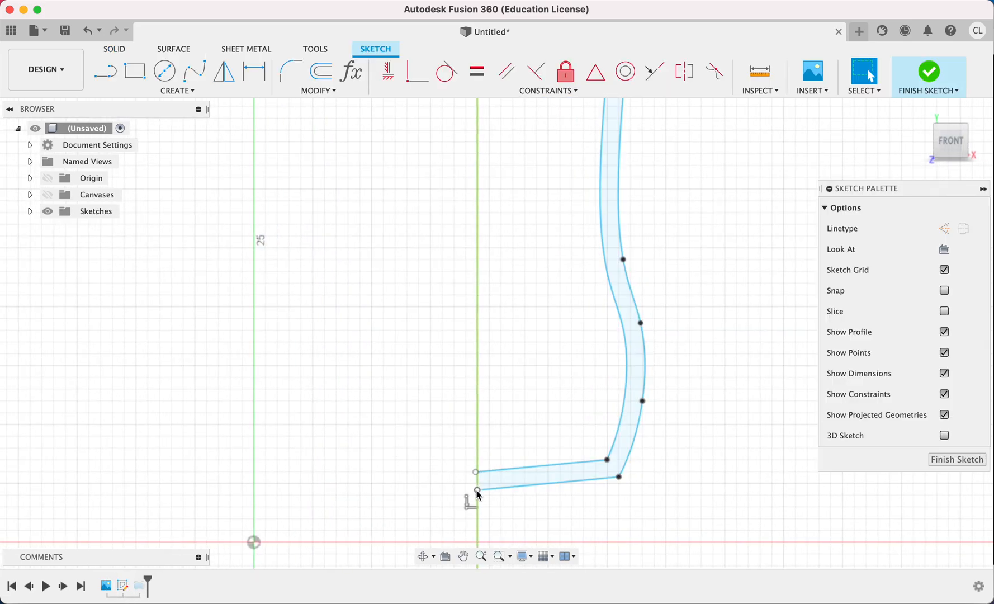
left_click(477, 471)
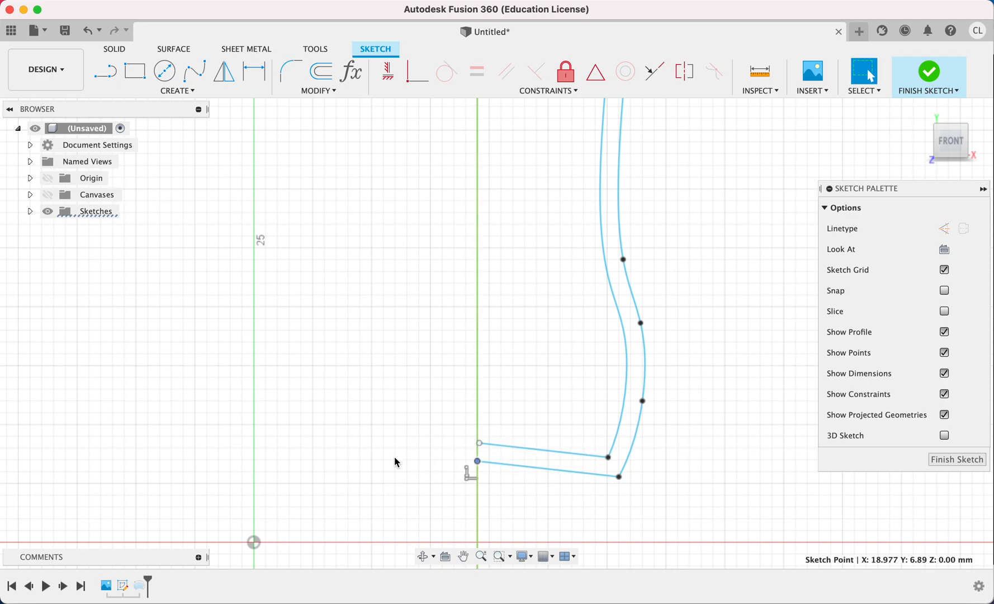
left_click(542, 451)
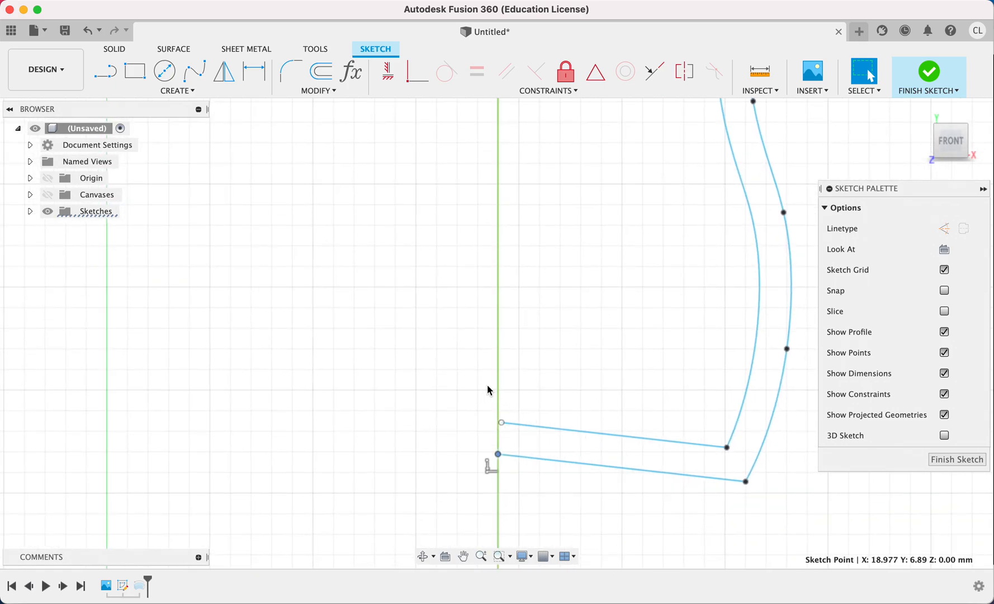
left_click(104, 71)
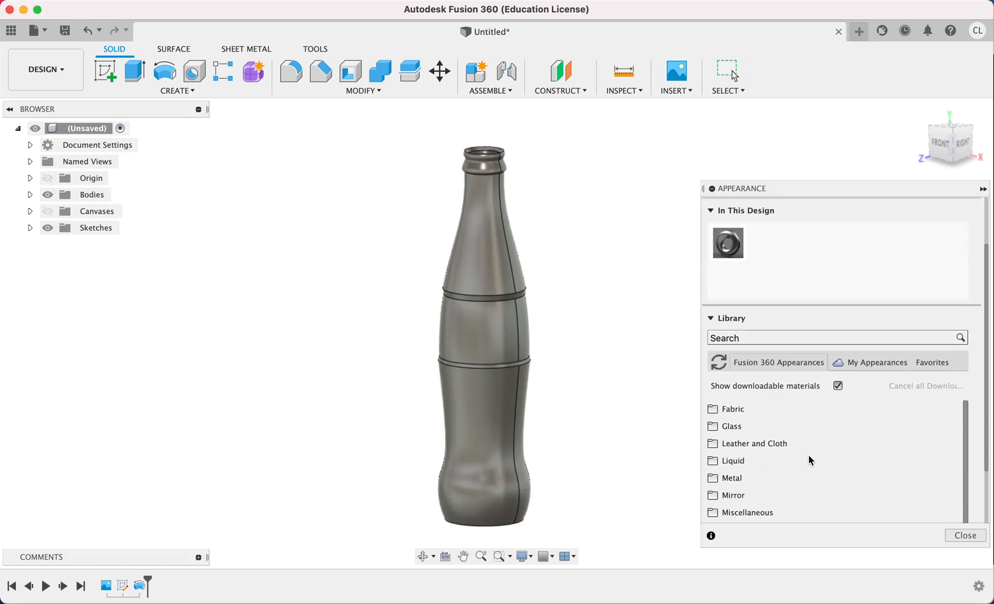
Apply the Glass (Green) appearance to the bottle body.
left_click(732, 425)
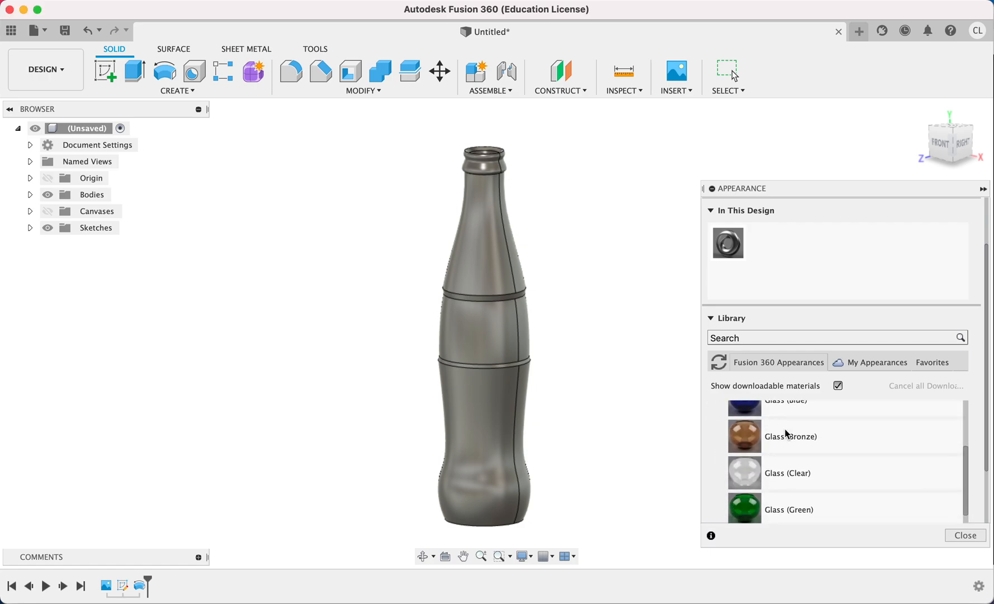
scroll("down", 3)
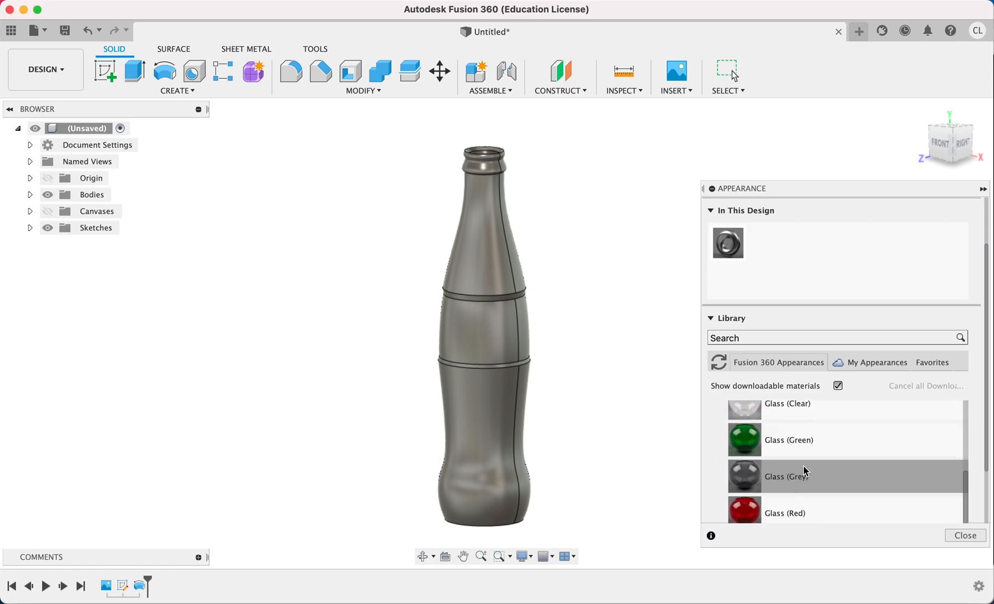
double_click(744, 440)
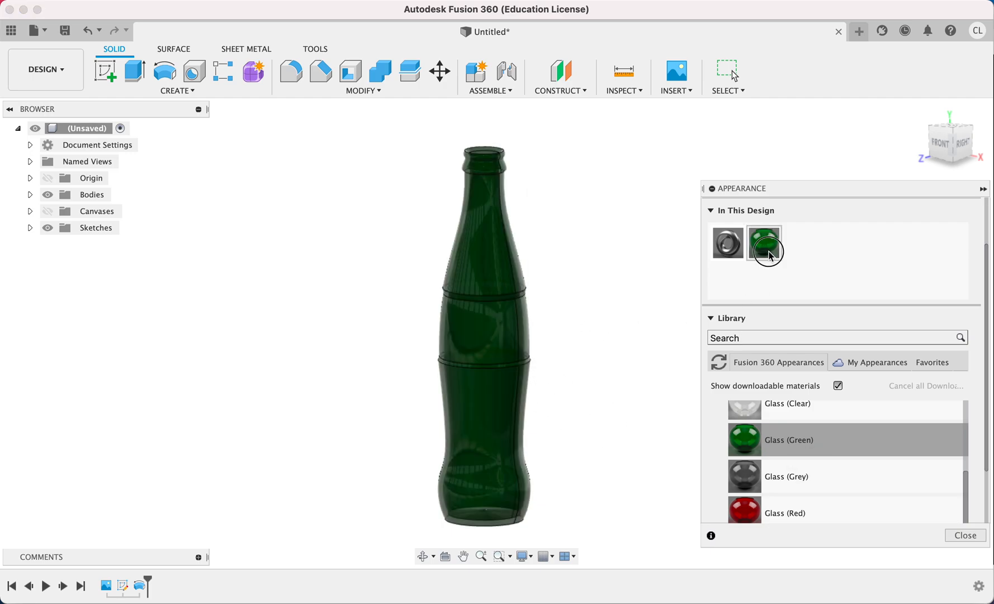
Edit the green glass appearance to a lighter green colour.
double_click(763, 243)
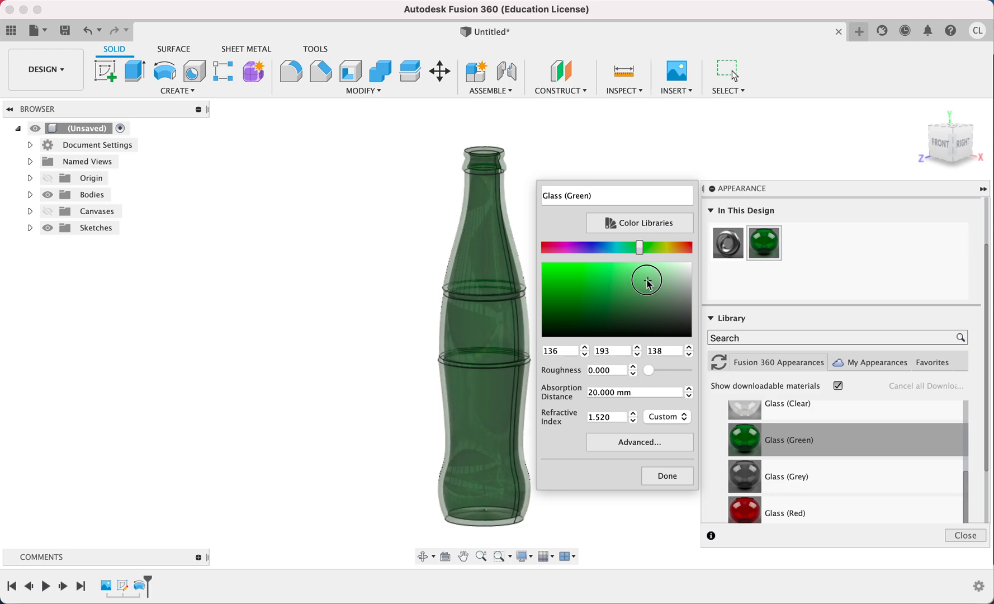
left_click(648, 280)
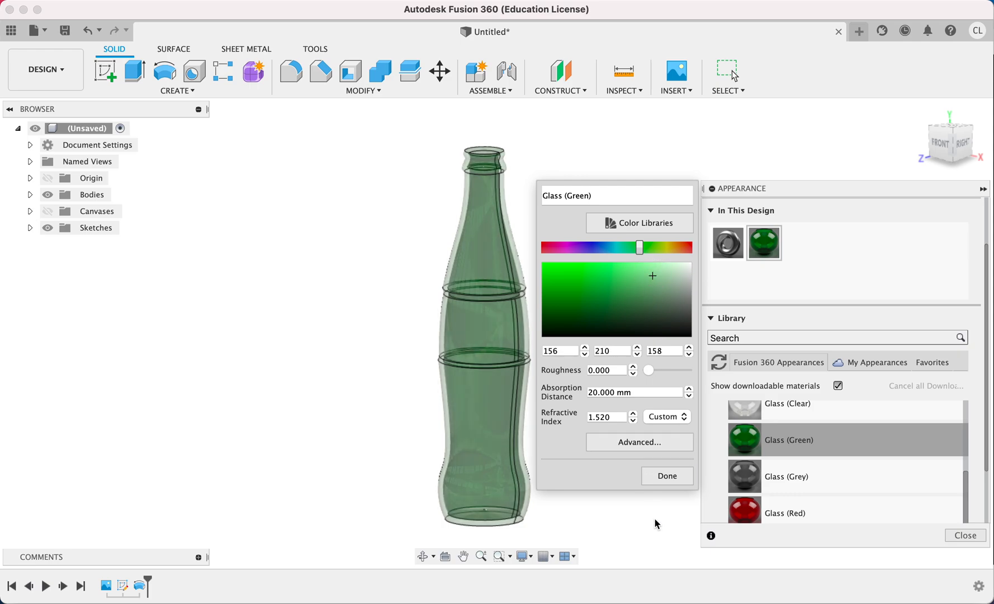
left_click(667, 476)
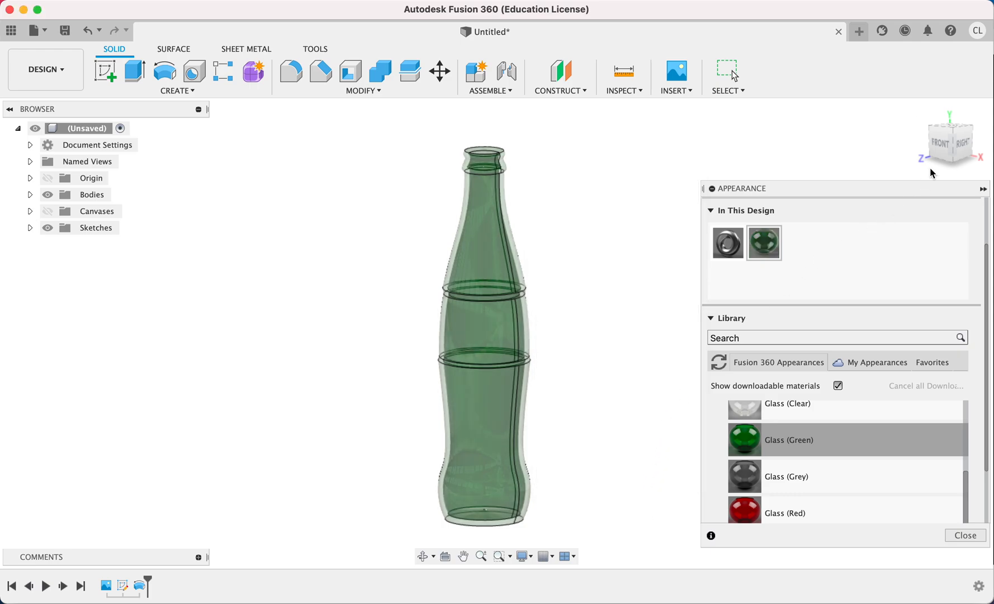